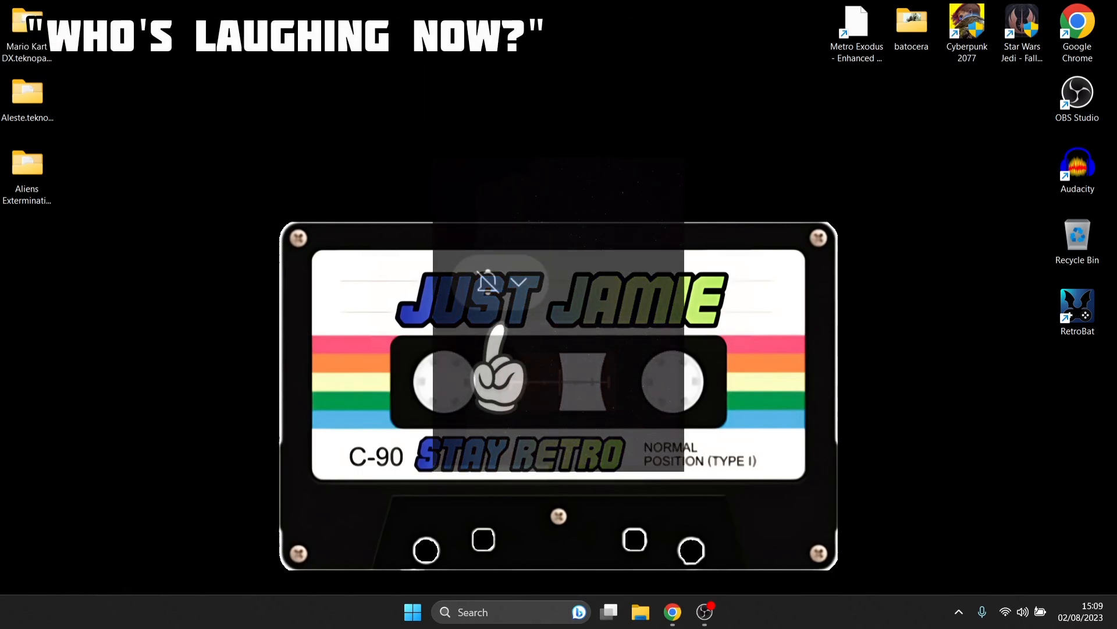
Launch Chrome from the taskbar on the teknogods.github.io TeknoParrot home page
{"action": "left_click", "coordinate": [488, 283]}
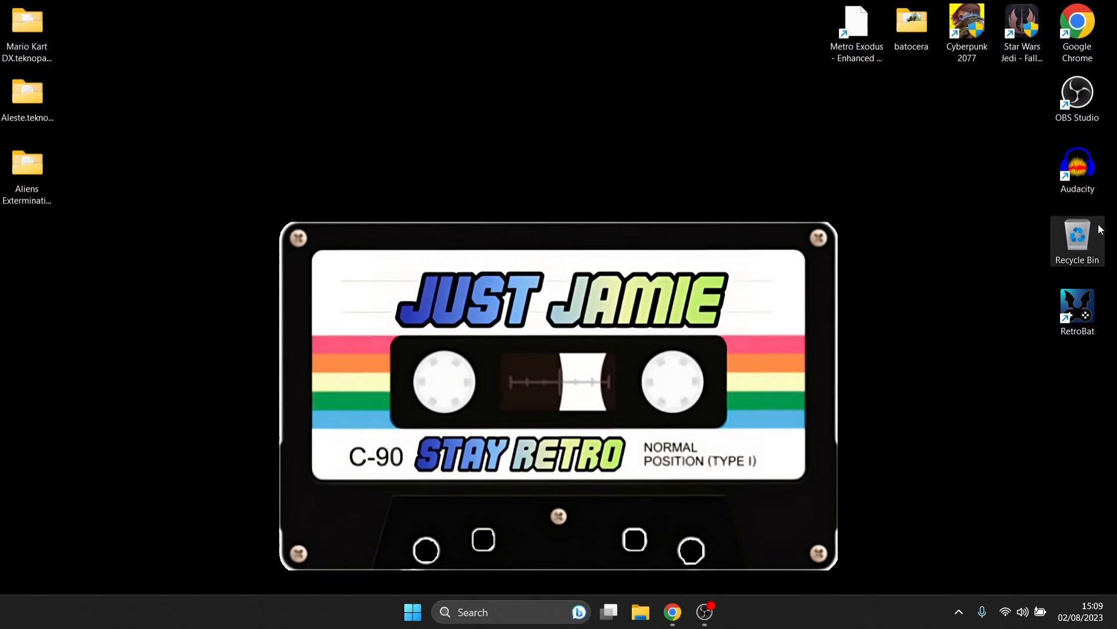
{"action": "left_click", "coordinate": [670, 611]}
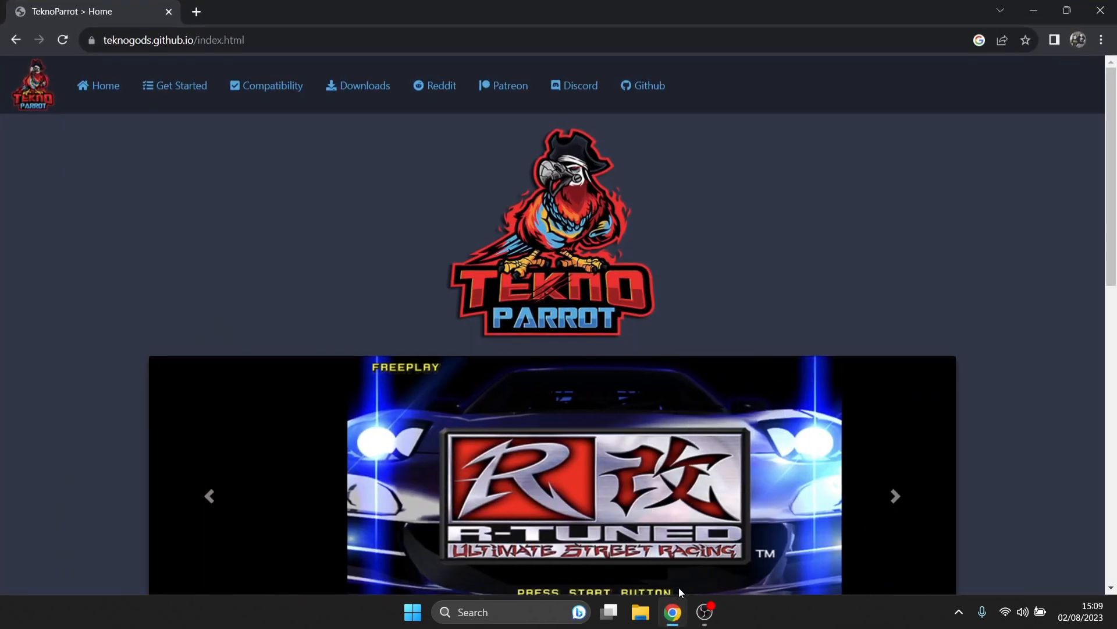
{"action": "mouse_move", "coordinate": [468, 181]}
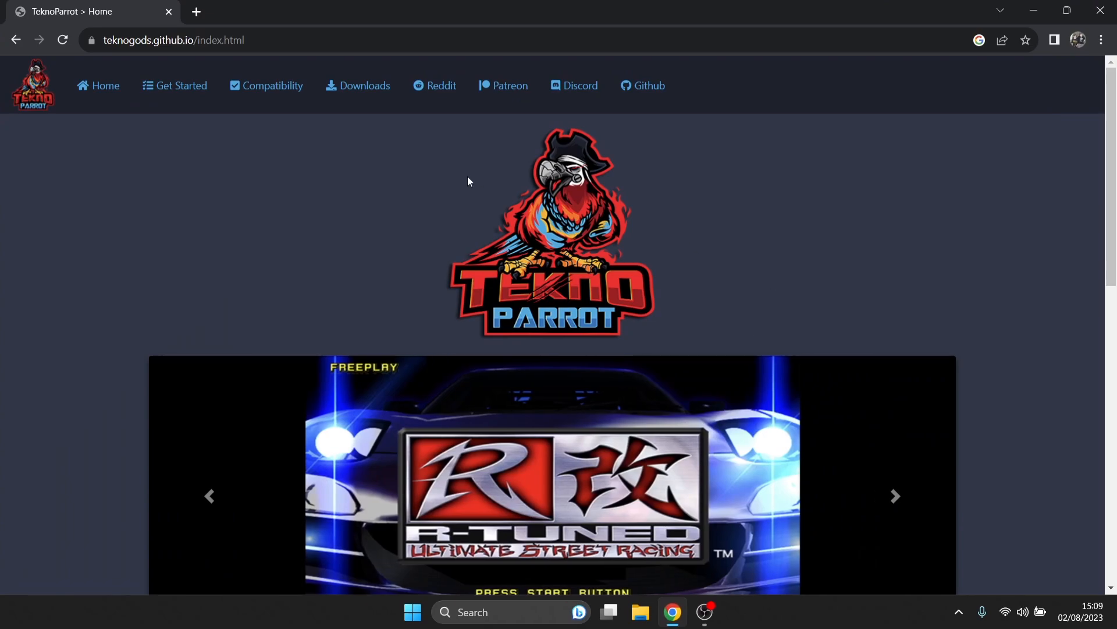
{"action": "mouse_move", "coordinate": [266, 85]}
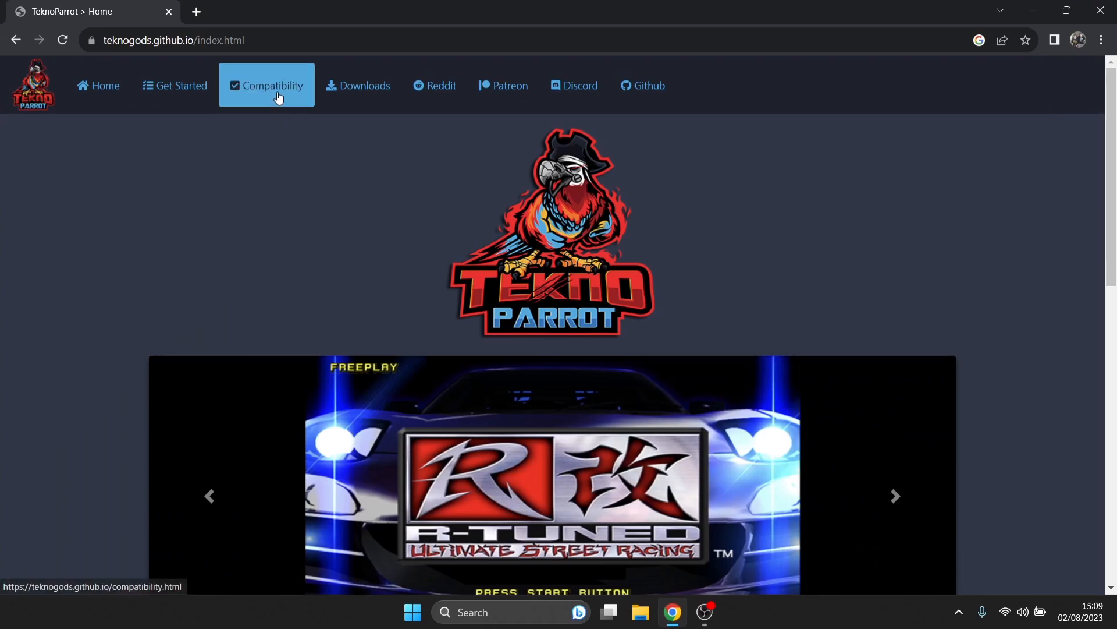
Browse the Compatibility page's games table to find ALESTE rated Perfect, then return to top
{"action": "left_click", "coordinate": [266, 85]}
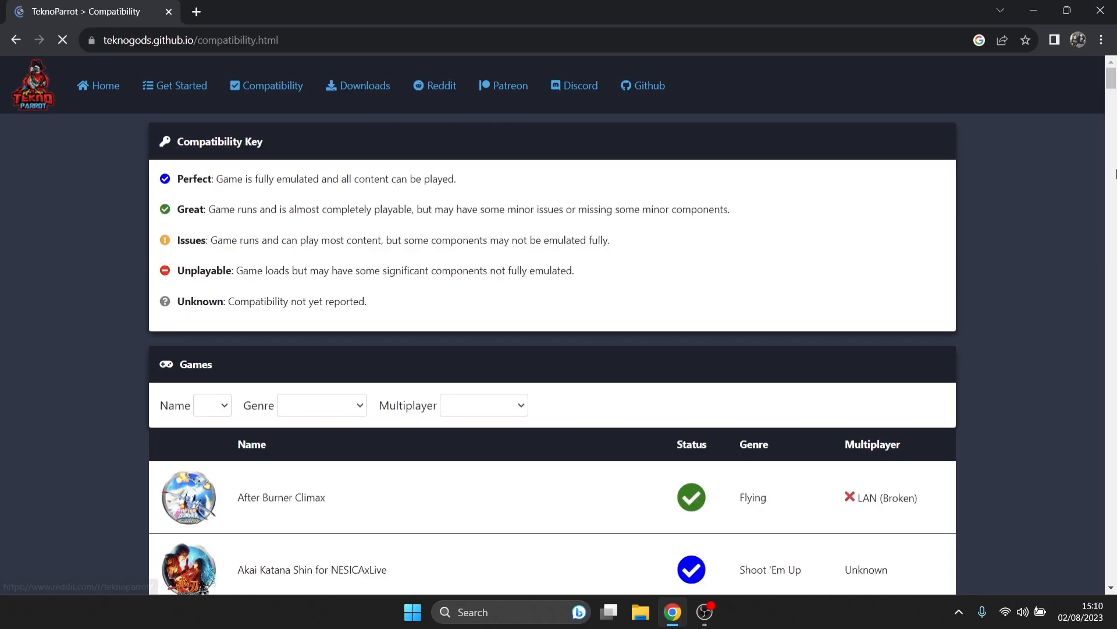
{"action": "scroll", "scroll_direction": "down", "scroll_amount": 3}
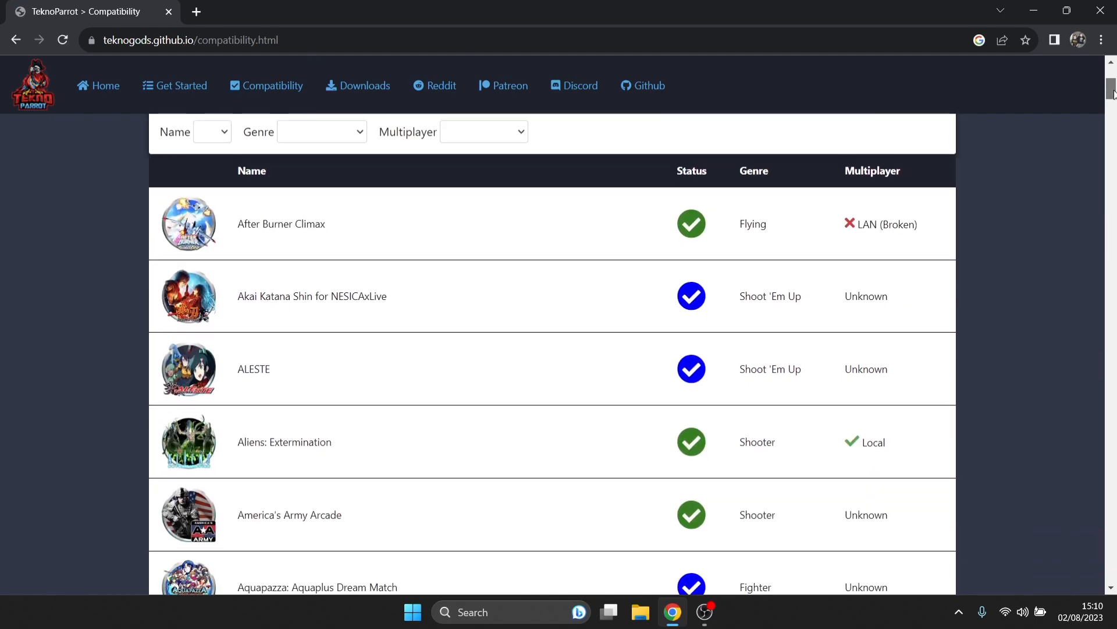
{"action": "scroll", "scroll_direction": "down", "scroll_amount": 3}
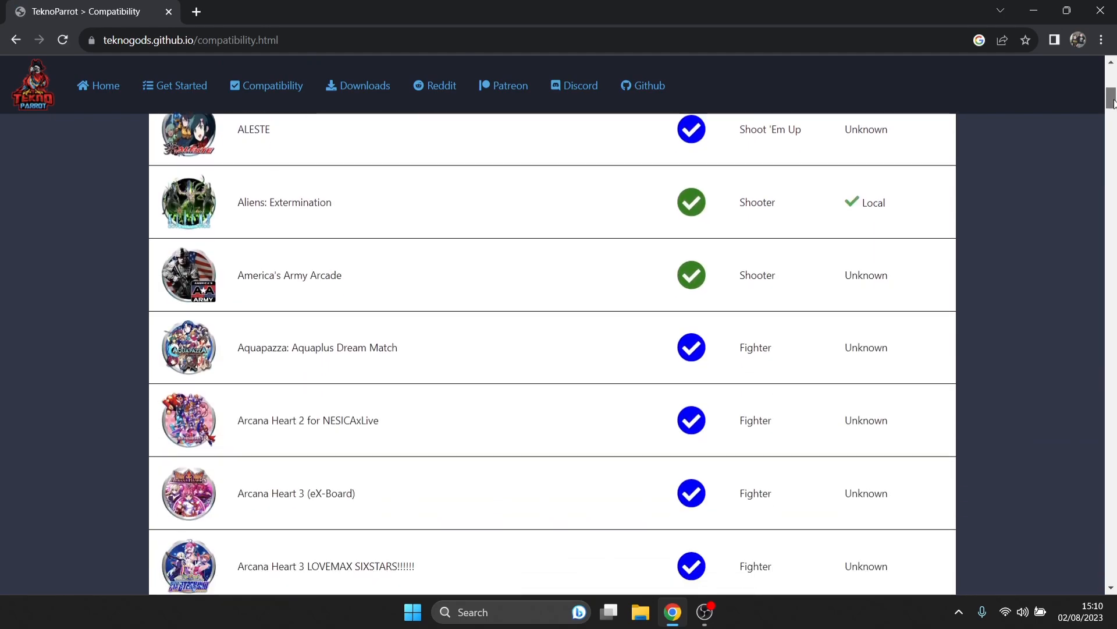
{"action": "scroll", "scroll_direction": "down", "scroll_amount": 3}
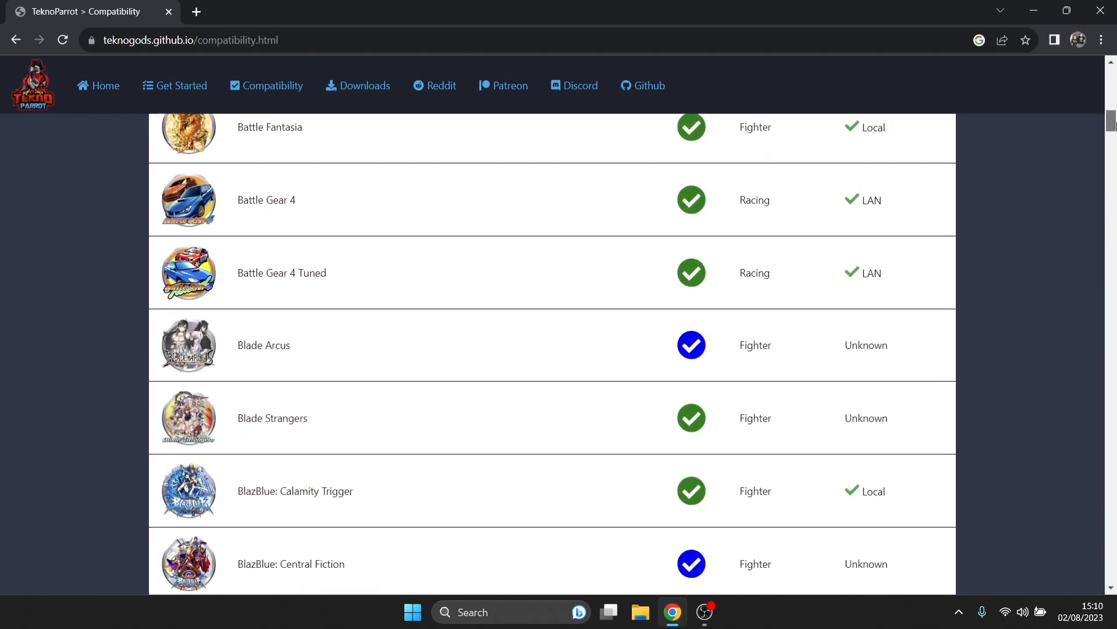
{"action": "scroll", "scroll_direction": "down", "scroll_amount": 3}
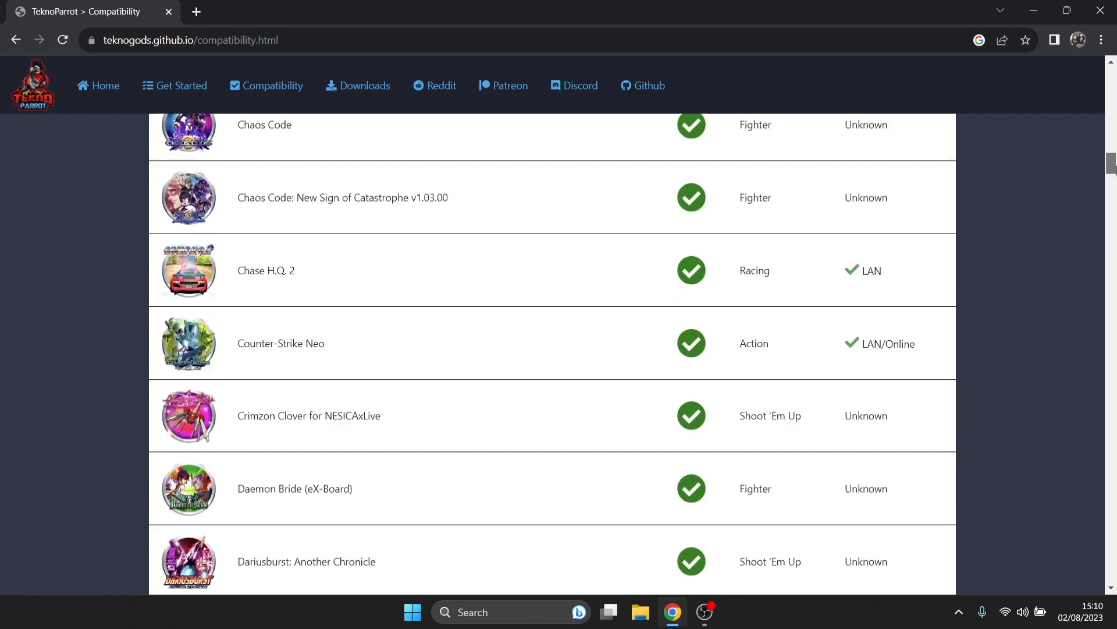
{"action": "scroll", "scroll_direction": "up", "scroll_amount": 3}
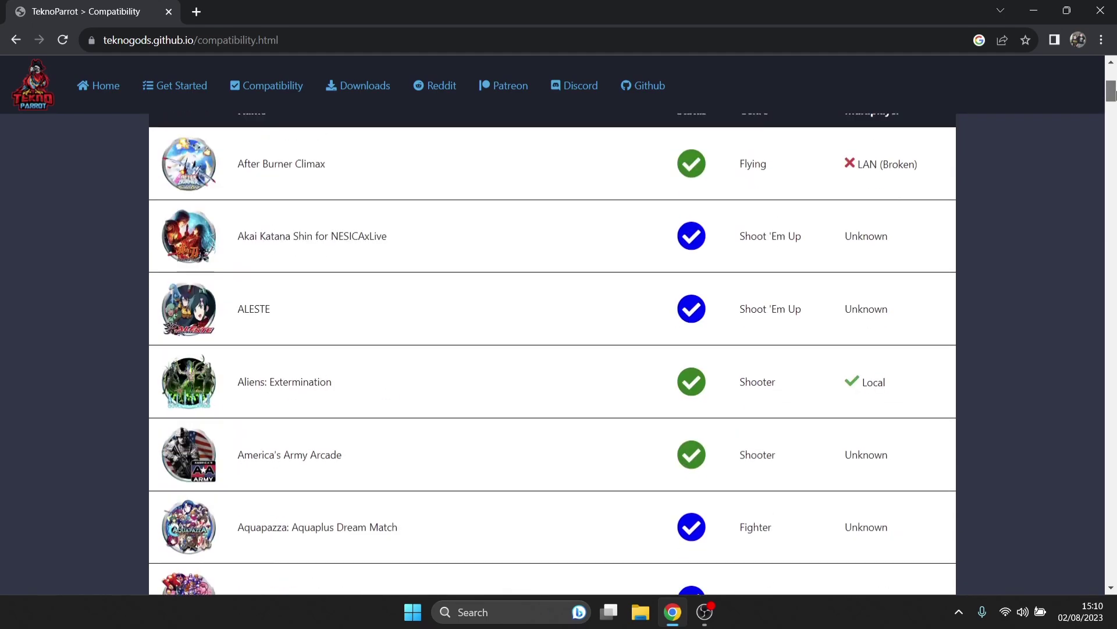
{"action": "scroll", "scroll_direction": "up", "scroll_amount": 3}
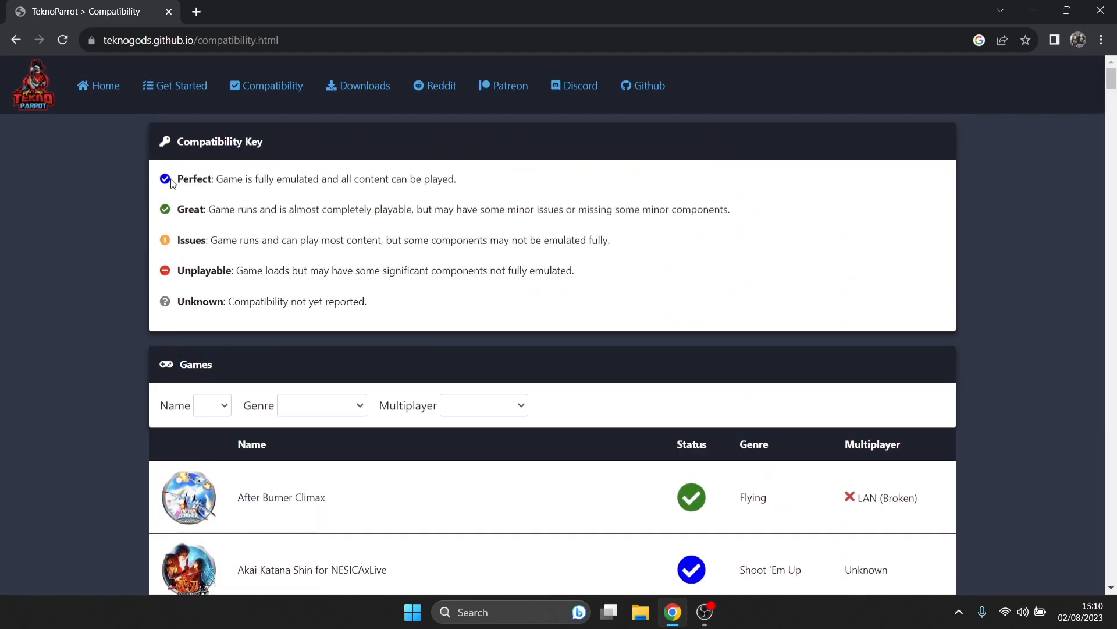
{"action": "mouse_move", "coordinate": [702, 570]}
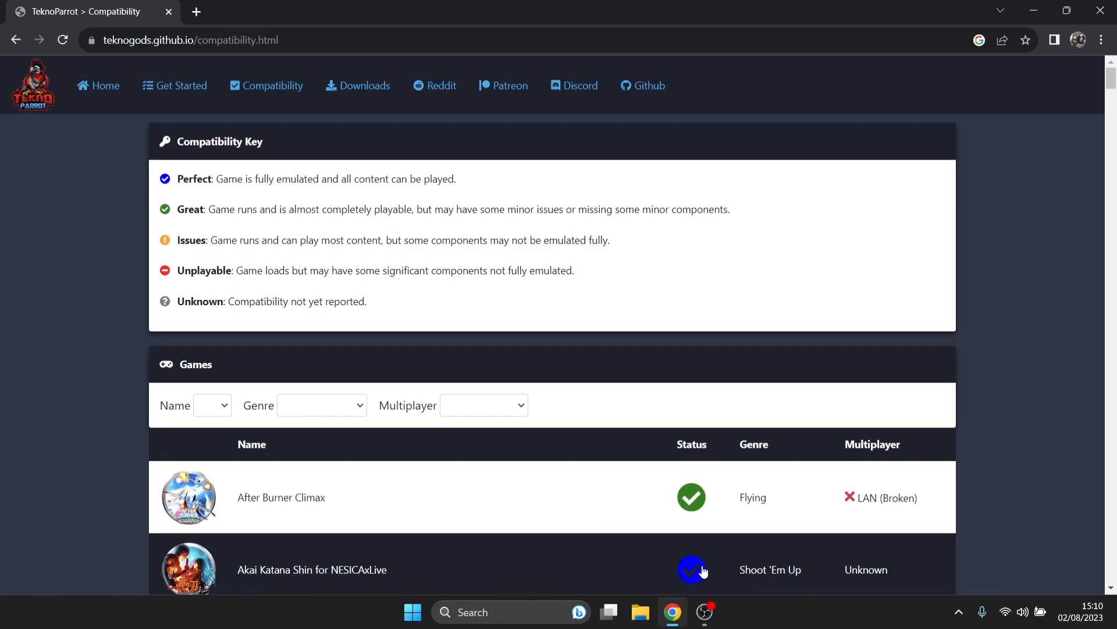
{"action": "mouse_move", "coordinate": [1109, 307]}
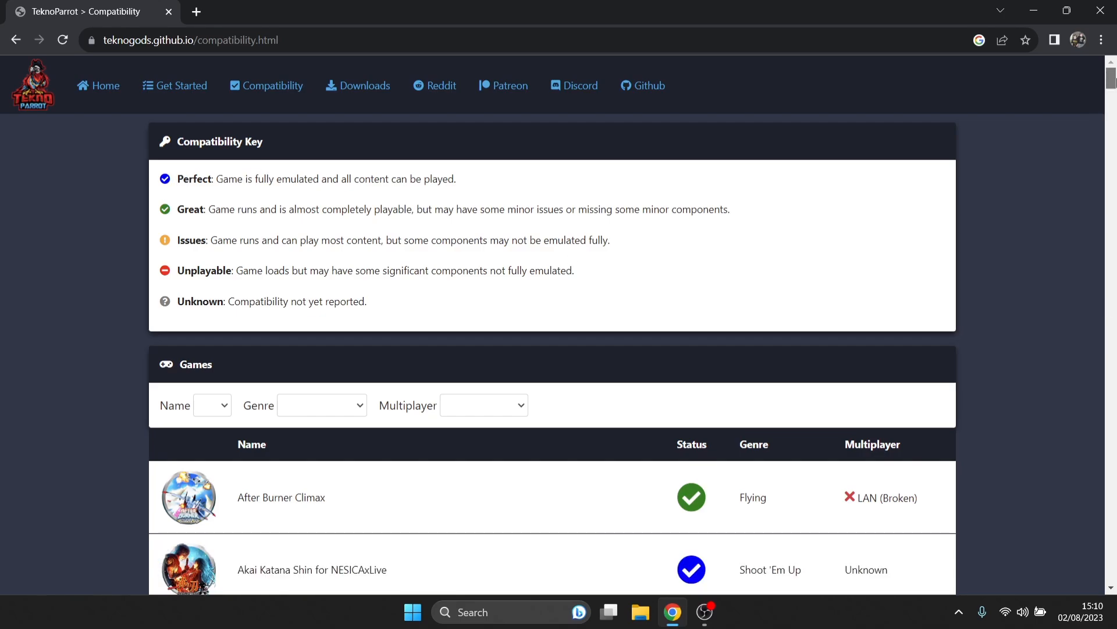
{"action": "mouse_move", "coordinate": [278, 257]}
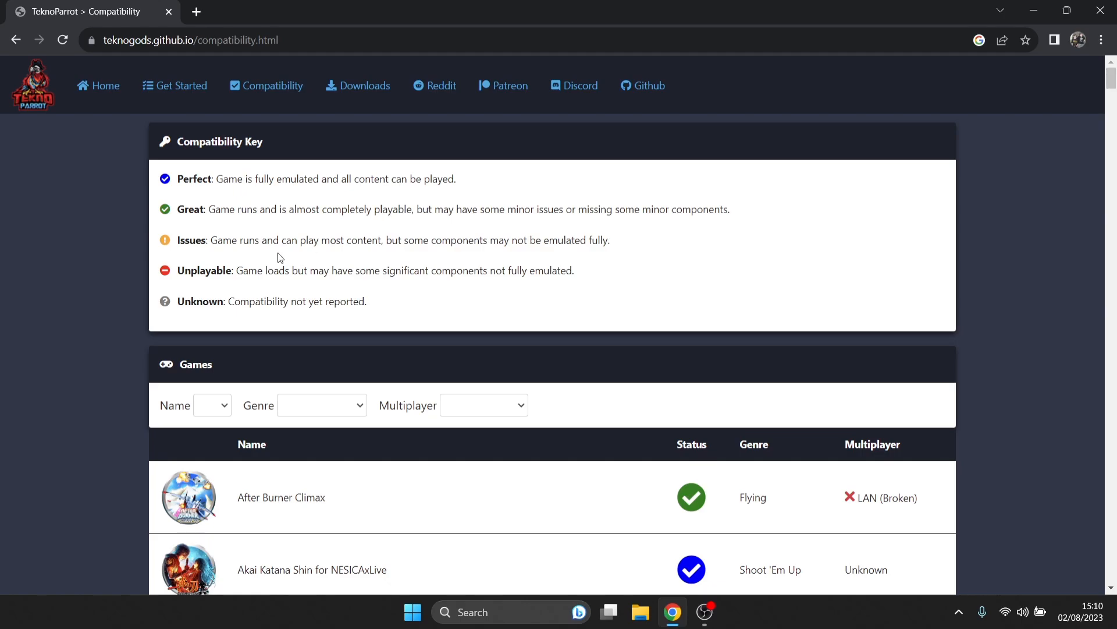
{"action": "mouse_move", "coordinate": [202, 231]}
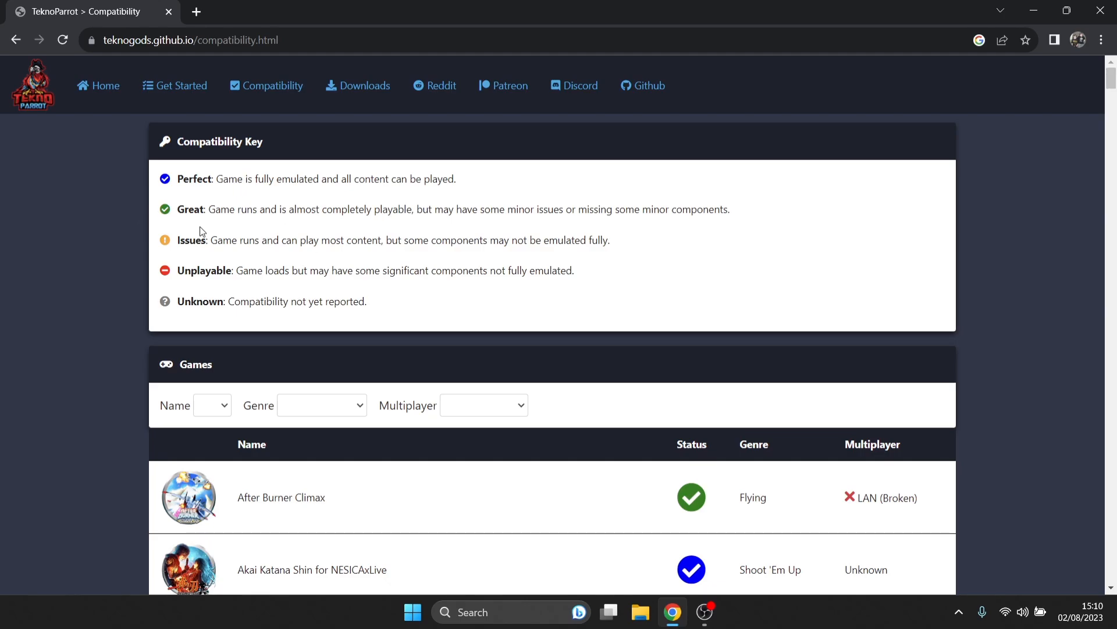
{"action": "mouse_move", "coordinate": [331, 245]}
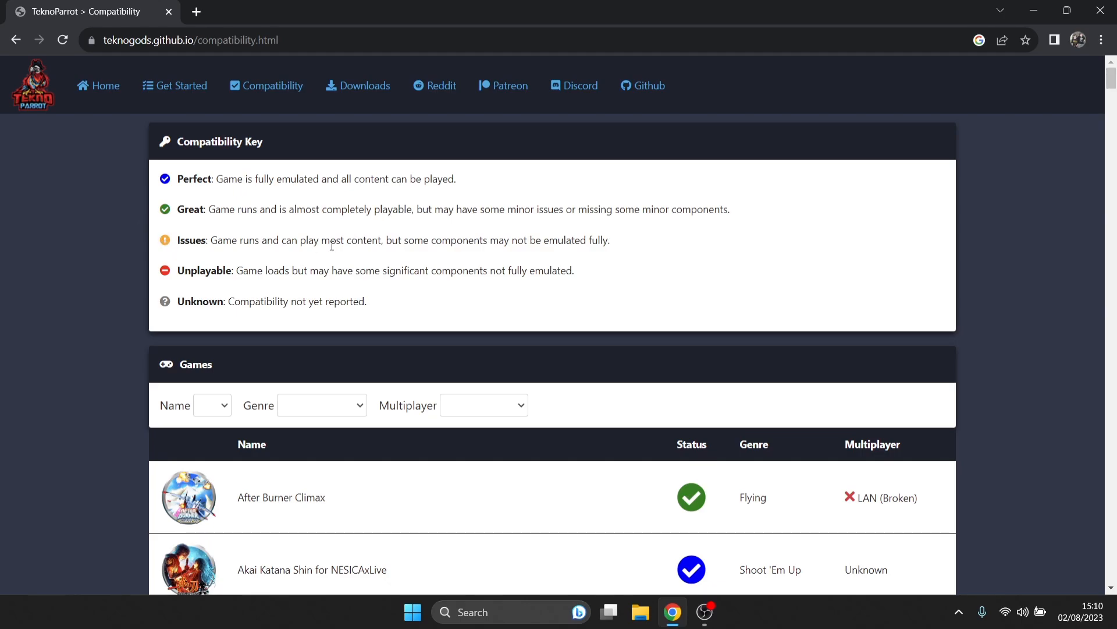
{"action": "mouse_move", "coordinate": [228, 272]}
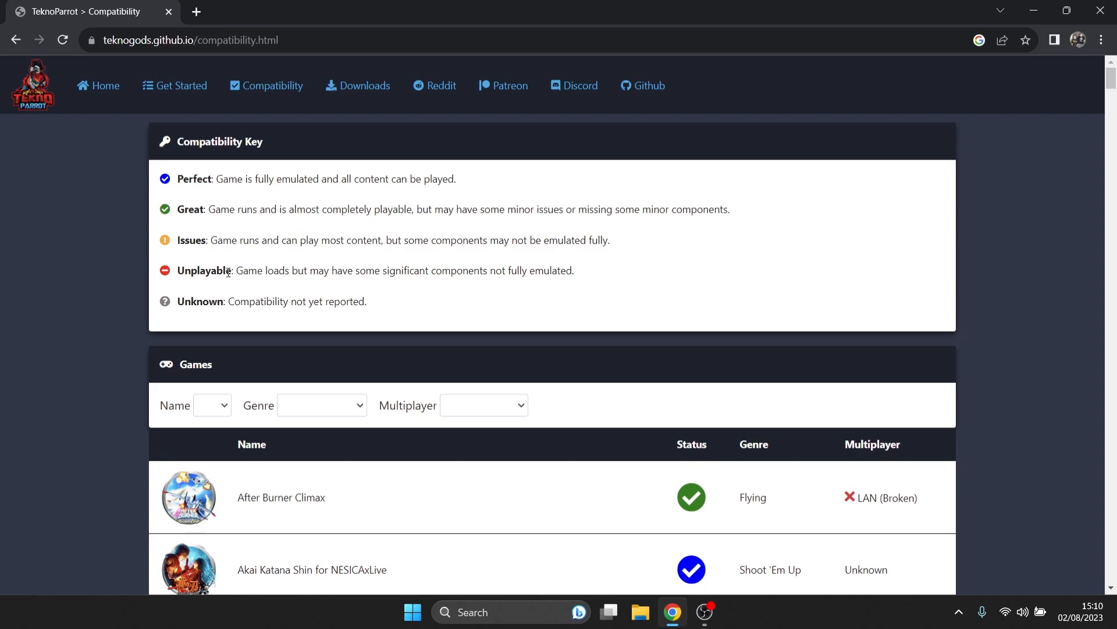
{"action": "mouse_move", "coordinate": [367, 276]}
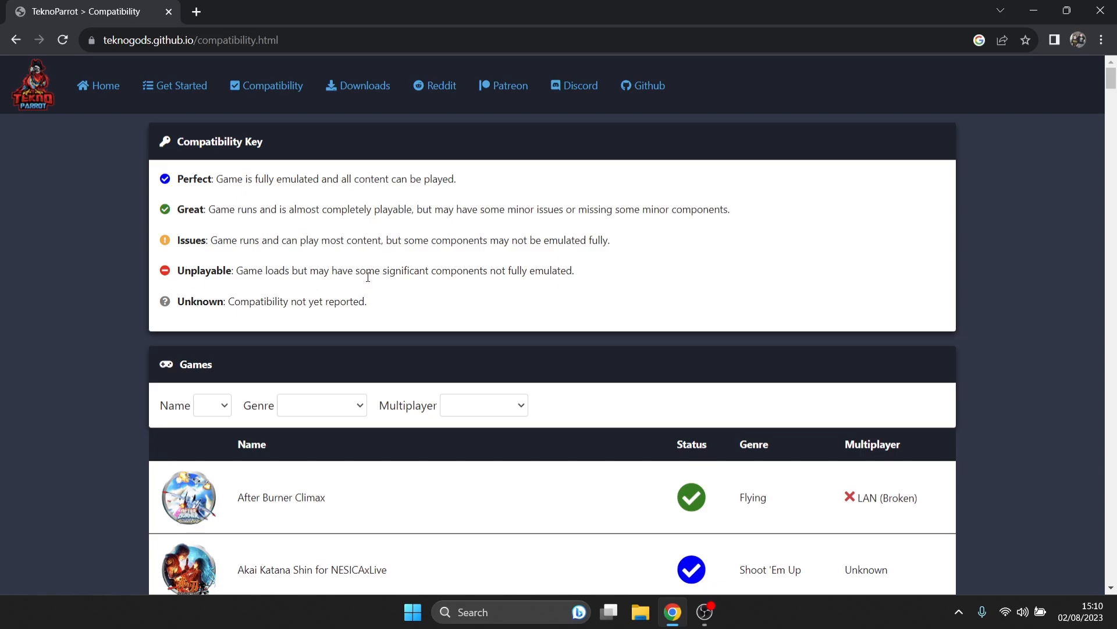
{"action": "scroll", "scroll_direction": "up", "scroll_amount": 3}
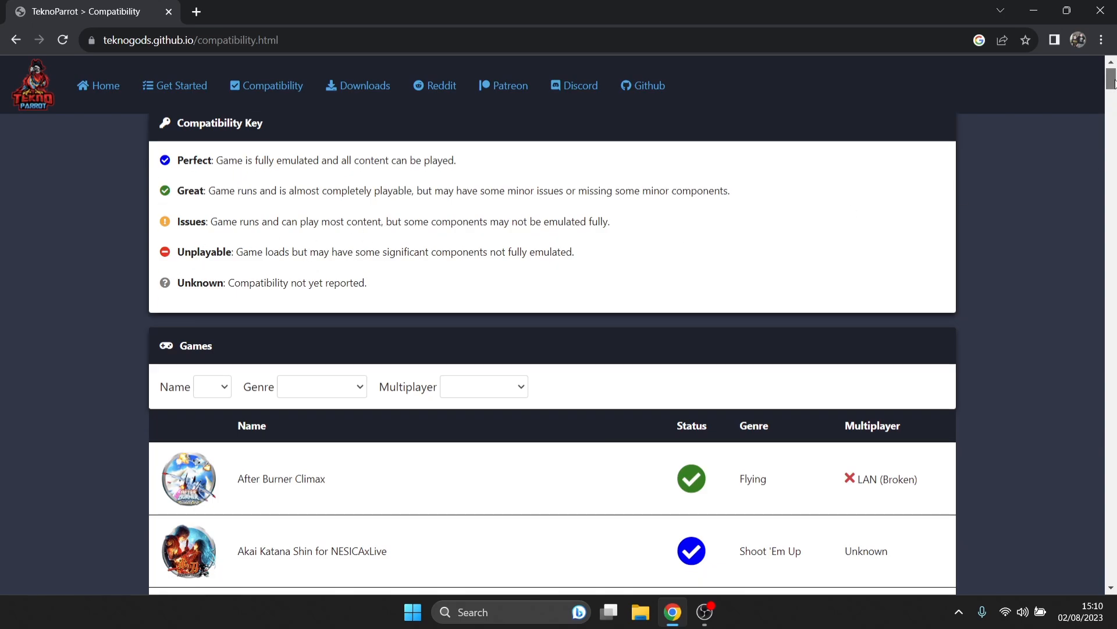
{"action": "scroll", "scroll_direction": "down", "scroll_amount": 3}
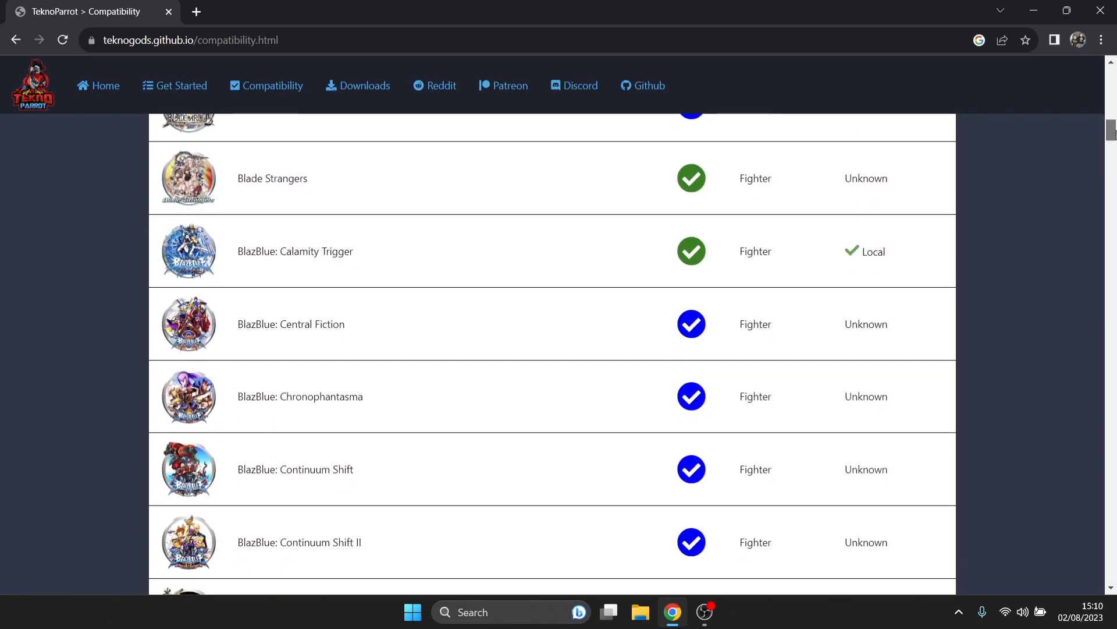
{"action": "scroll", "scroll_direction": "up", "scroll_amount": 3}
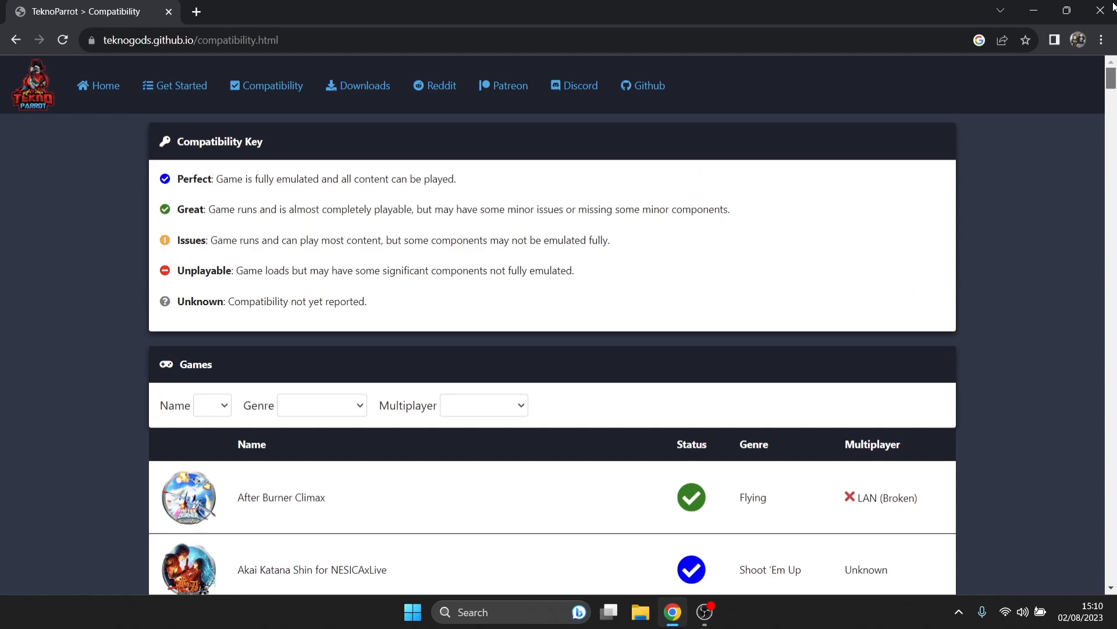
{"action": "scroll", "scroll_direction": "down", "scroll_amount": 3}
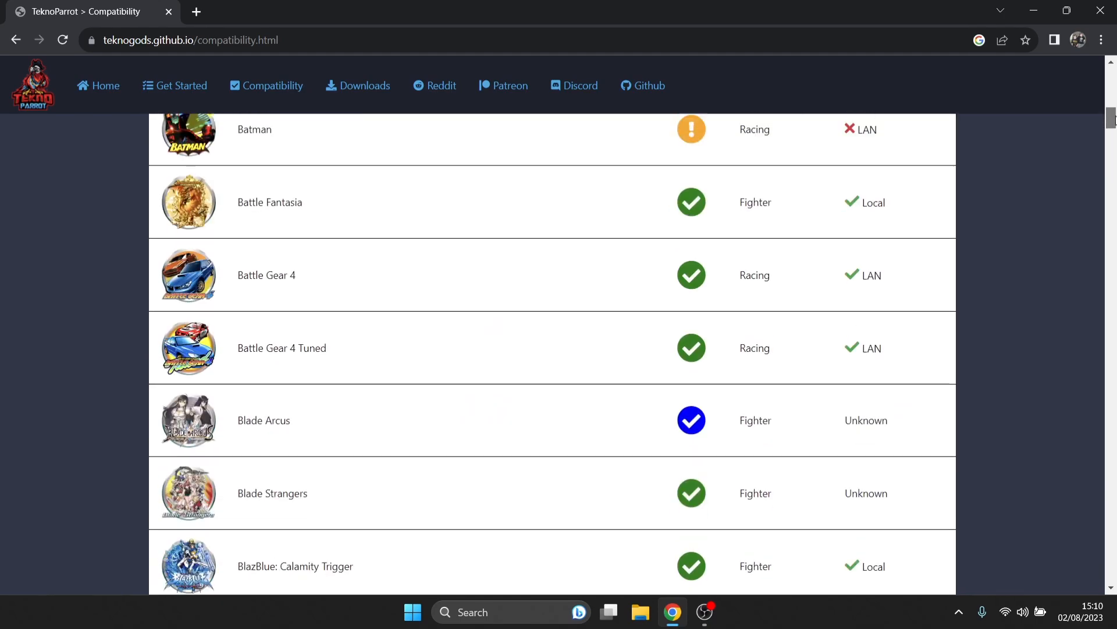
{"action": "scroll", "scroll_direction": "up", "scroll_amount": 3}
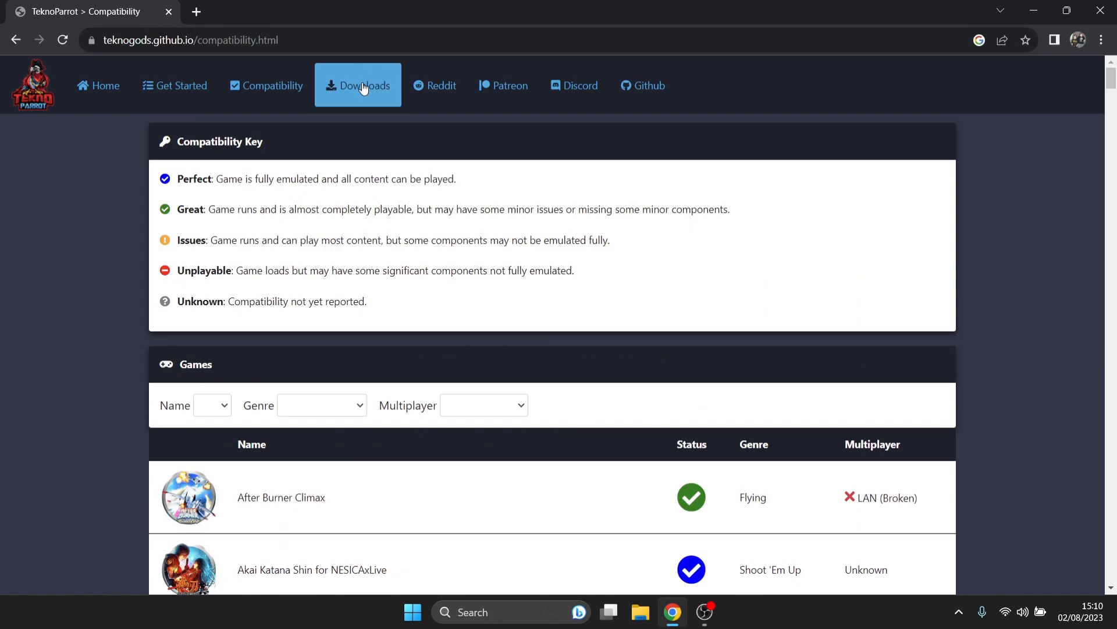
{"action": "left_click", "coordinate": [358, 86]}
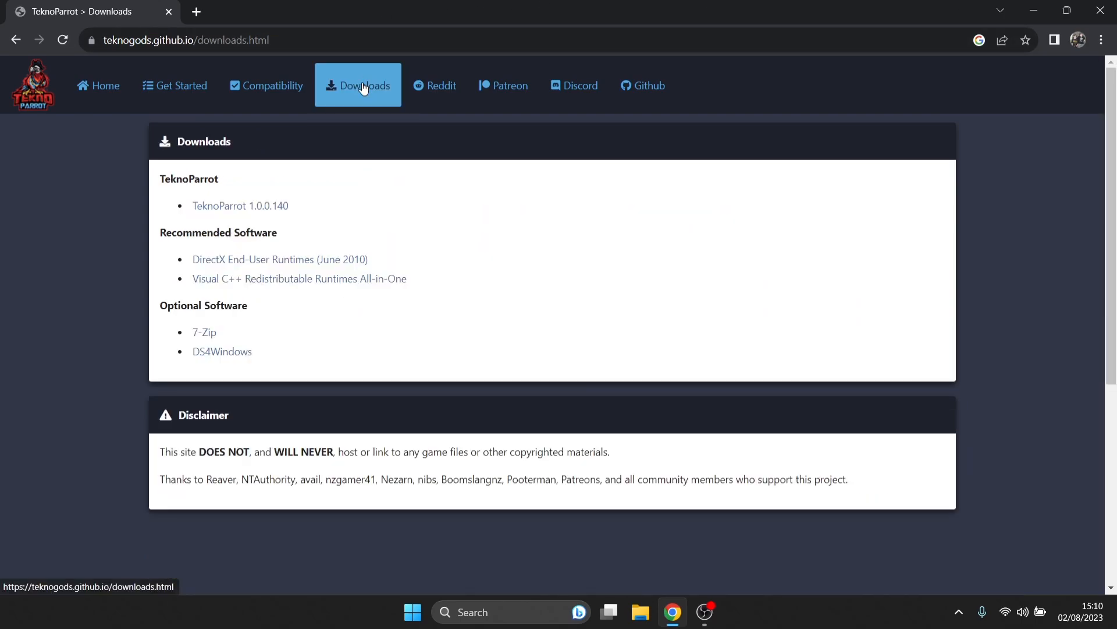
{"action": "mouse_move", "coordinate": [465, 184]}
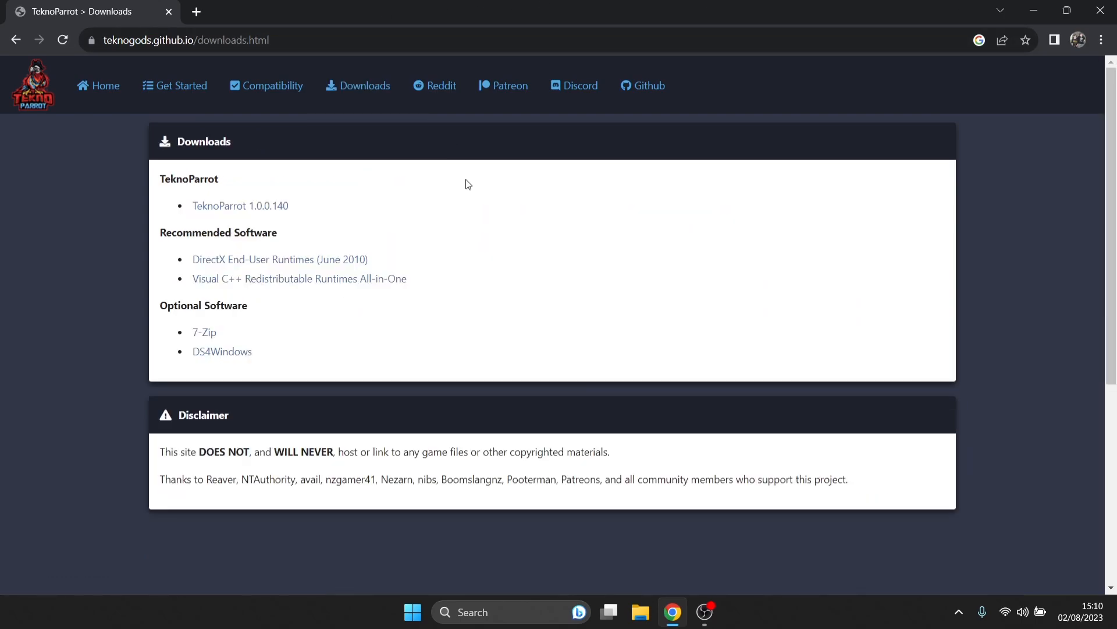
{"action": "double_click", "coordinate": [279, 259]}
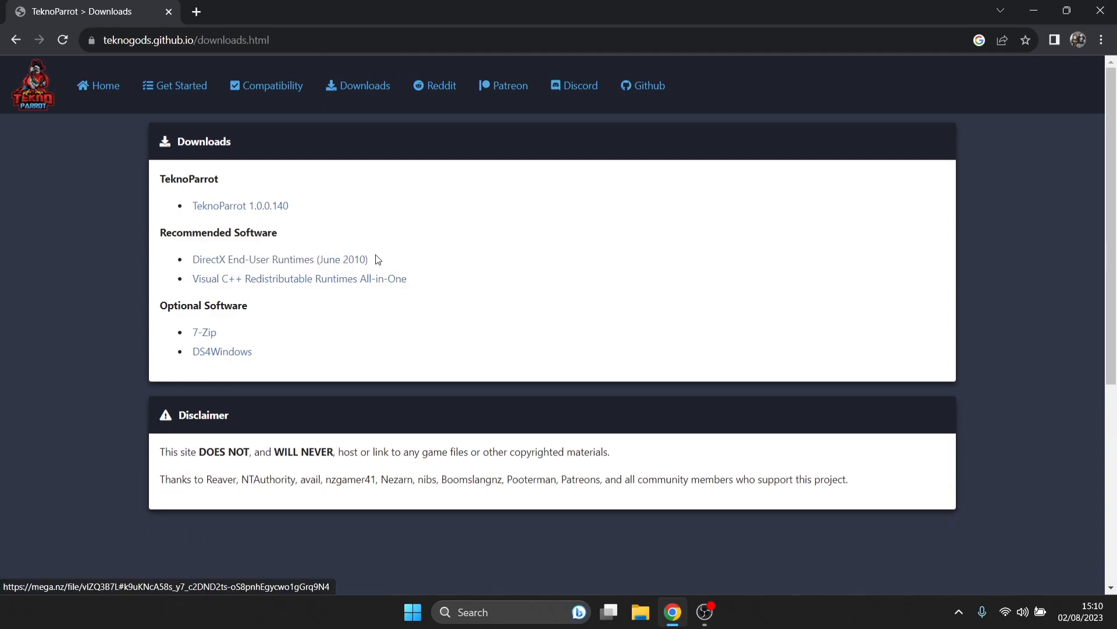
{"action": "mouse_move", "coordinate": [274, 293]}
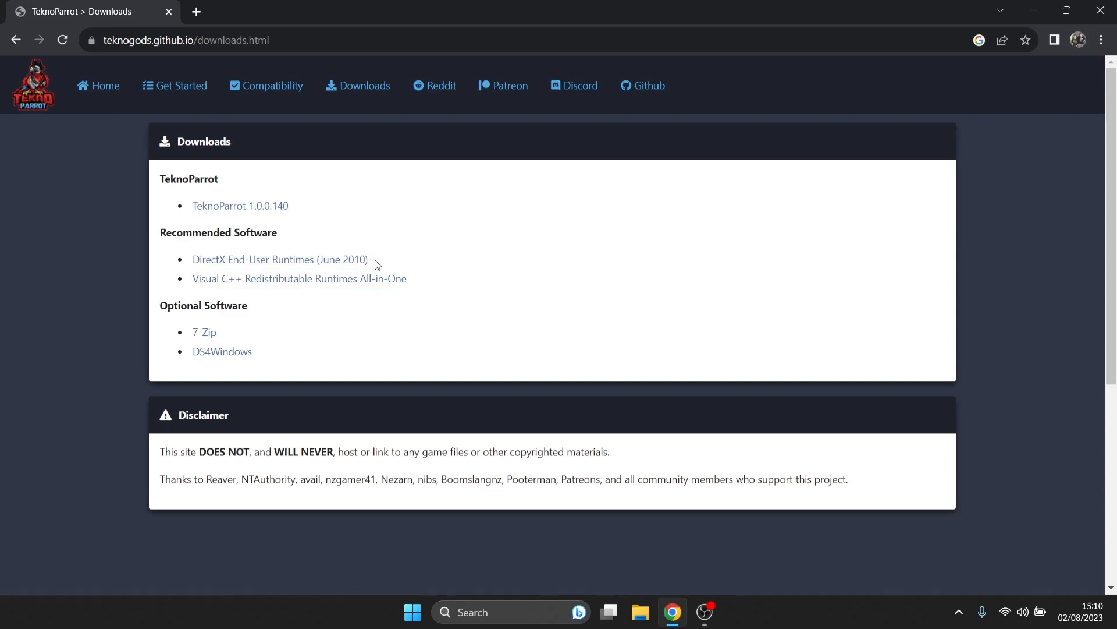
{"action": "mouse_move", "coordinate": [416, 283]}
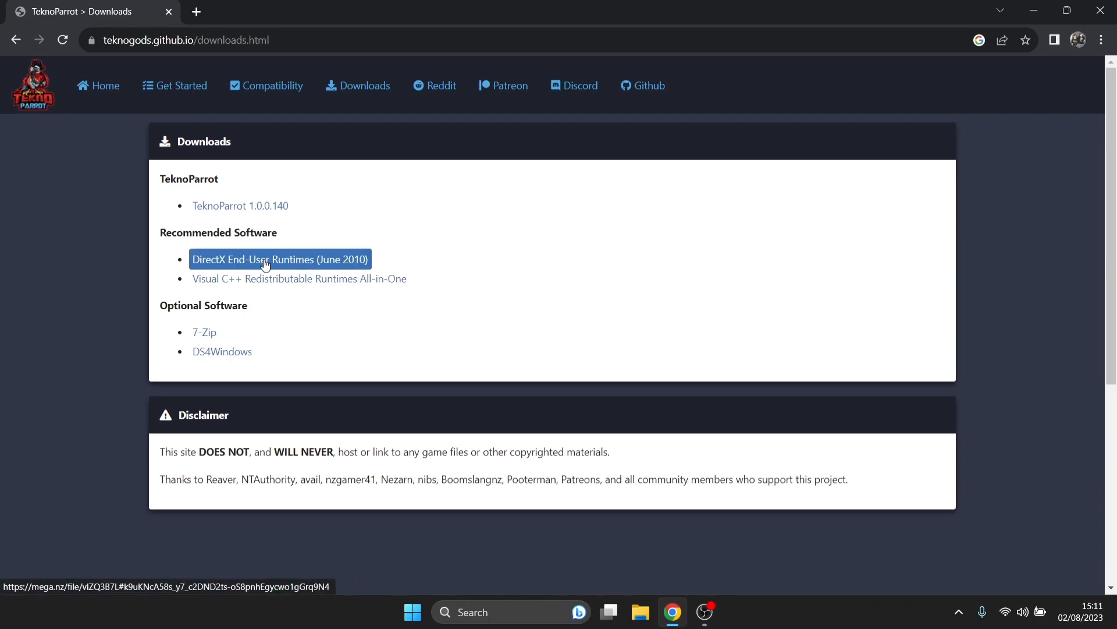
{"action": "left_click", "coordinate": [280, 259]}
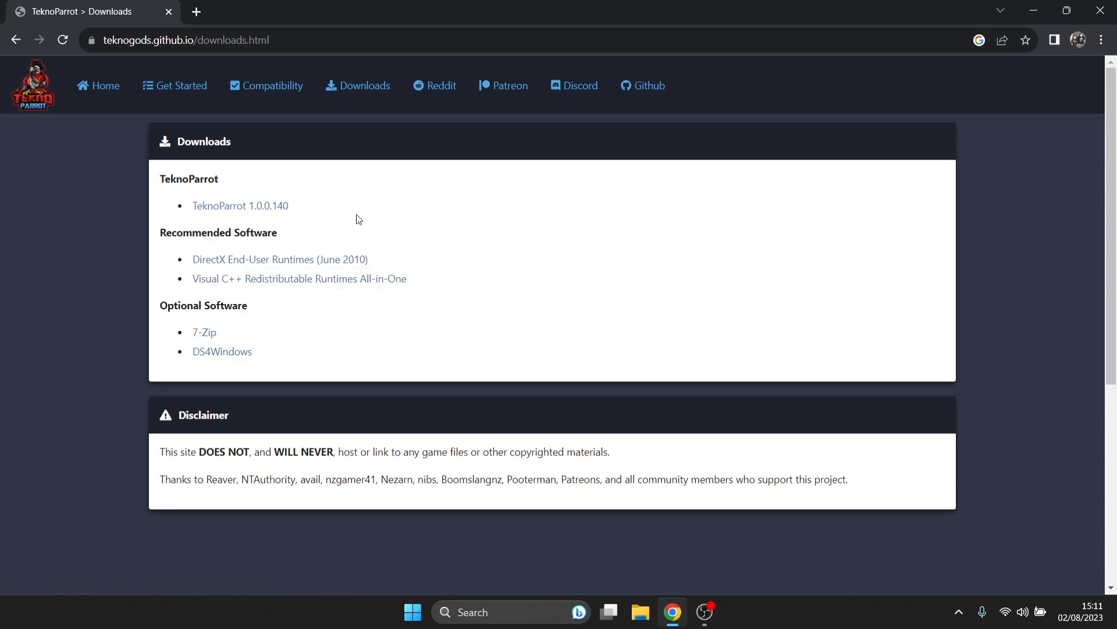
{"action": "mouse_move", "coordinate": [240, 206]}
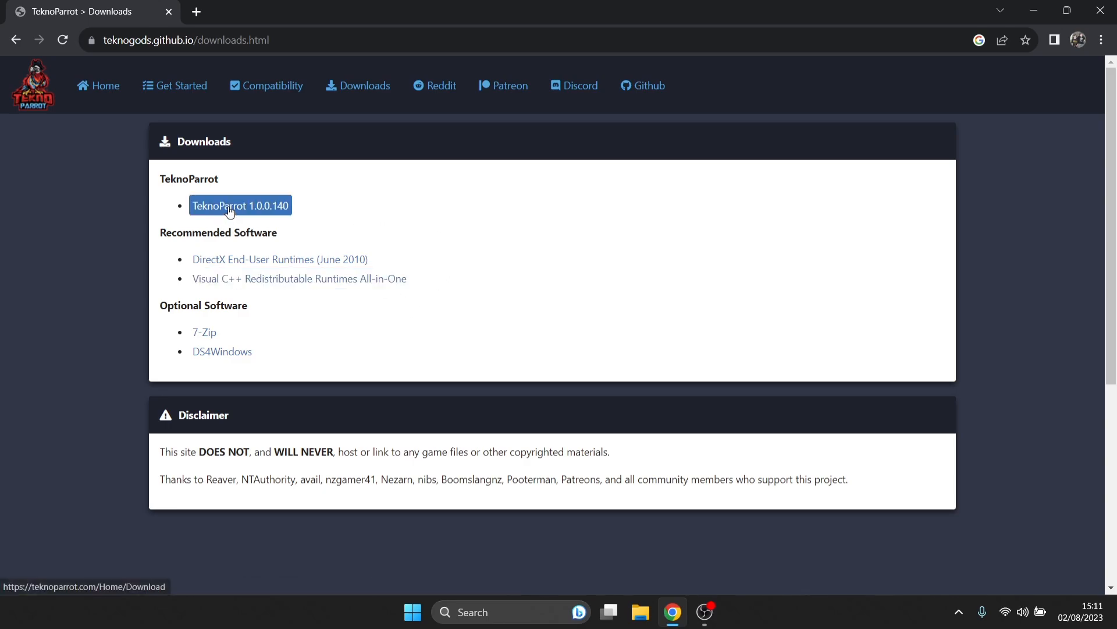
Download TPBootstrapper.zip from the TeknoParrot 1.0.0.140 page and minimize Chrome
{"action": "left_click", "coordinate": [240, 205]}
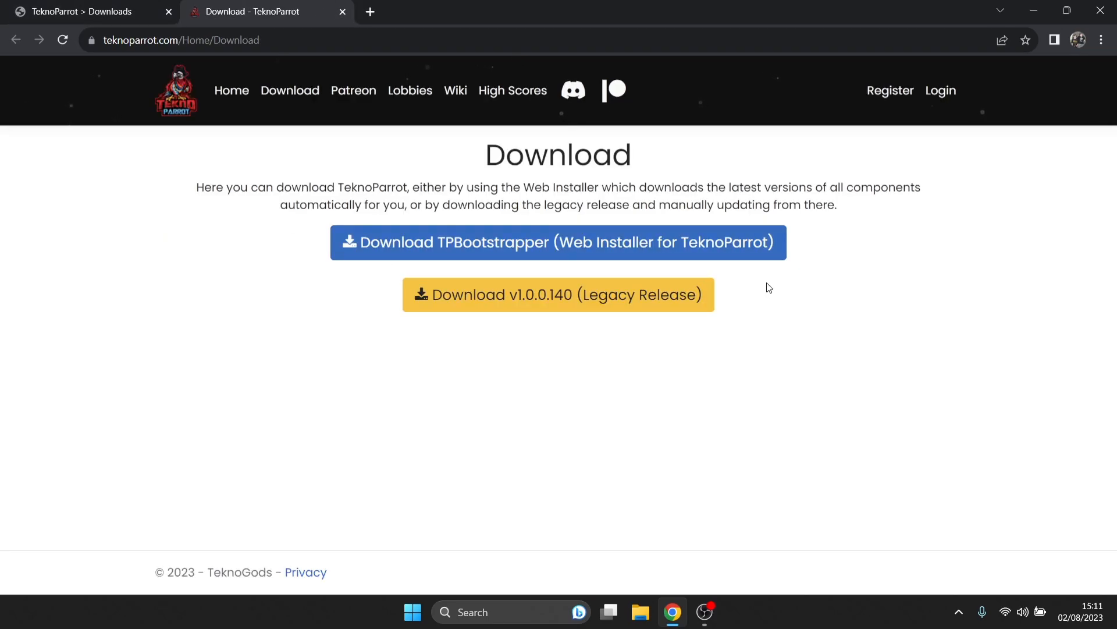
{"action": "mouse_move", "coordinate": [823, 256]}
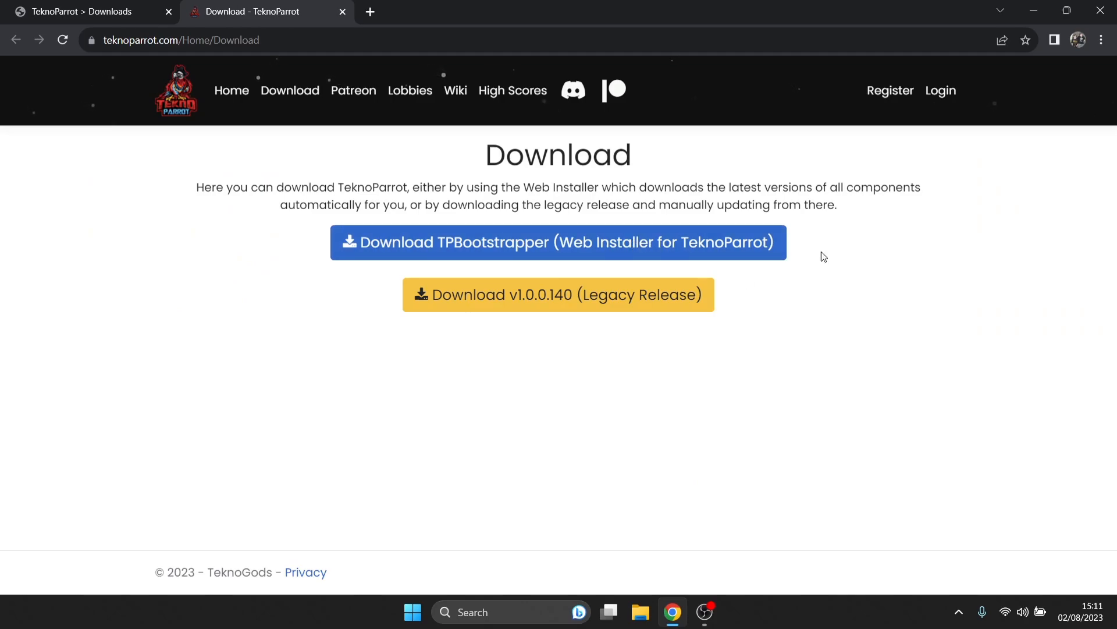
{"action": "mouse_move", "coordinate": [706, 295]}
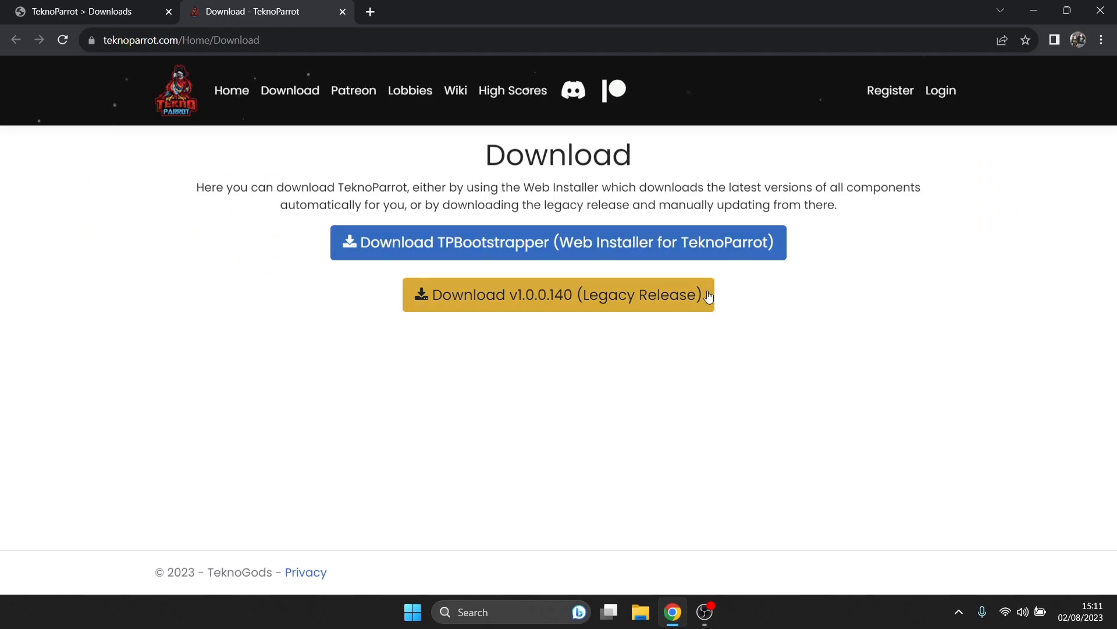
{"action": "mouse_move", "coordinate": [698, 329]}
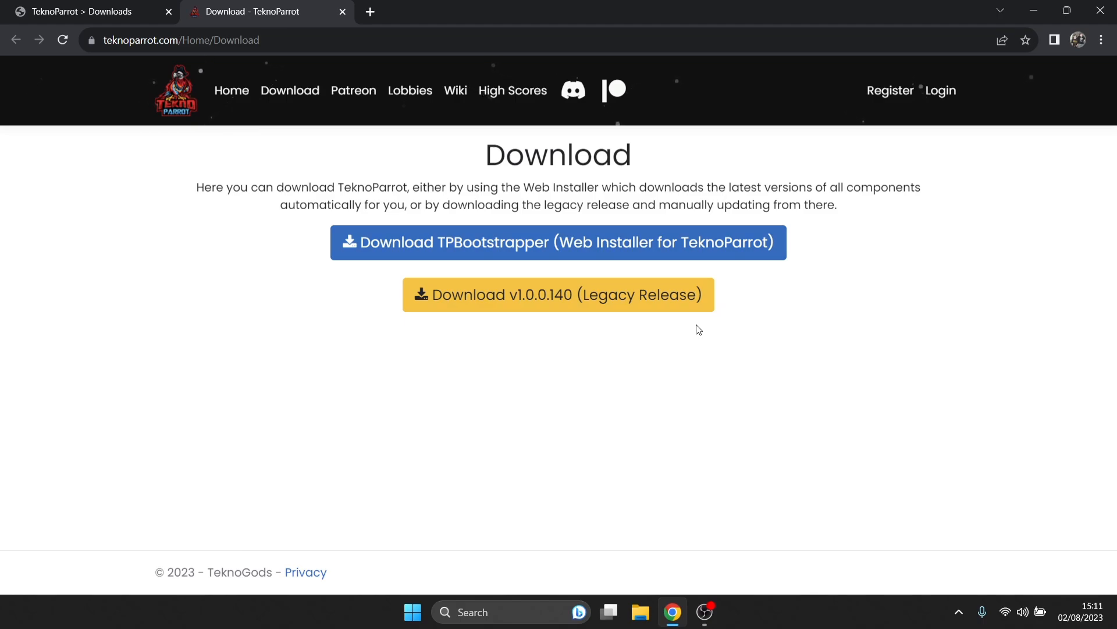
{"action": "mouse_move", "coordinate": [656, 244]}
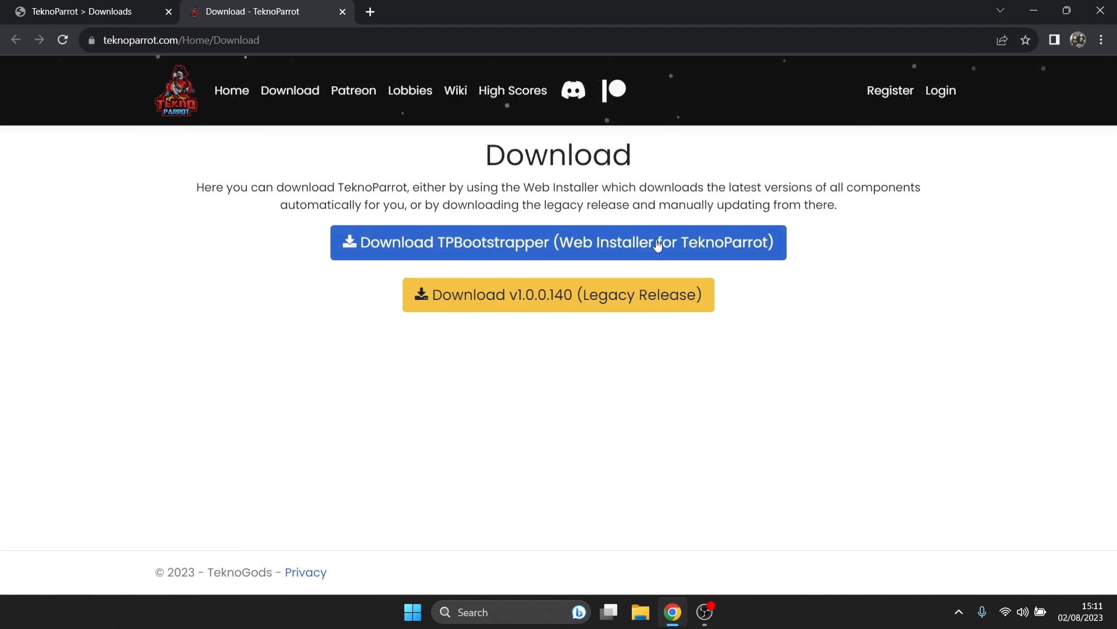
{"action": "mouse_move", "coordinate": [838, 246]}
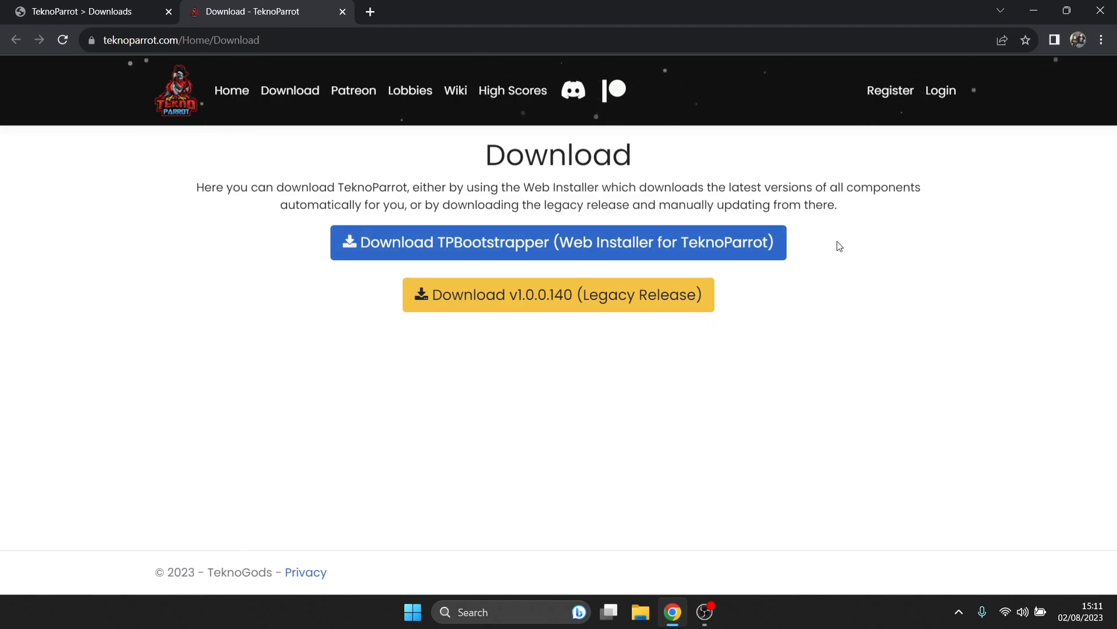
{"action": "mouse_move", "coordinate": [789, 247]}
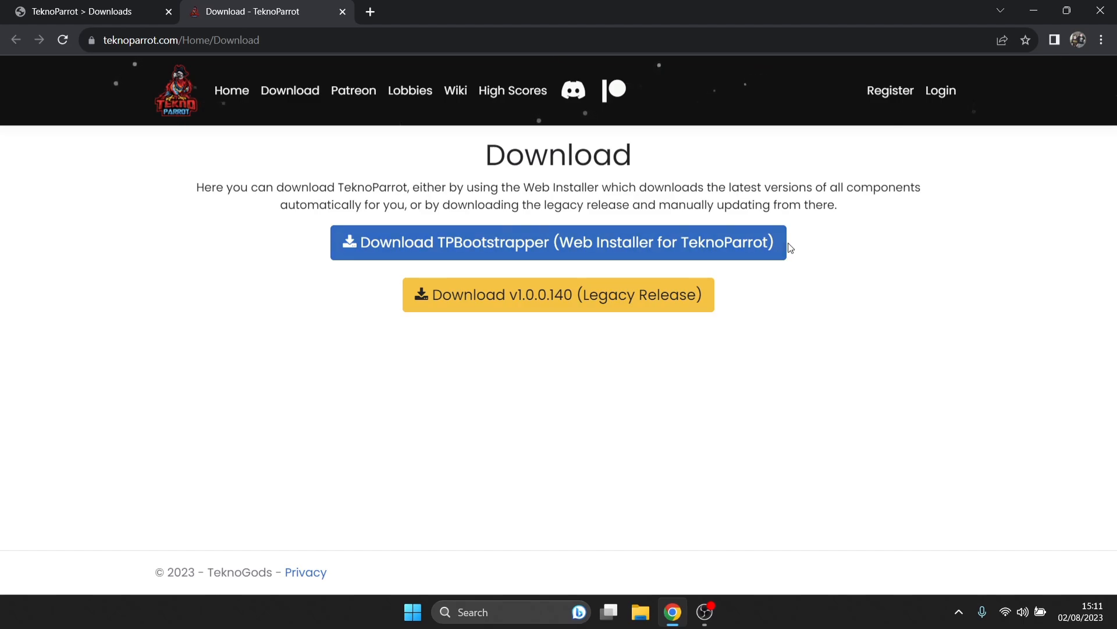
{"action": "mouse_move", "coordinate": [806, 247]}
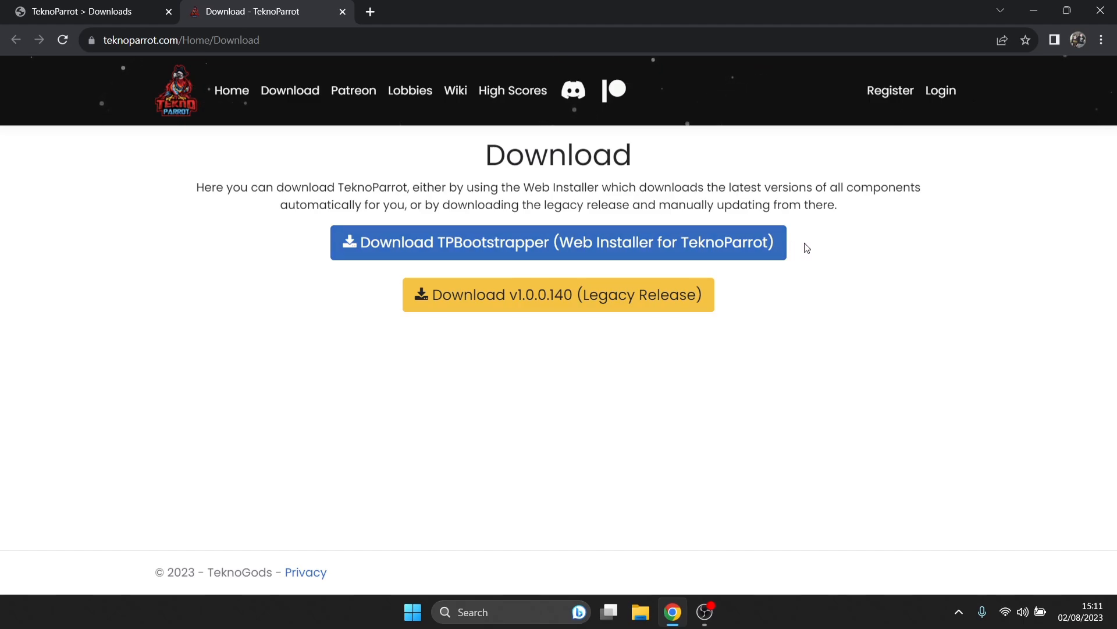
{"action": "mouse_move", "coordinate": [690, 248]}
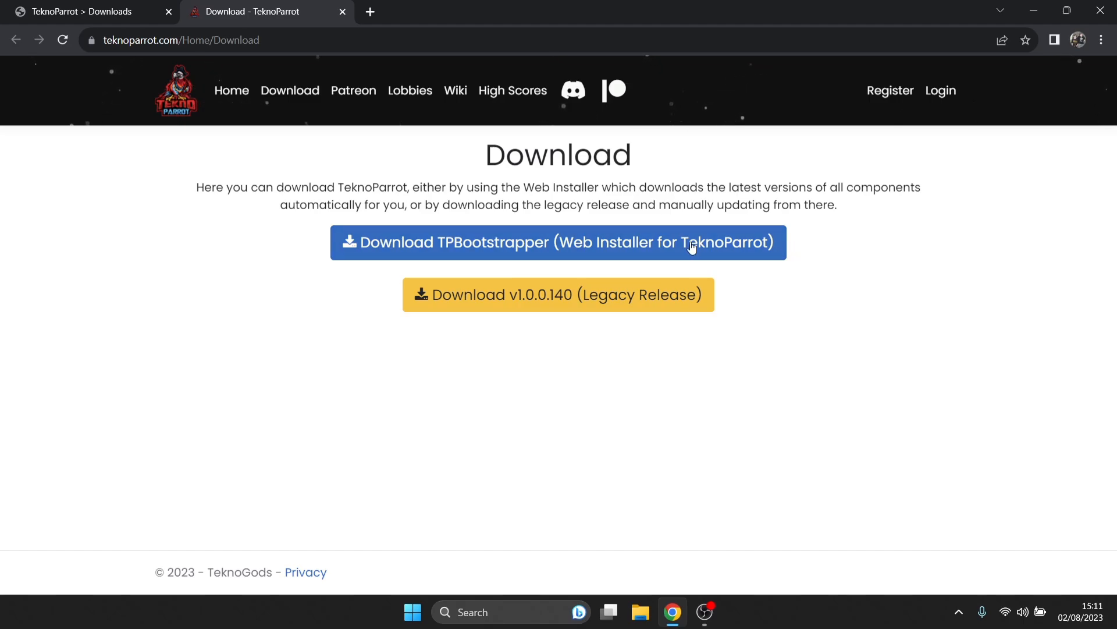
{"action": "mouse_move", "coordinate": [578, 248]}
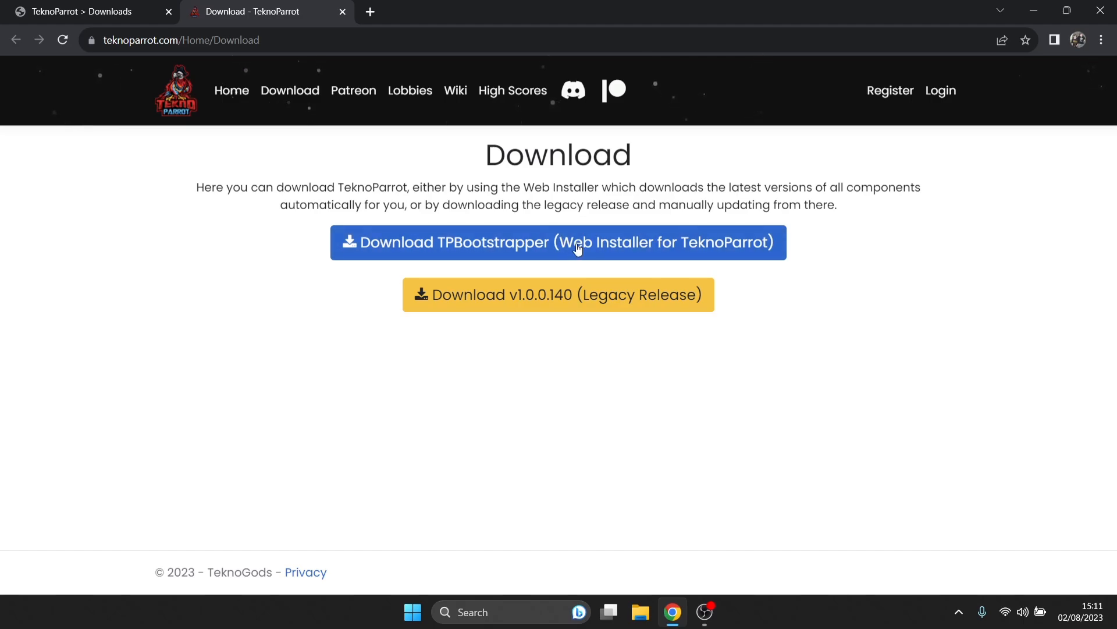
{"action": "left_click", "coordinate": [558, 243]}
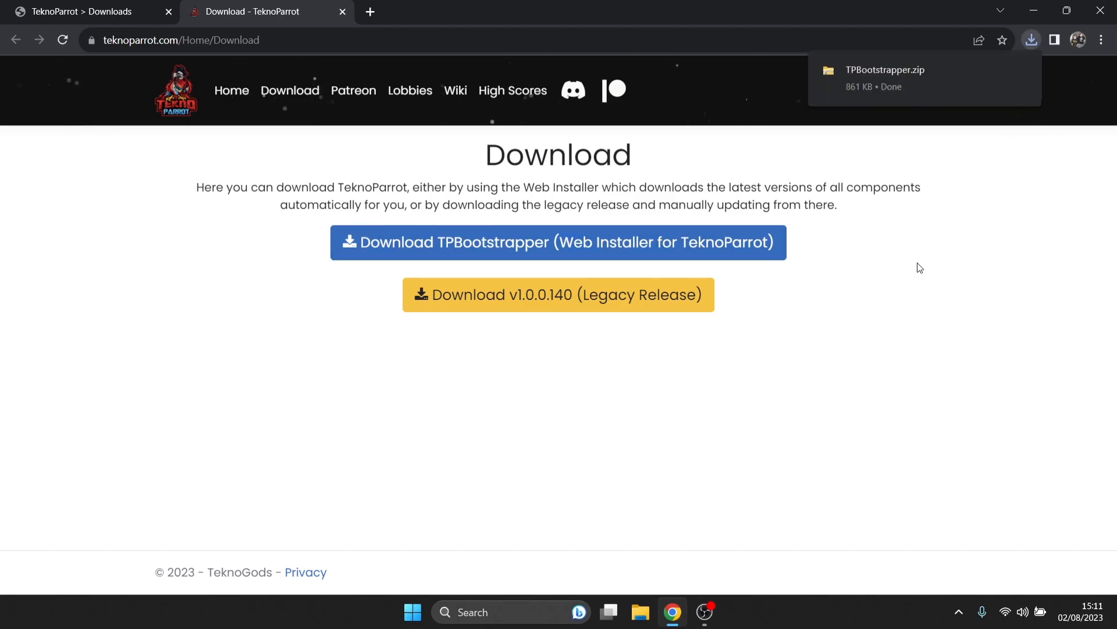
{"action": "mouse_move", "coordinate": [803, 8]}
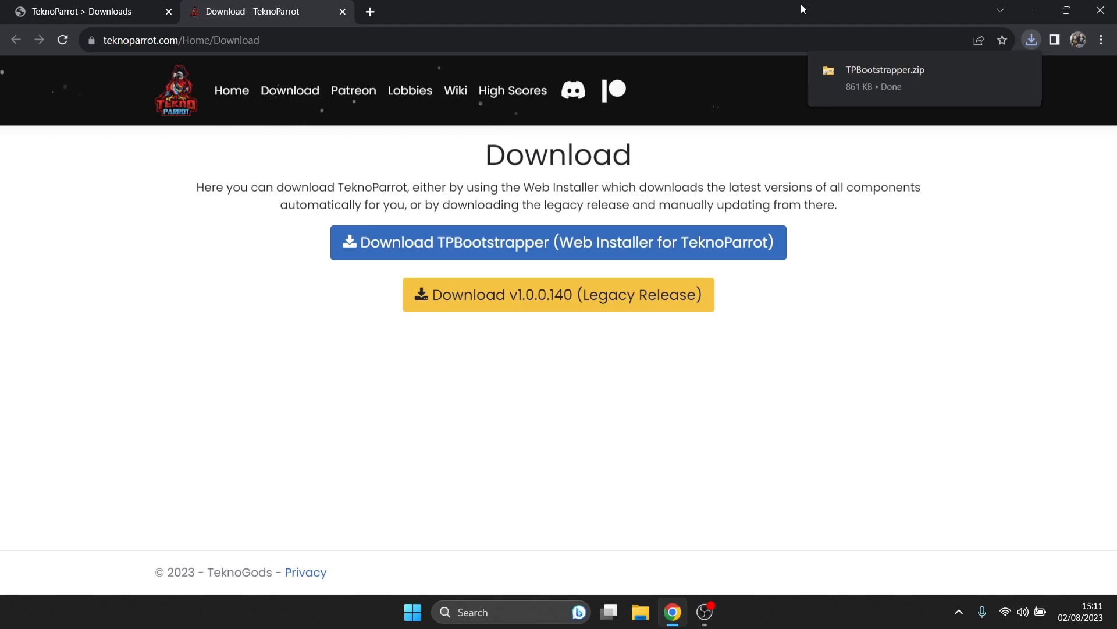
{"action": "left_click", "coordinate": [1066, 10]}
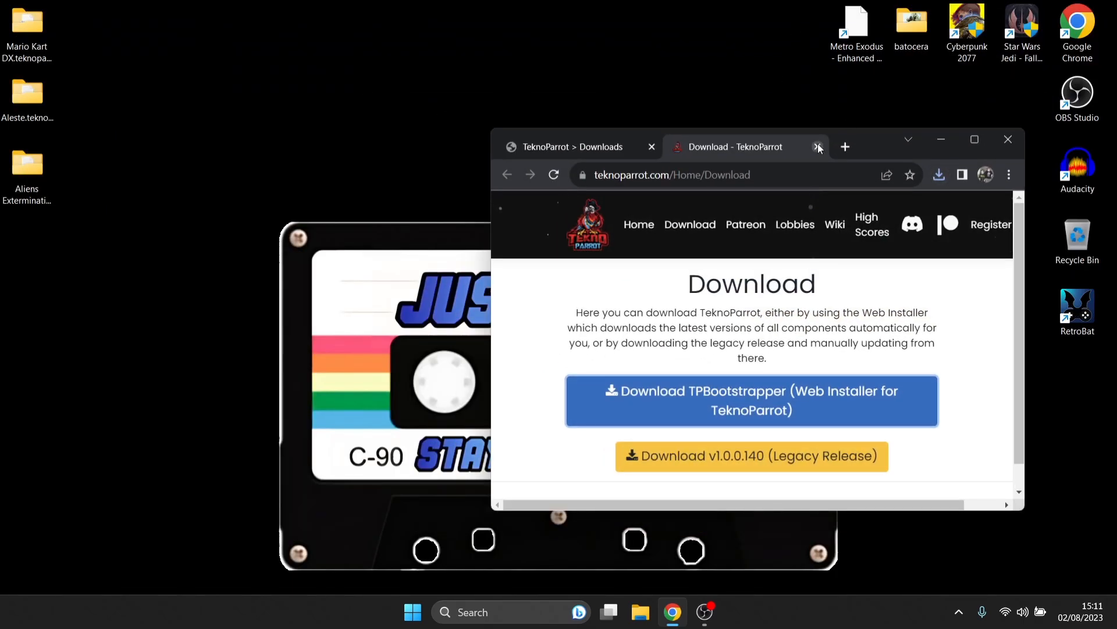
Select TPBootstrapper.zip in the Downloads folder of File Explorer
{"action": "left_click", "coordinate": [639, 612]}
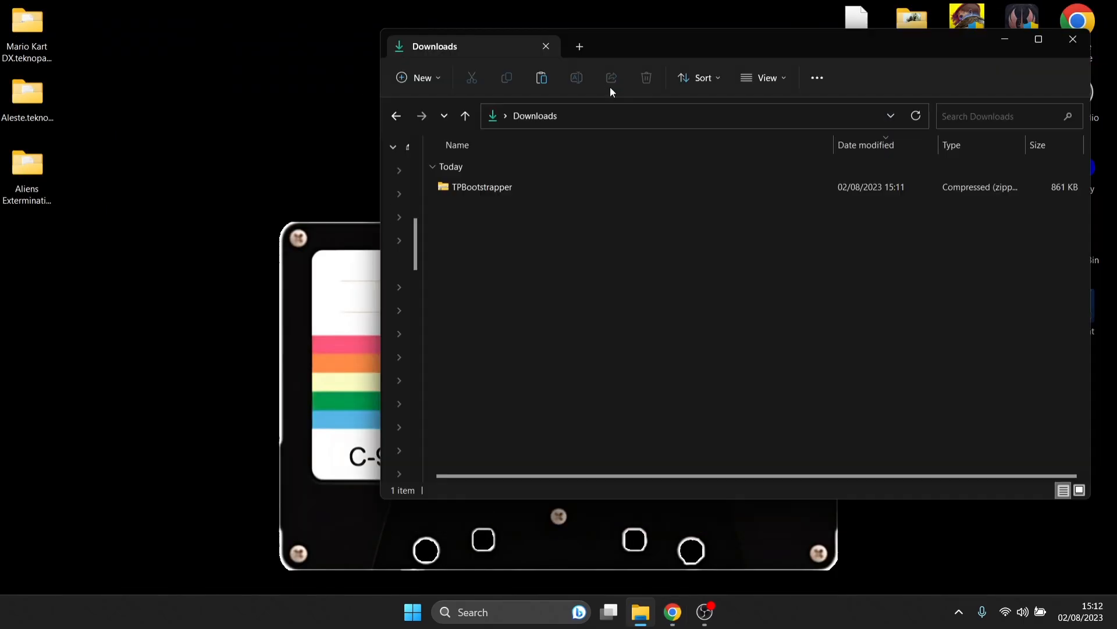
{"action": "left_click", "coordinate": [482, 187]}
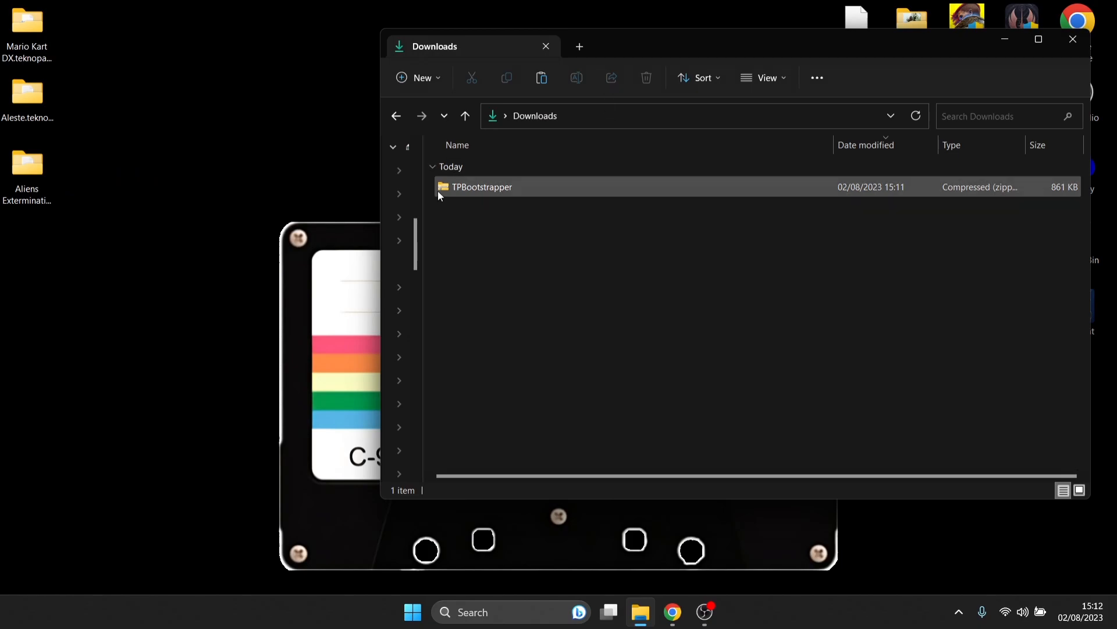
{"action": "mouse_move", "coordinate": [515, 193]}
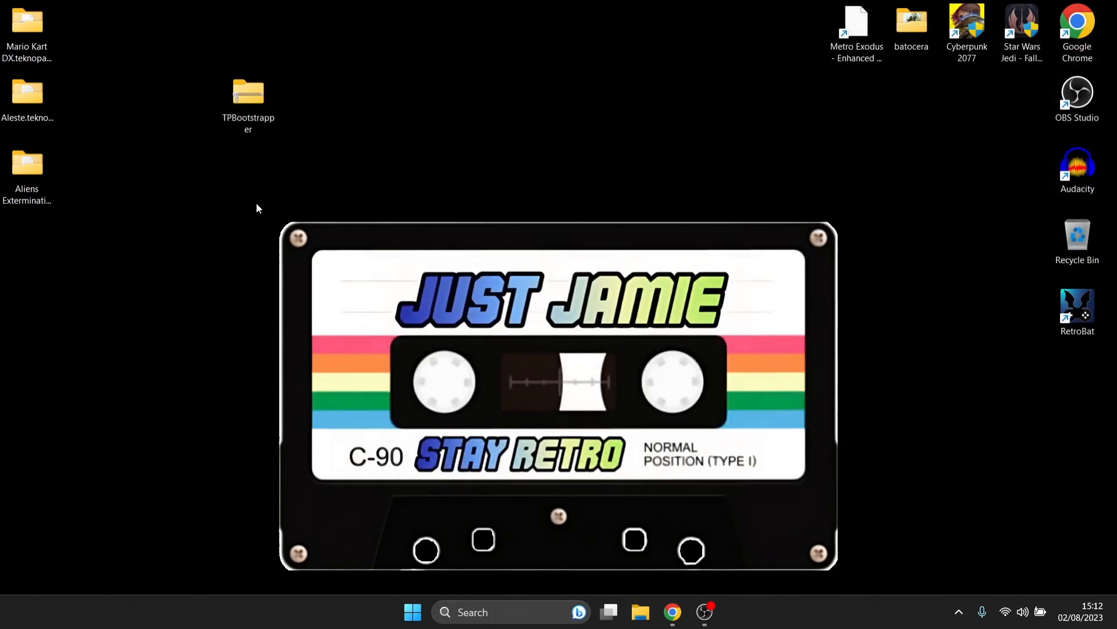
Make a desktop folder named Teknoparrot and drag TPBootstrapper.zip into it
{"action": "right_click", "coordinate": [257, 209]}
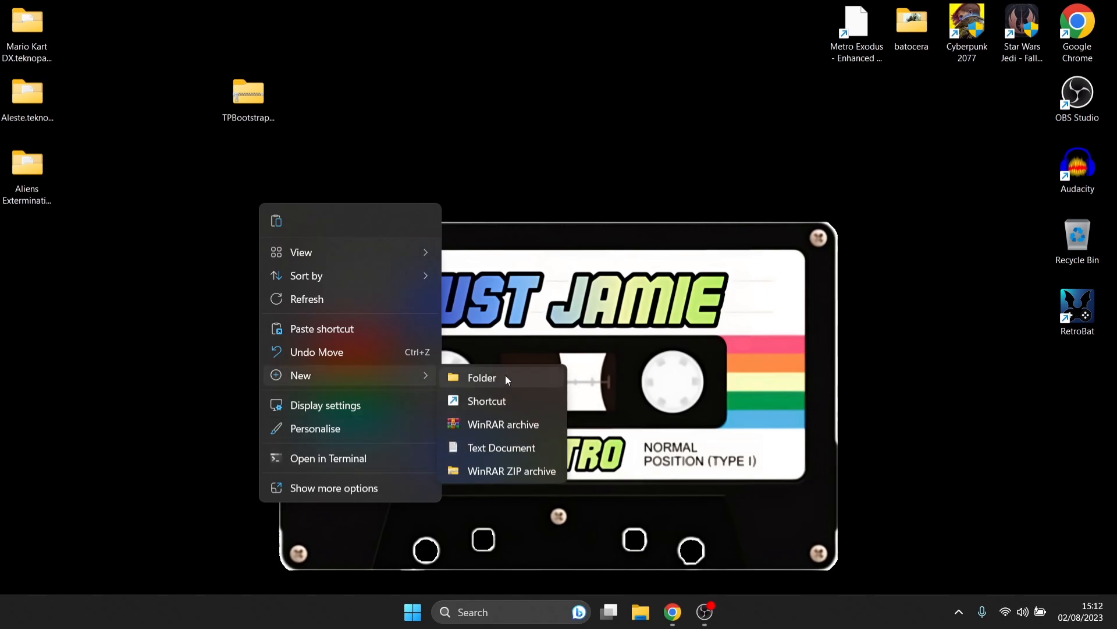
{"action": "left_click", "coordinate": [482, 378]}
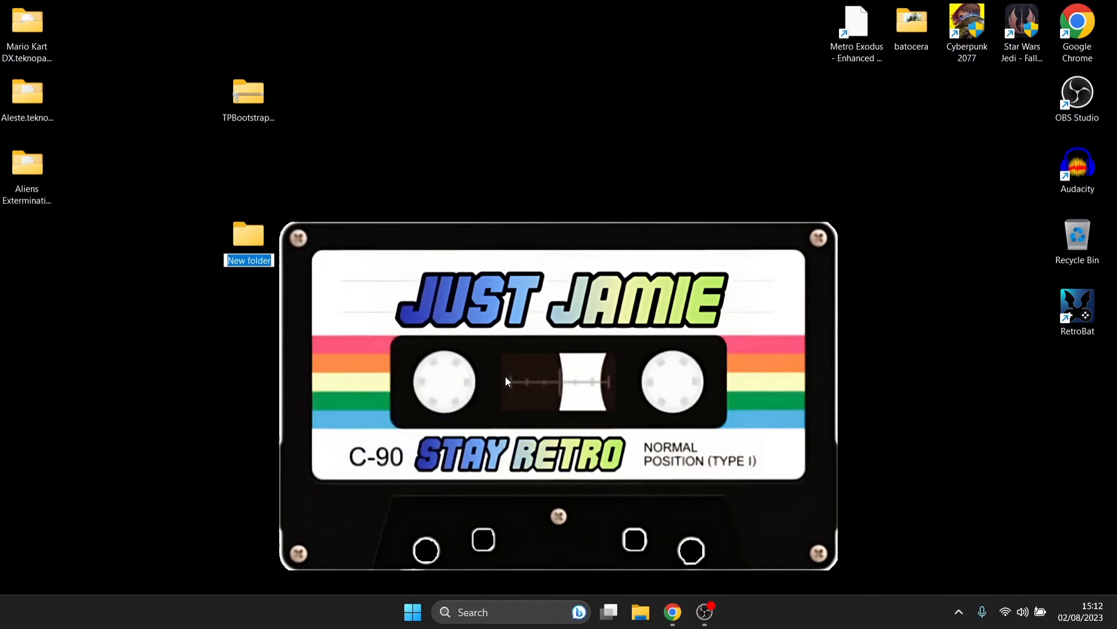
{"action": "type", "text": "Teknoparrot"}
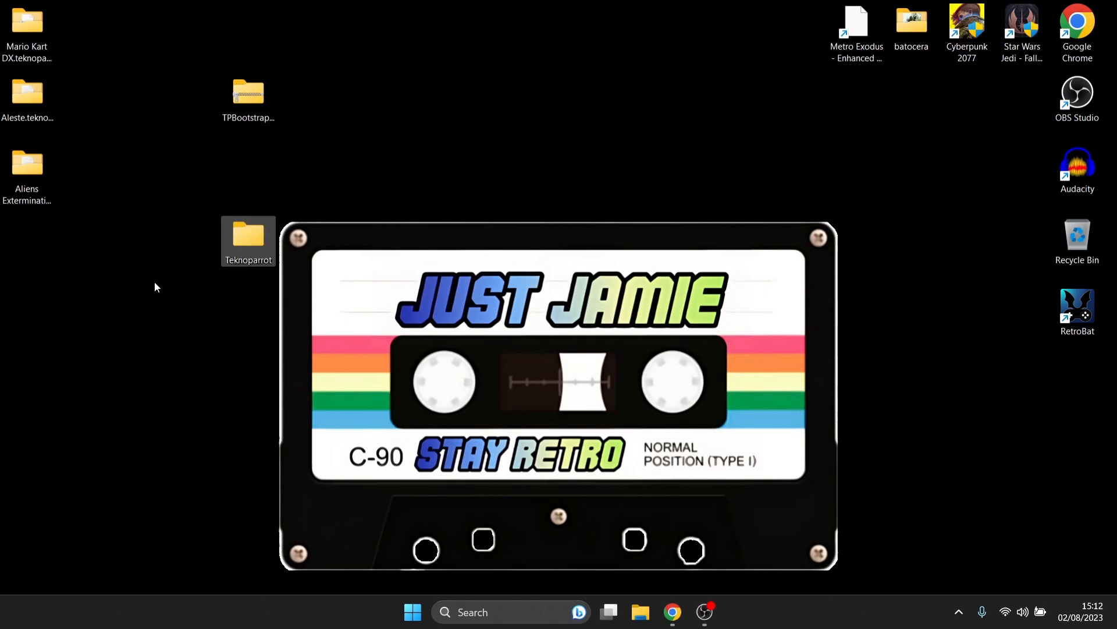
{"action": "left_click_drag", "start_coordinate": [248, 104], "coordinate": [248, 242]}
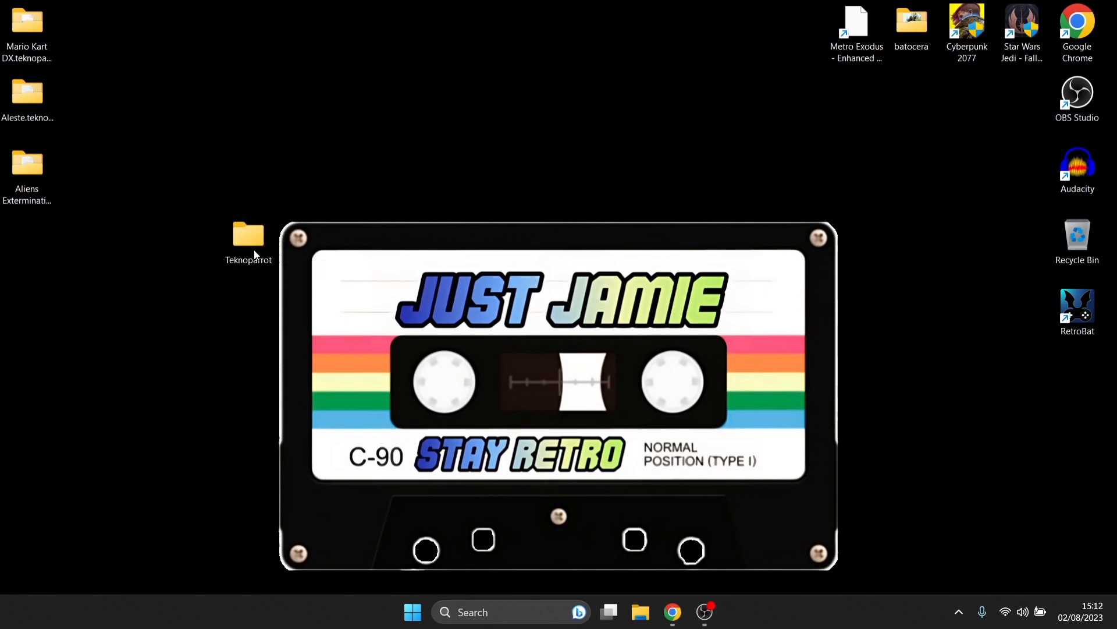
Extract TPBootstrapper.zip inside Teknoparrot, delete the zip, and select the TPBootstrapper application
{"action": "double_click", "coordinate": [248, 234]}
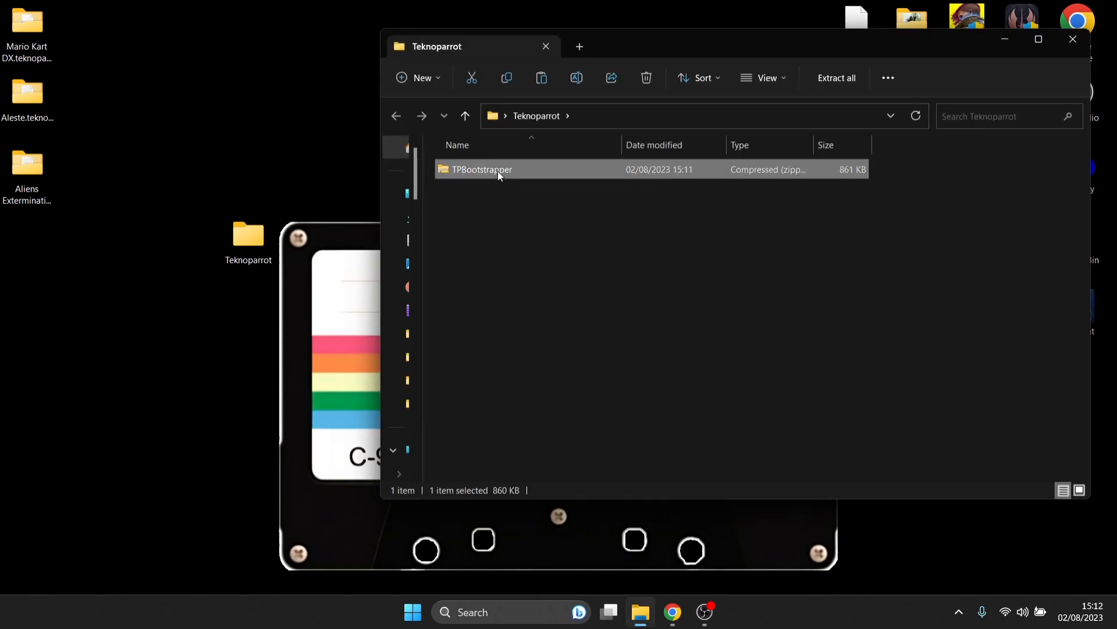
{"action": "right_click", "coordinate": [482, 169]}
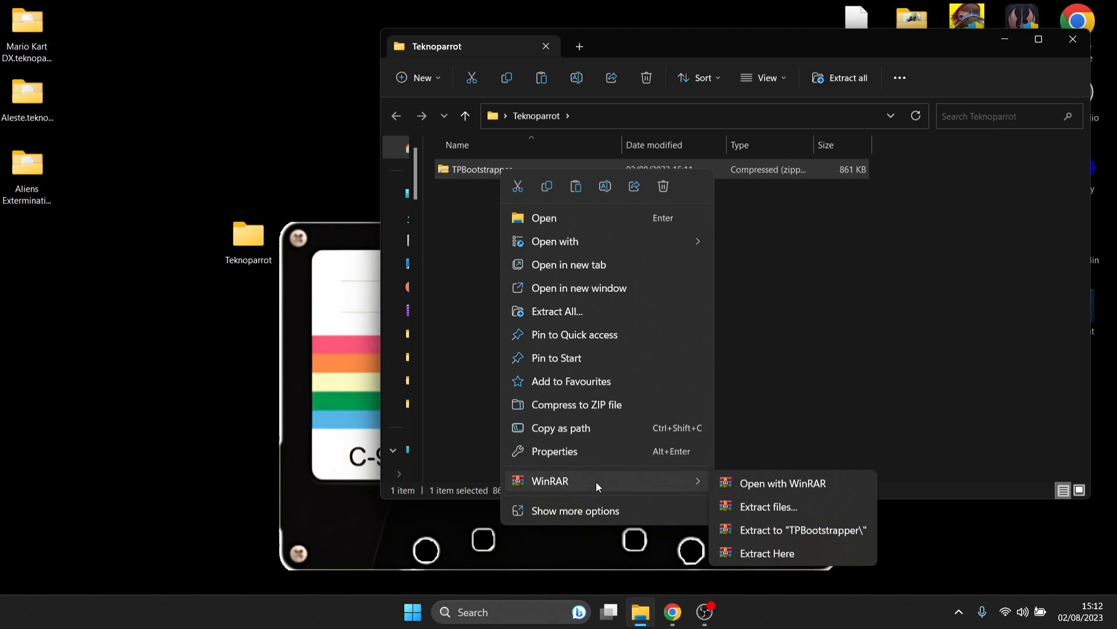
{"action": "mouse_move", "coordinate": [769, 521]}
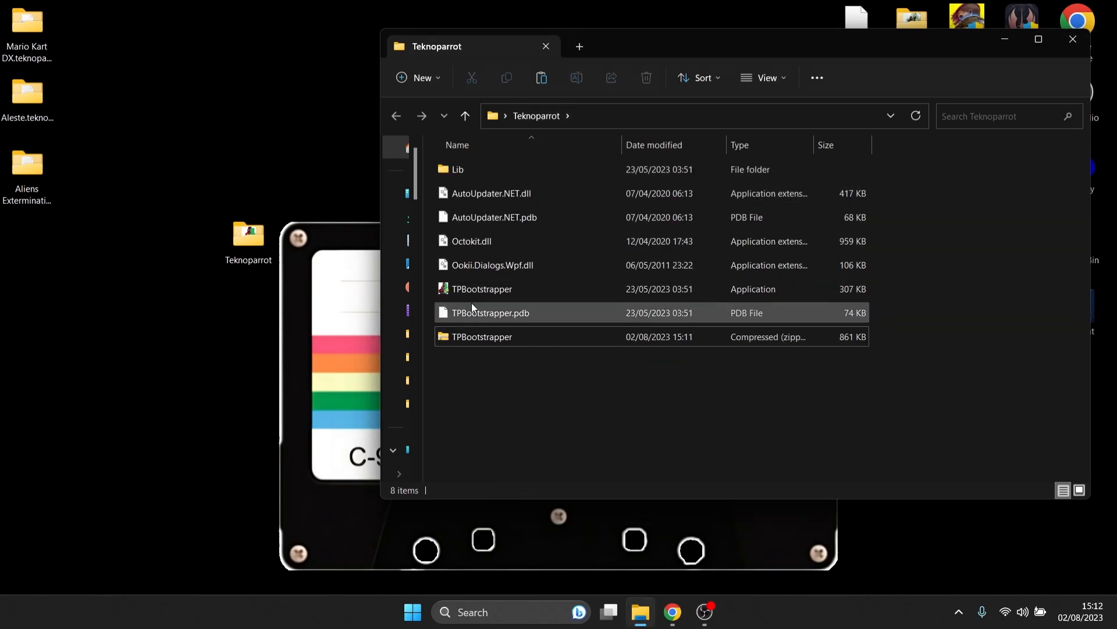
{"action": "mouse_move", "coordinate": [482, 336]}
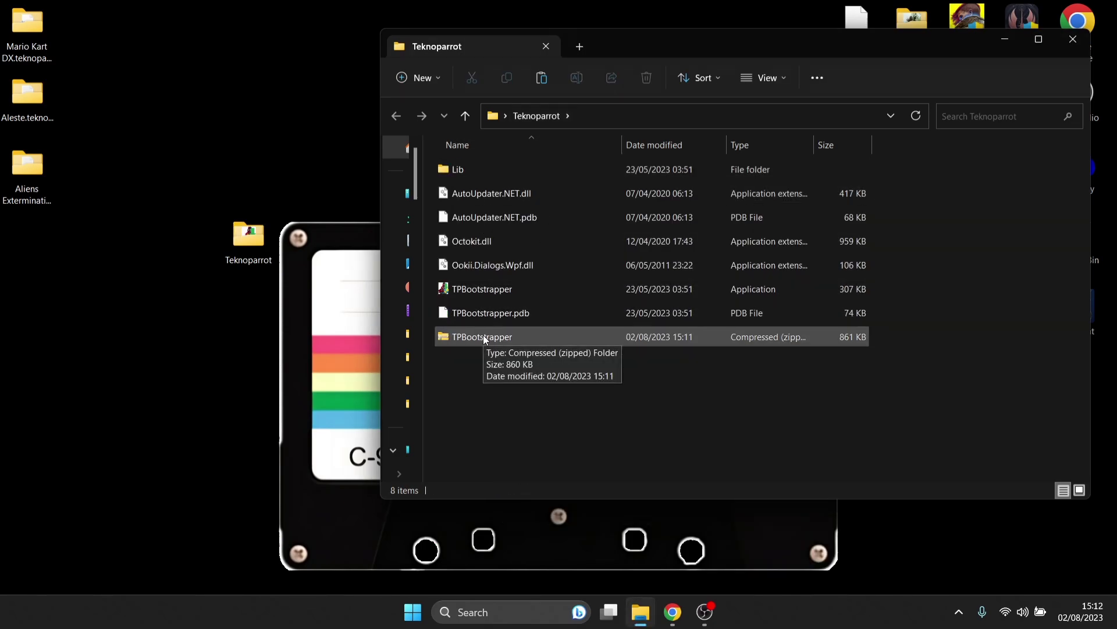
{"action": "left_click", "coordinate": [482, 337]}
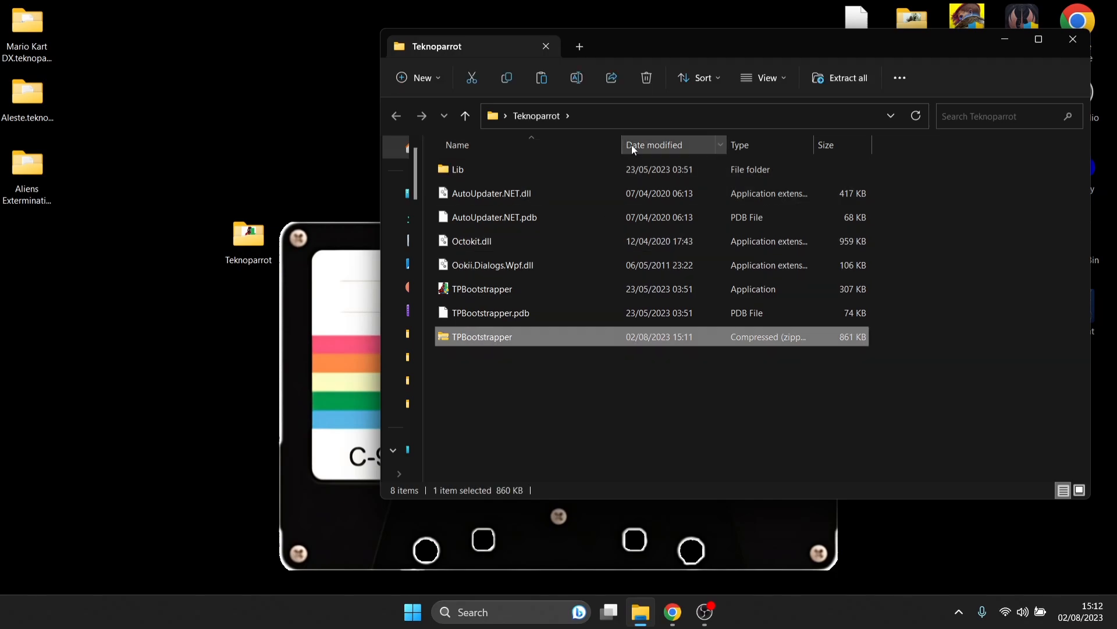
{"action": "left_click", "coordinate": [645, 77]}
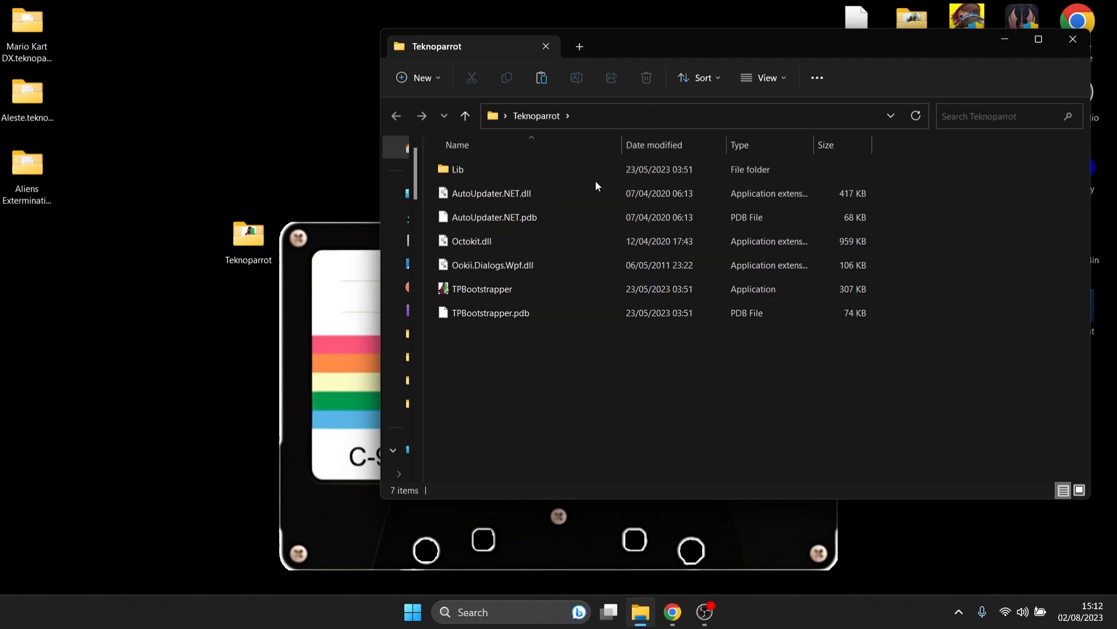
{"action": "mouse_move", "coordinate": [482, 289]}
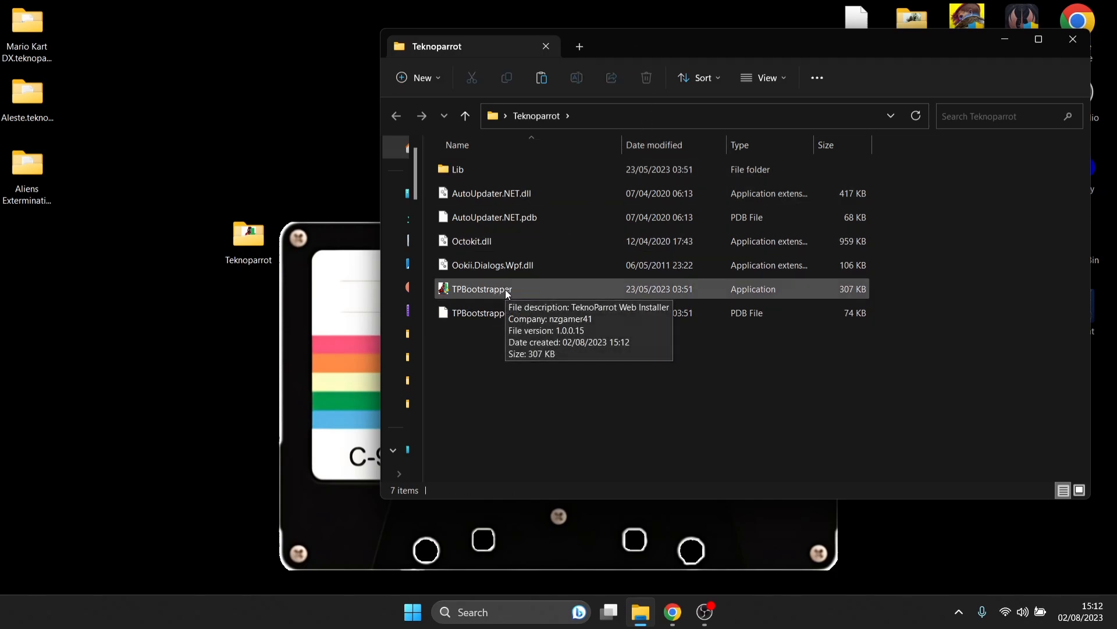
{"action": "mouse_move", "coordinate": [558, 294]}
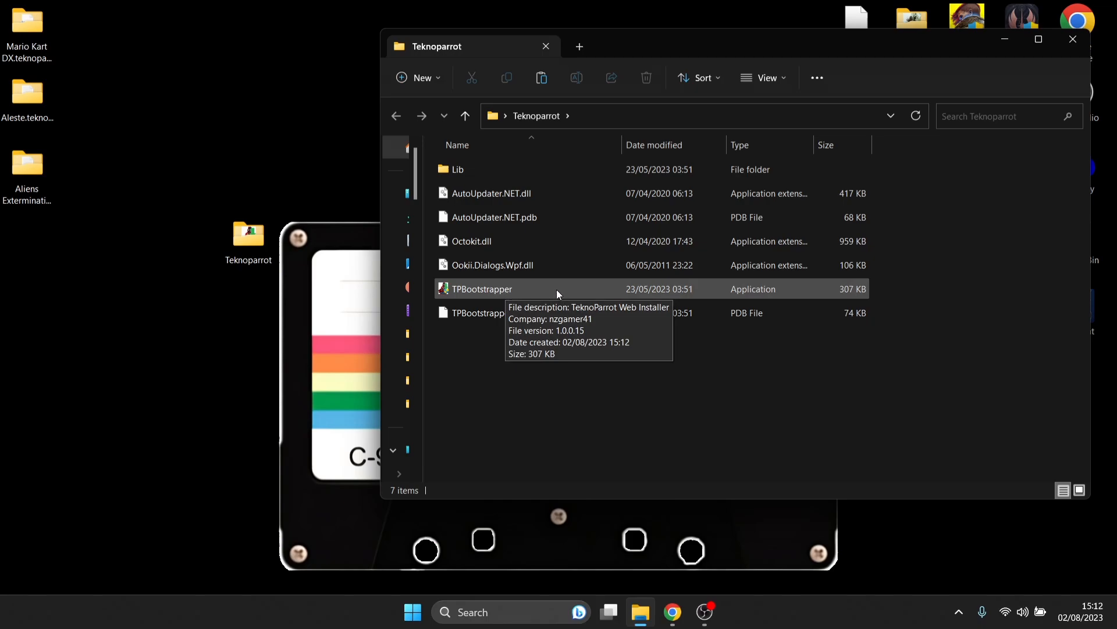
{"action": "left_click", "coordinate": [482, 289]}
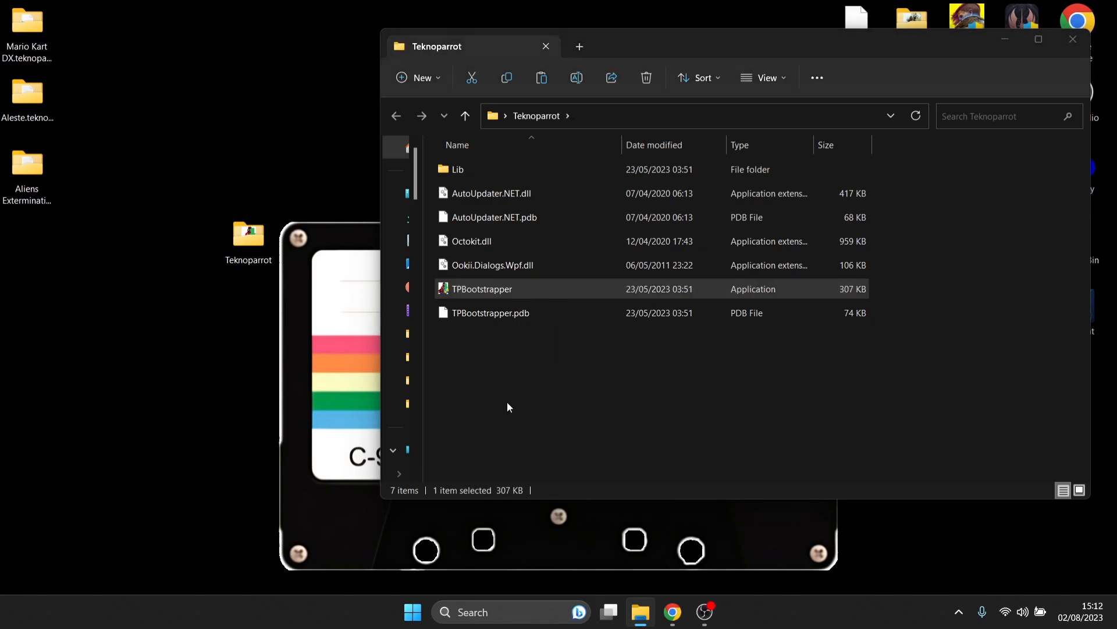
Run TPBootstrapper to load the nine-core list in TeknoParrot Downloader
{"action": "double_click", "coordinate": [482, 289]}
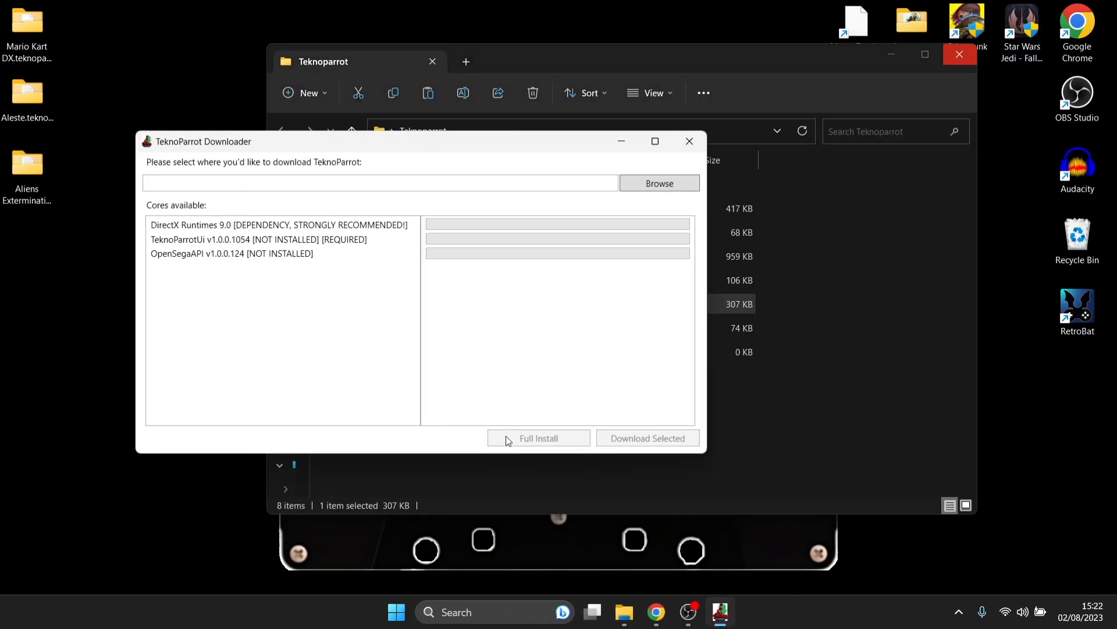
{"action": "left_click", "coordinate": [228, 267]}
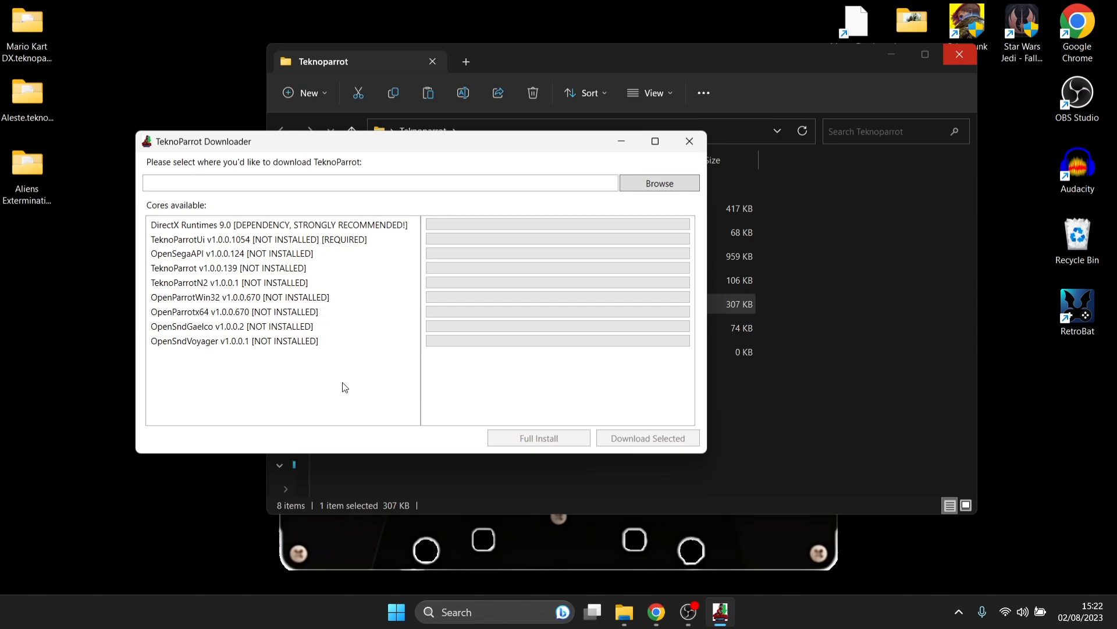
{"action": "mouse_move", "coordinate": [340, 162]}
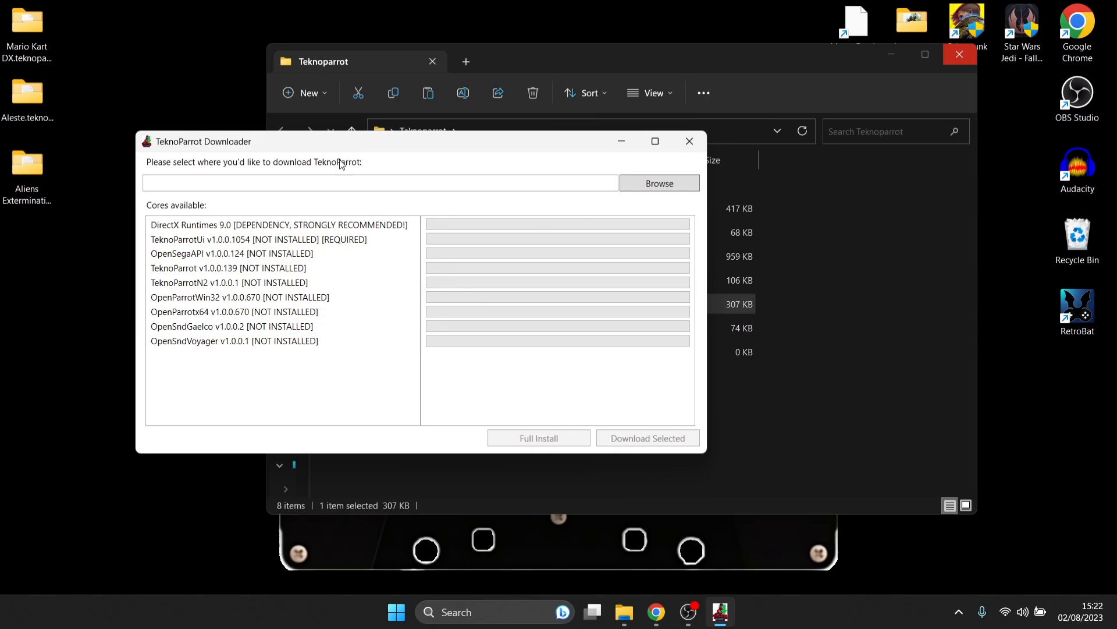
{"action": "mouse_move", "coordinate": [510, 164]}
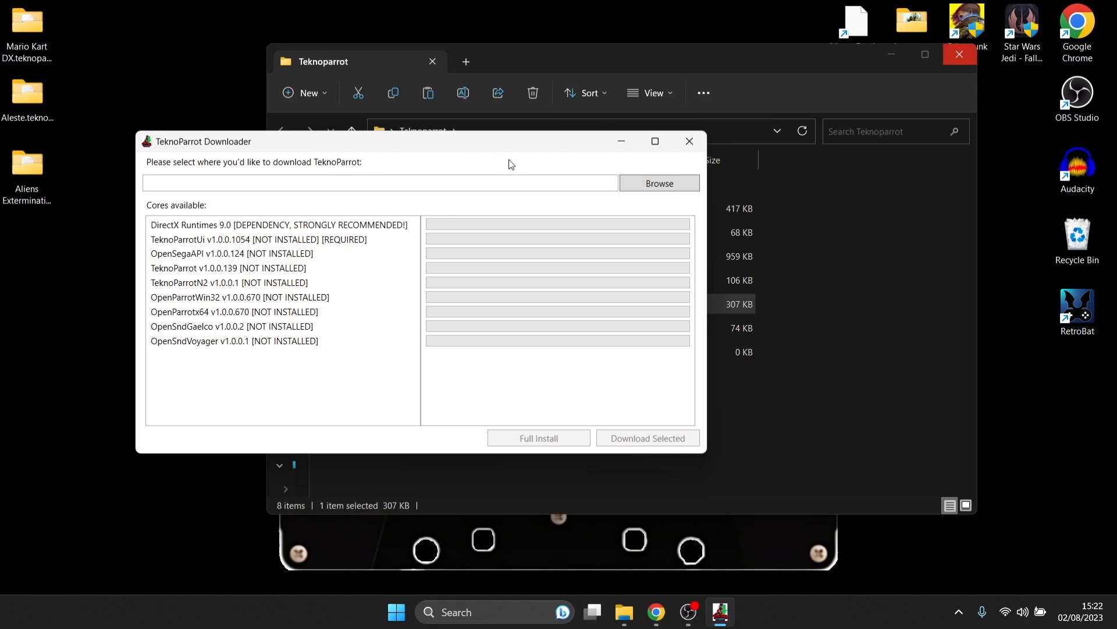
{"action": "mouse_move", "coordinate": [321, 163]}
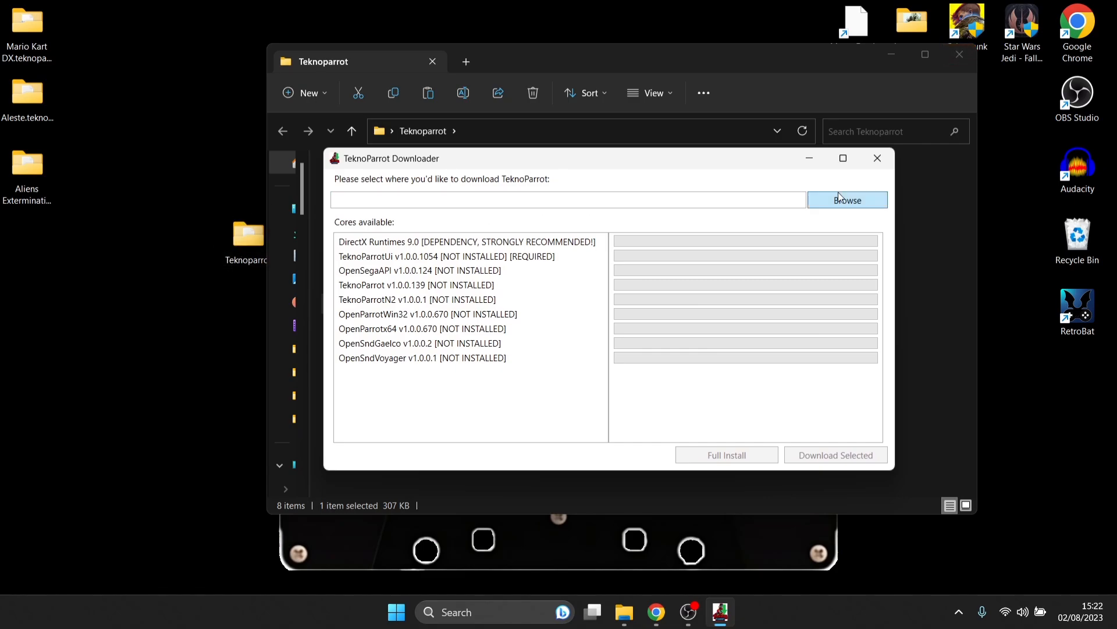
{"action": "mouse_move", "coordinate": [837, 206]}
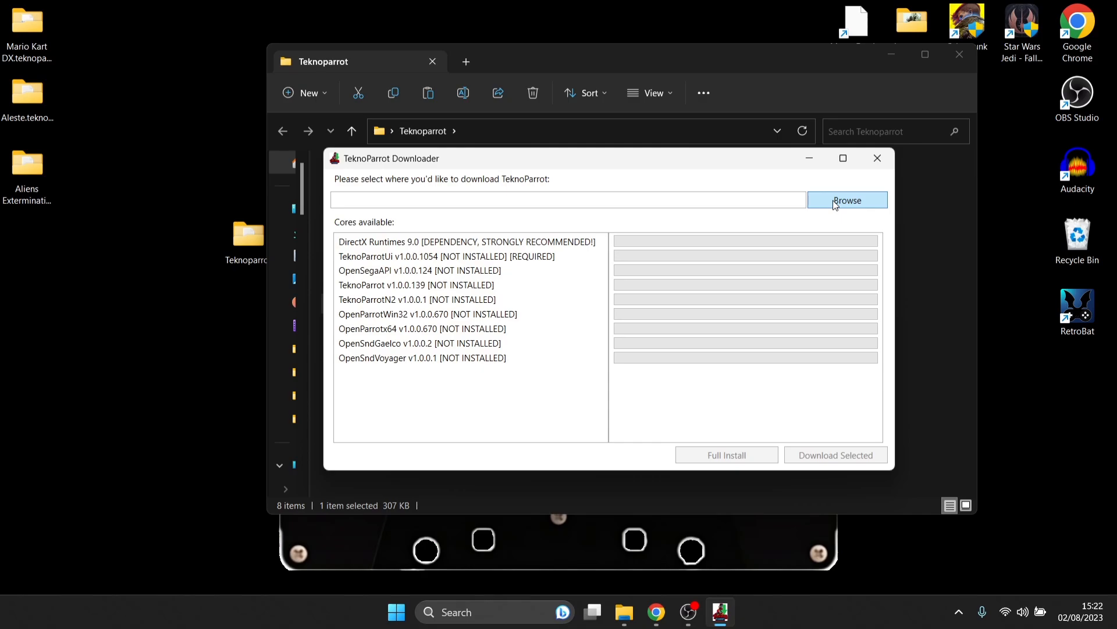
Set Desktop\Teknoparrot as the download location and run Full Install for all cores
{"action": "left_click", "coordinate": [848, 201]}
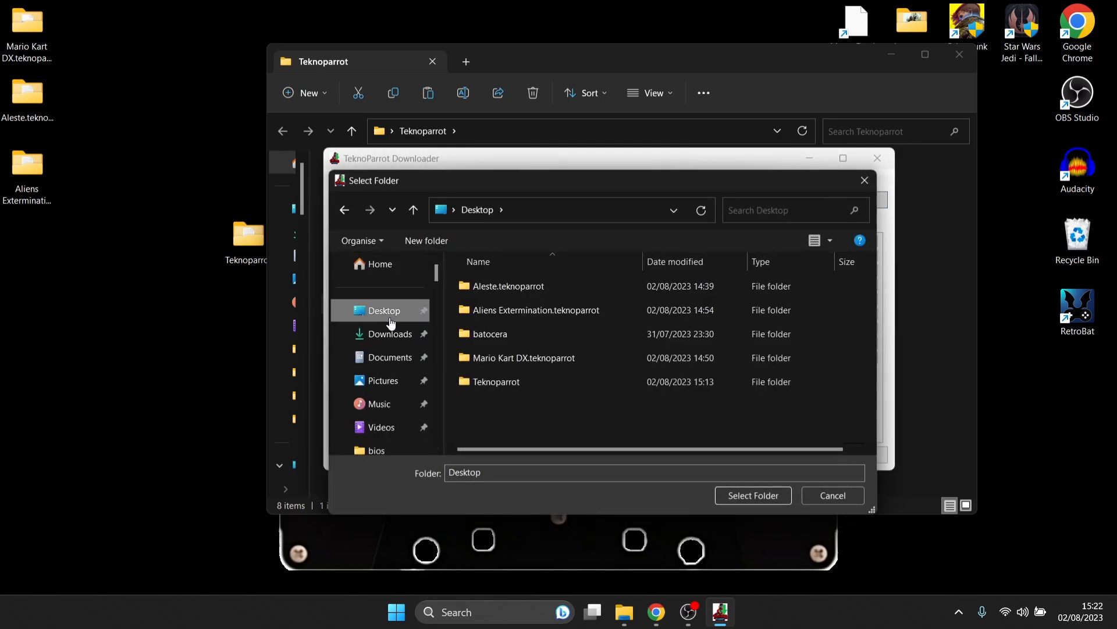
{"action": "left_click", "coordinate": [496, 382]}
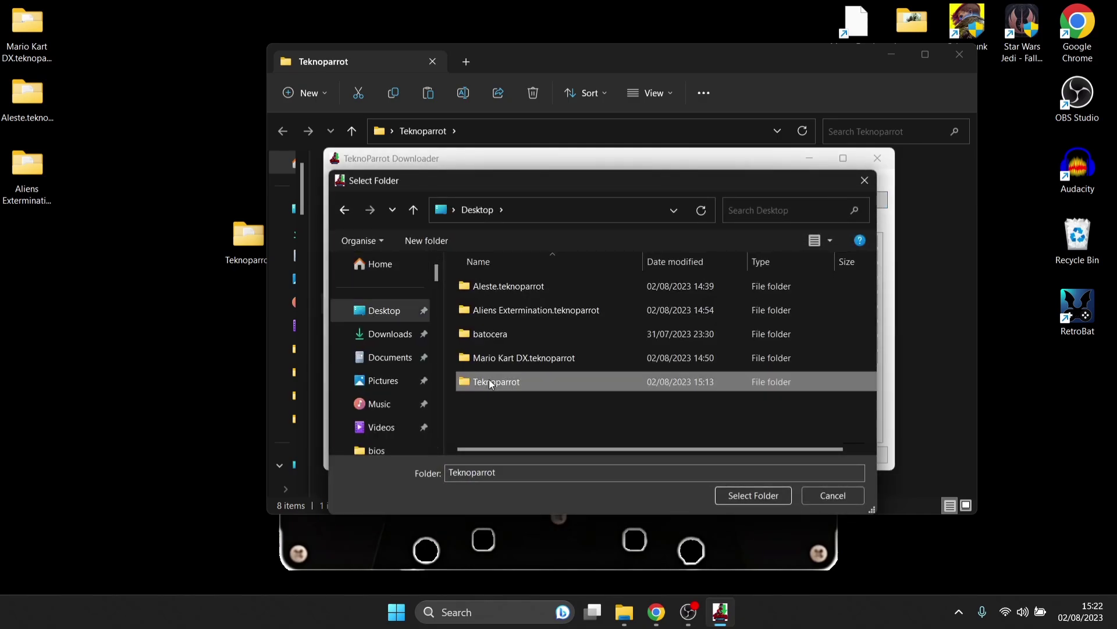
{"action": "mouse_move", "coordinate": [584, 422]}
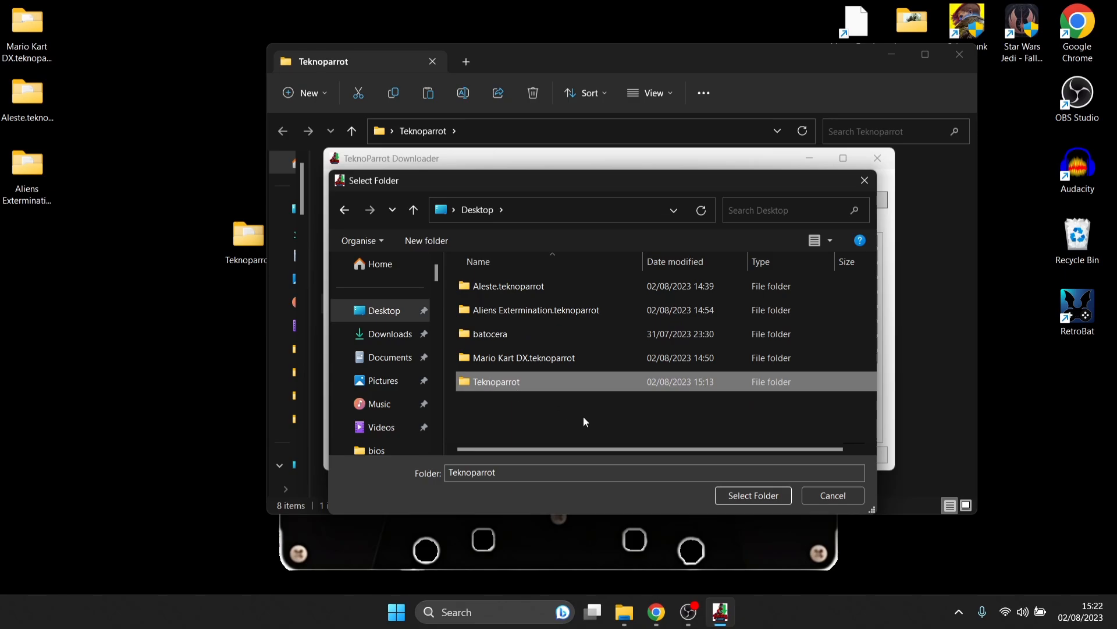
{"action": "left_click", "coordinate": [753, 495]}
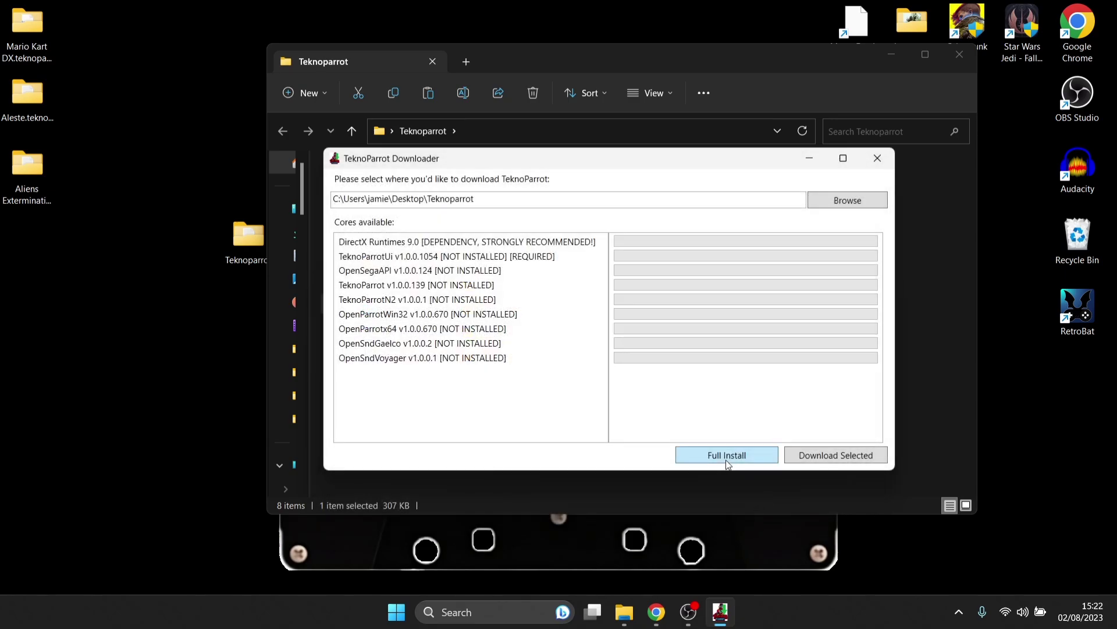
{"action": "left_click", "coordinate": [726, 454]}
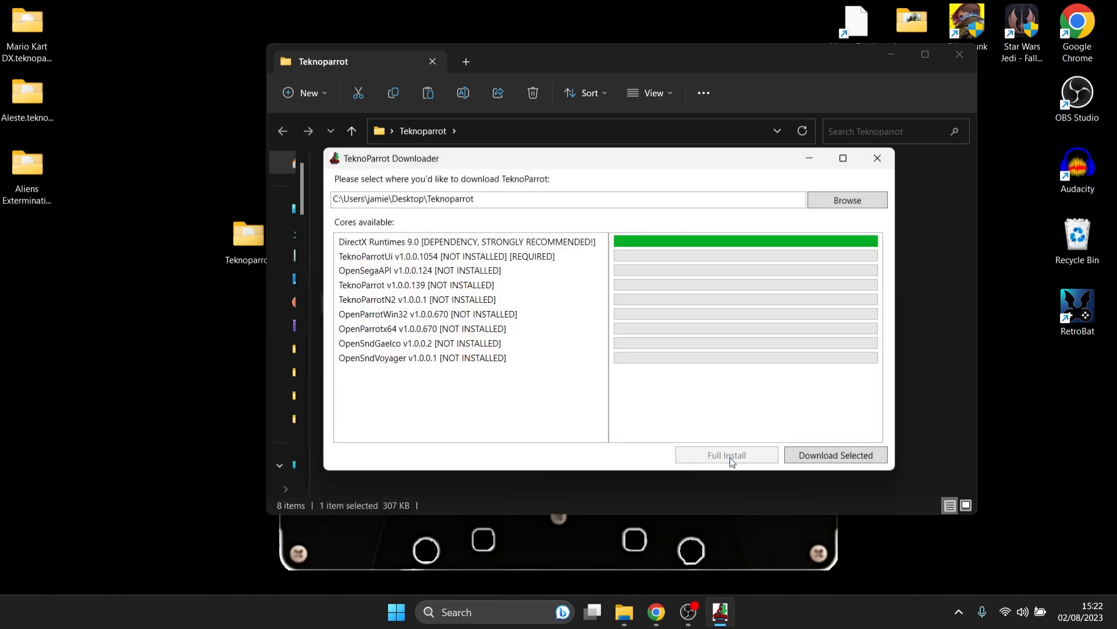
{"action": "left_click", "coordinate": [726, 455]}
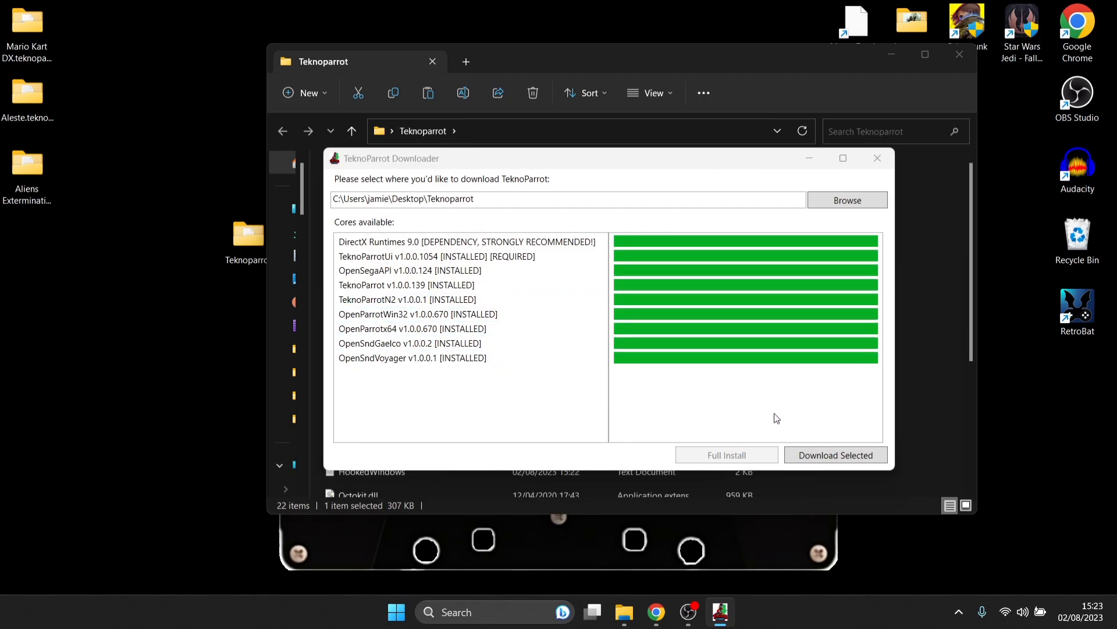
{"action": "mouse_move", "coordinate": [1010, 193]}
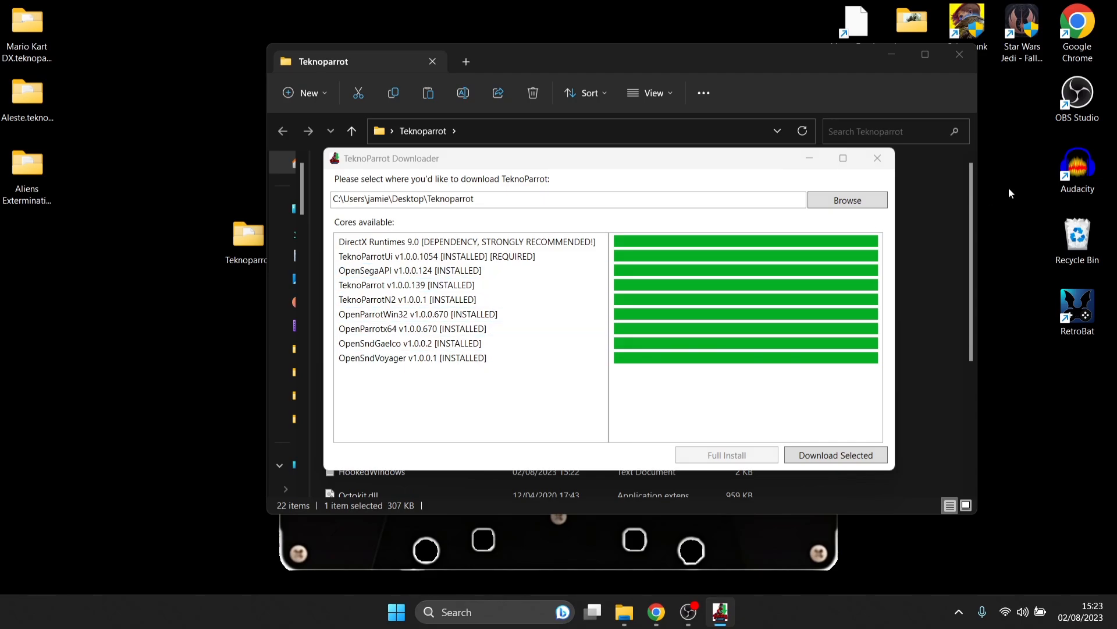
{"action": "left_click", "coordinate": [877, 157]}
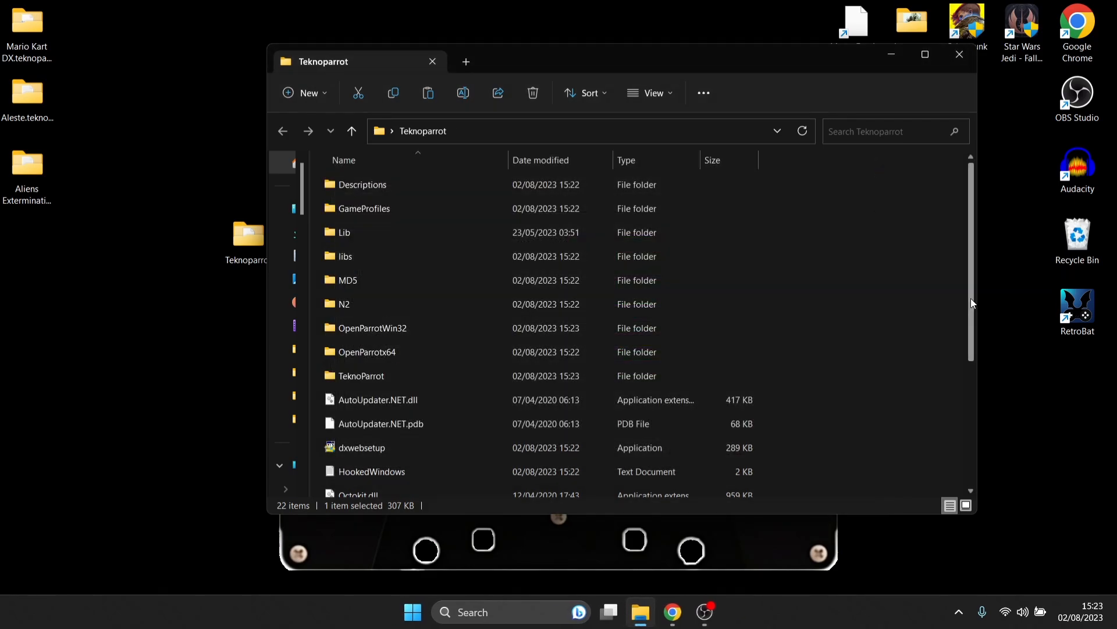
Launch TeknoParrotUi, dismiss the first-run notice, and reach the games list
{"action": "scroll", "scroll_direction": "down", "scroll_amount": 3}
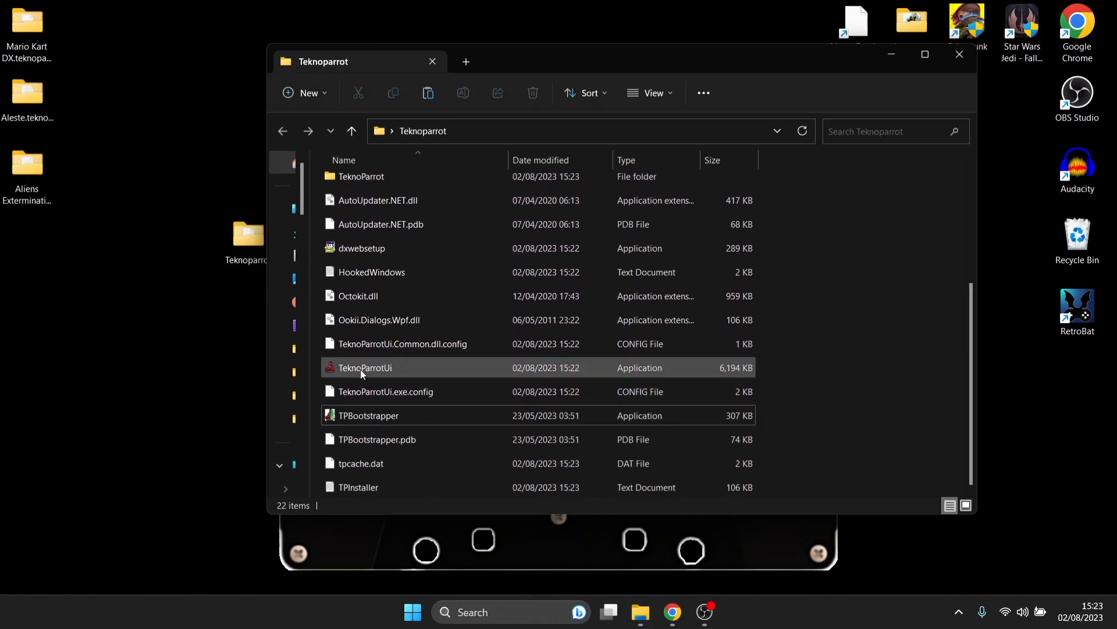
{"action": "mouse_move", "coordinate": [510, 369]}
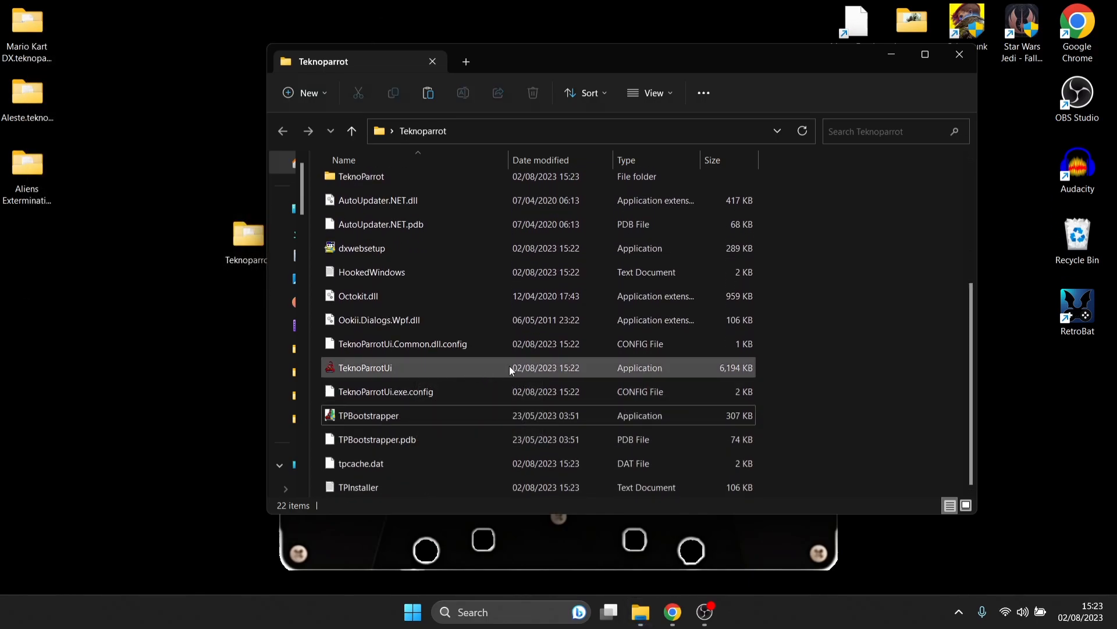
{"action": "double_click", "coordinate": [365, 367]}
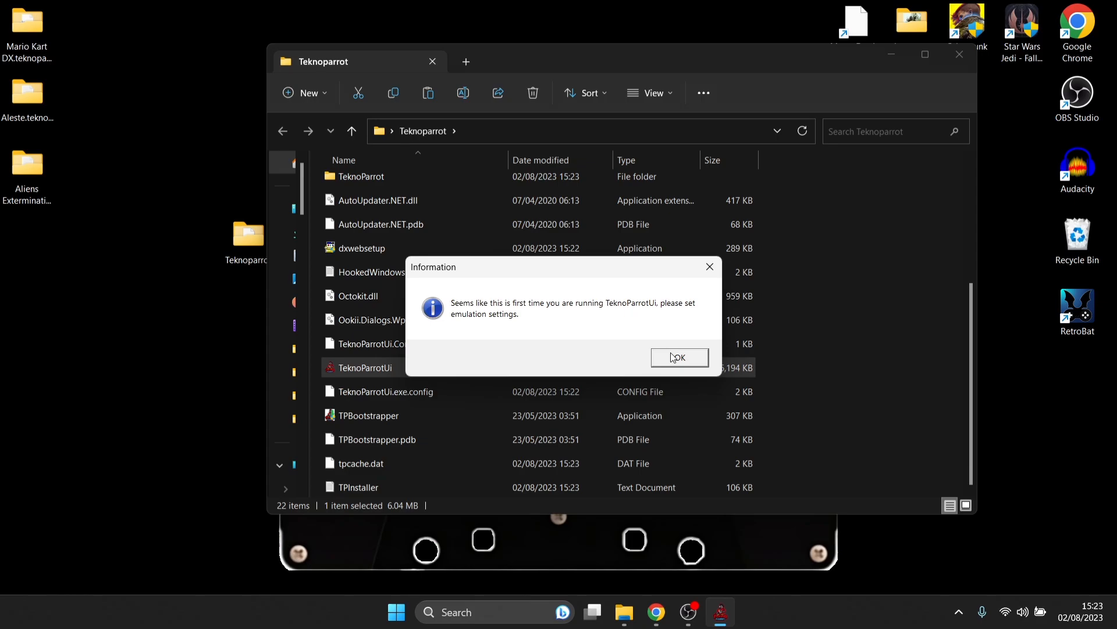
{"action": "left_click", "coordinate": [679, 357]}
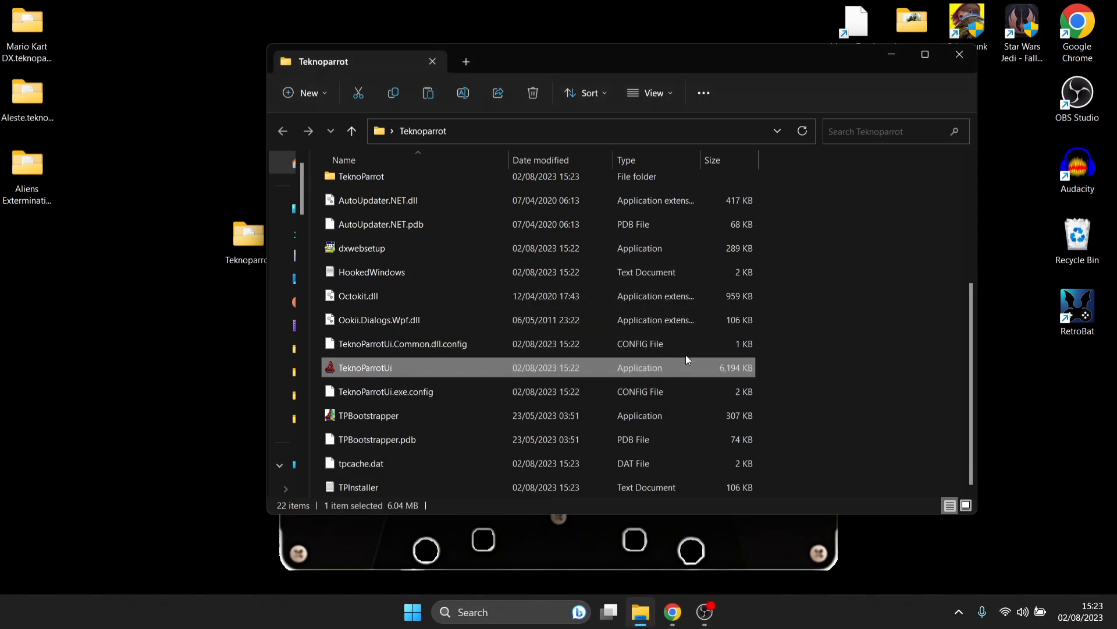
{"action": "double_click", "coordinate": [363, 367]}
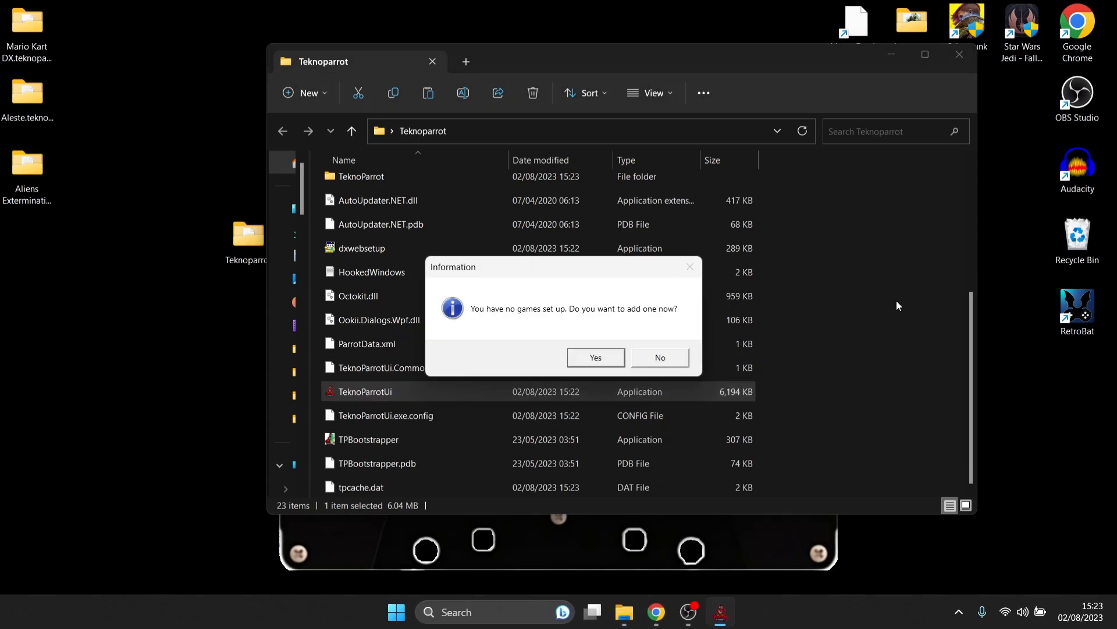
{"action": "scroll", "scroll_direction": "up", "scroll_amount": 3}
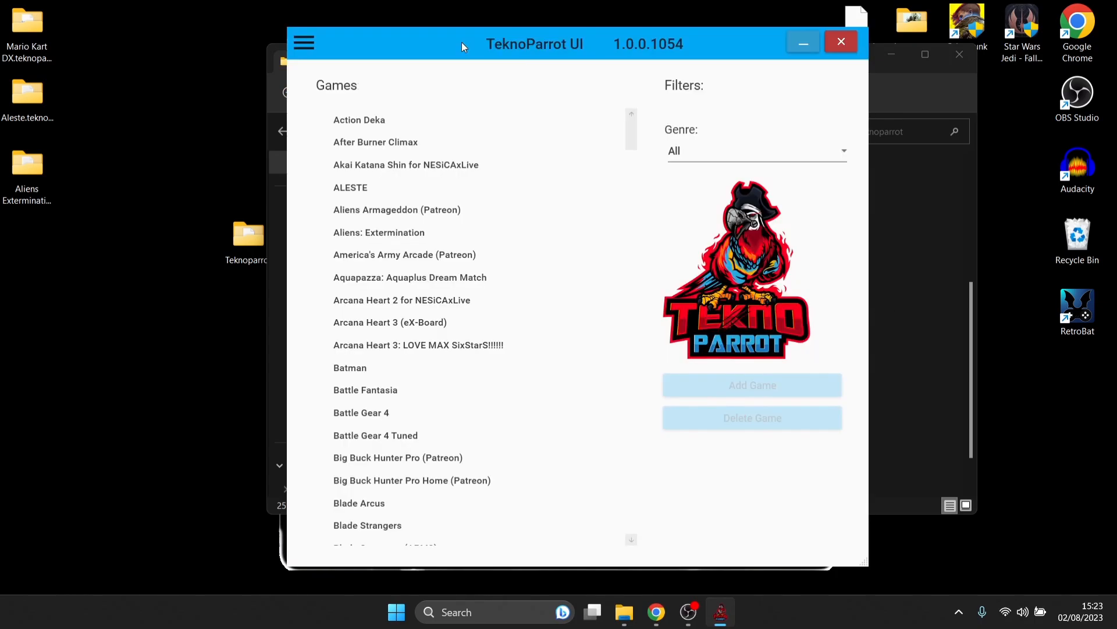
{"action": "mouse_move", "coordinate": [304, 44]}
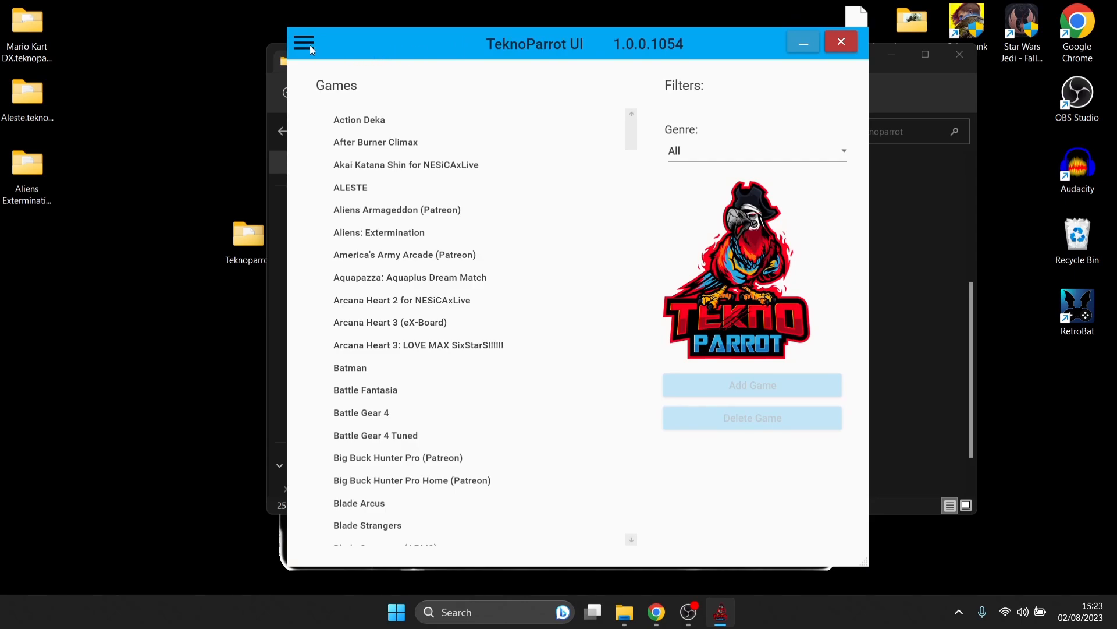
Install the ScoreSubmission, TeknoDraw and TeknoParrotElfLdr2 updates from the menu's Install Updates
{"action": "left_click", "coordinate": [303, 42]}
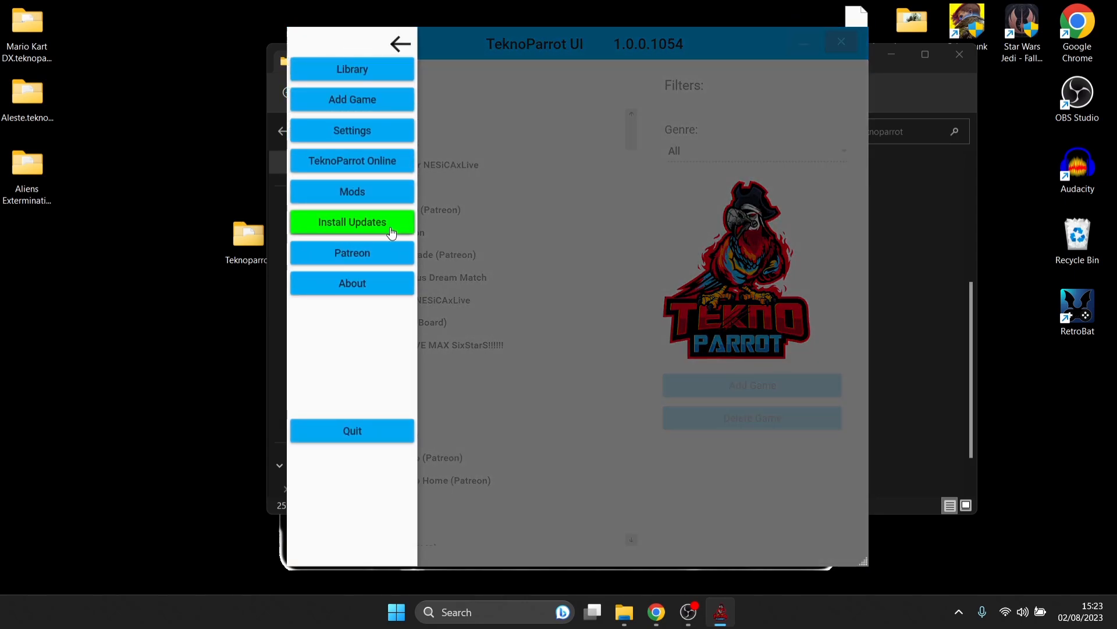
{"action": "left_click", "coordinate": [352, 221]}
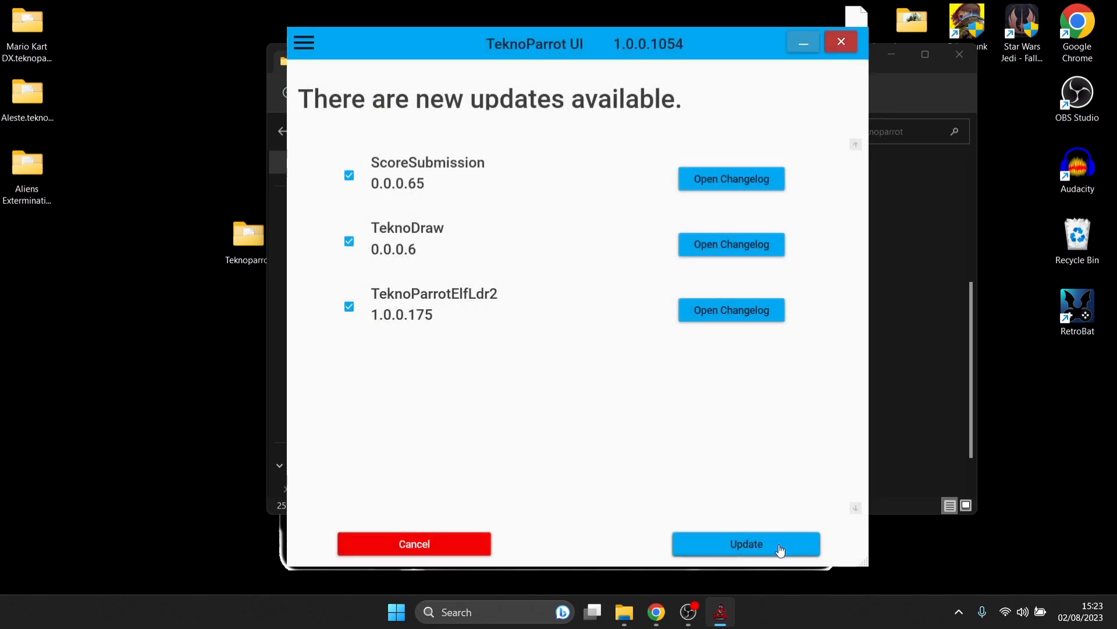
{"action": "left_click", "coordinate": [746, 543]}
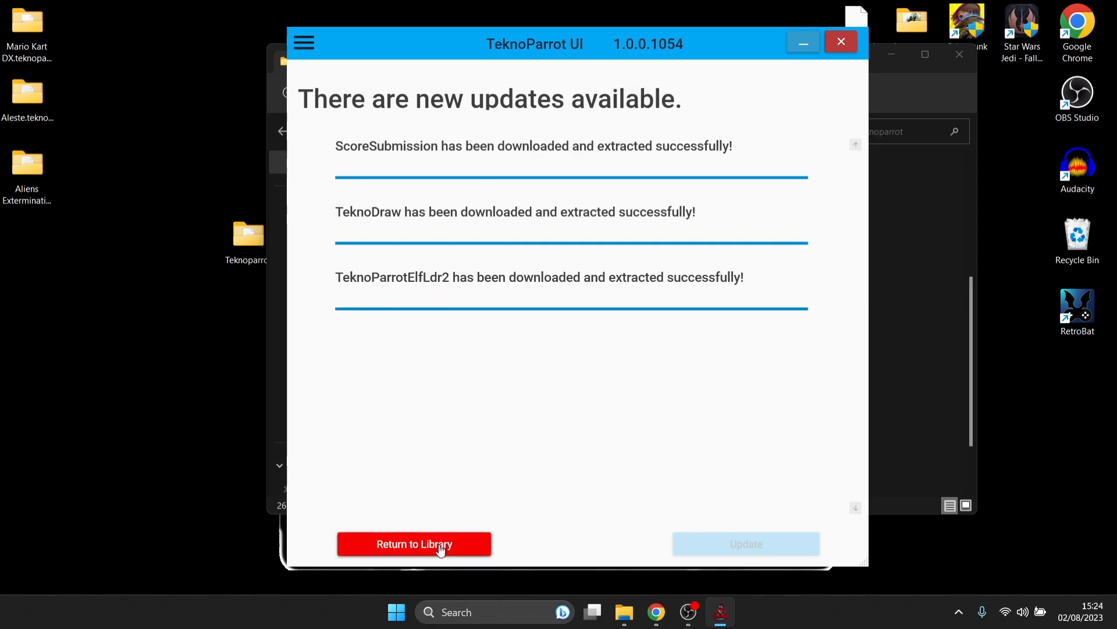
Return to the library and add ALESTE (SEGA ALLS, 2021) as a new game
{"action": "left_click", "coordinate": [414, 544]}
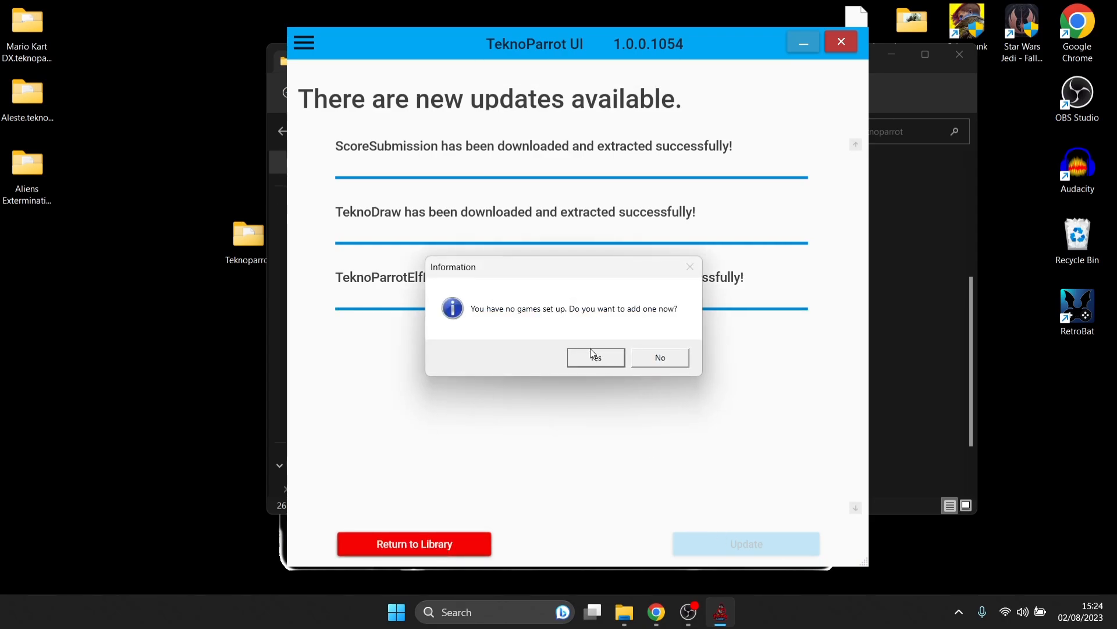
{"action": "mouse_move", "coordinate": [595, 363]}
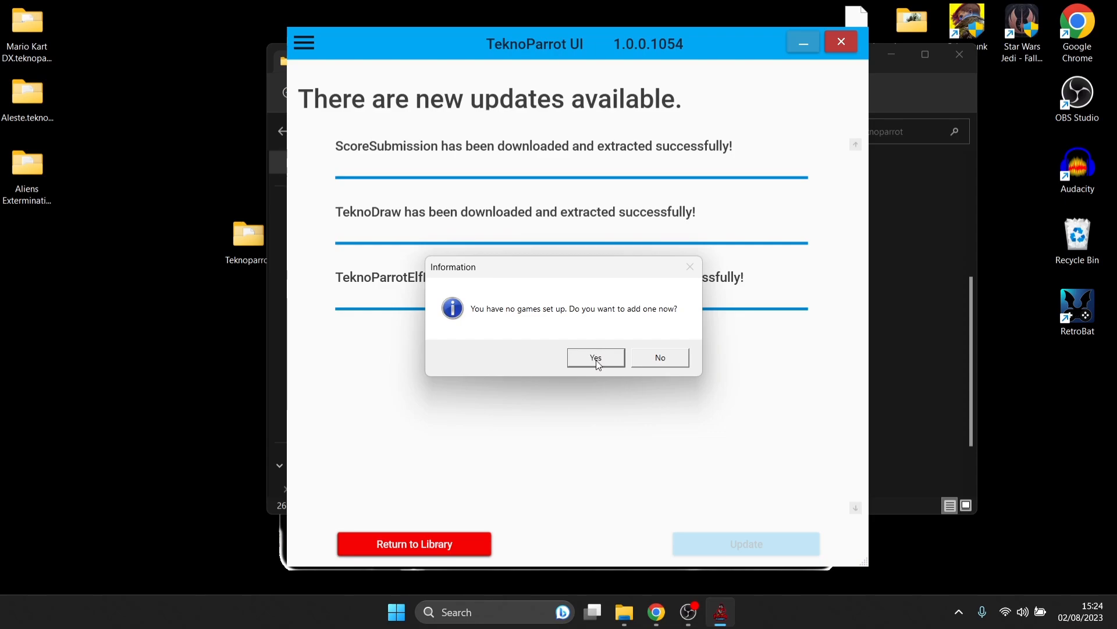
{"action": "left_click", "coordinate": [594, 357]}
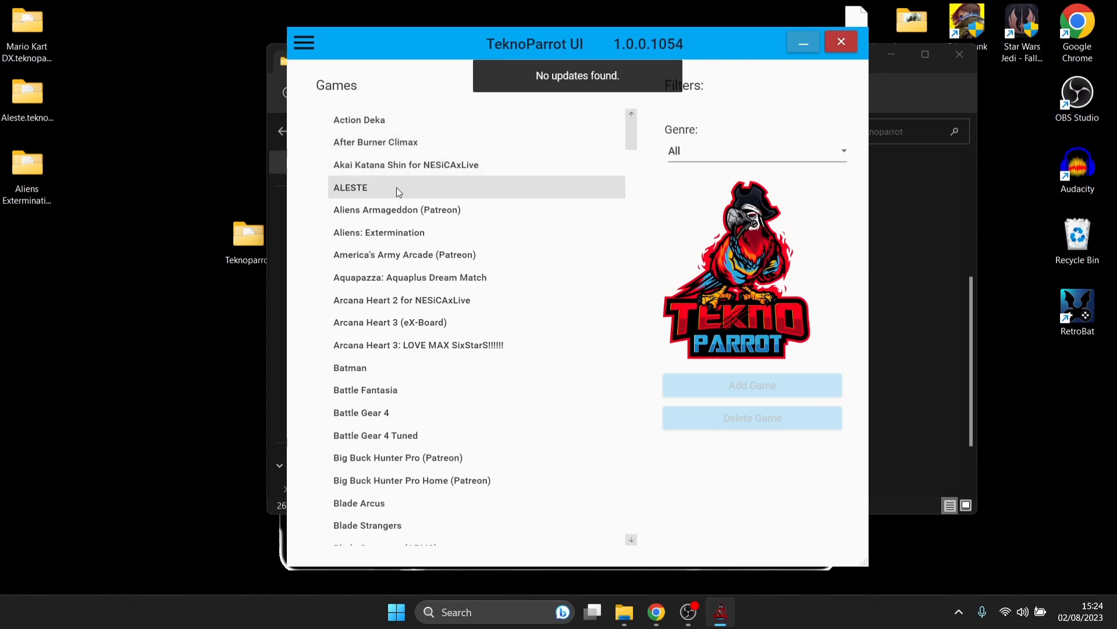
{"action": "left_click", "coordinate": [350, 187]}
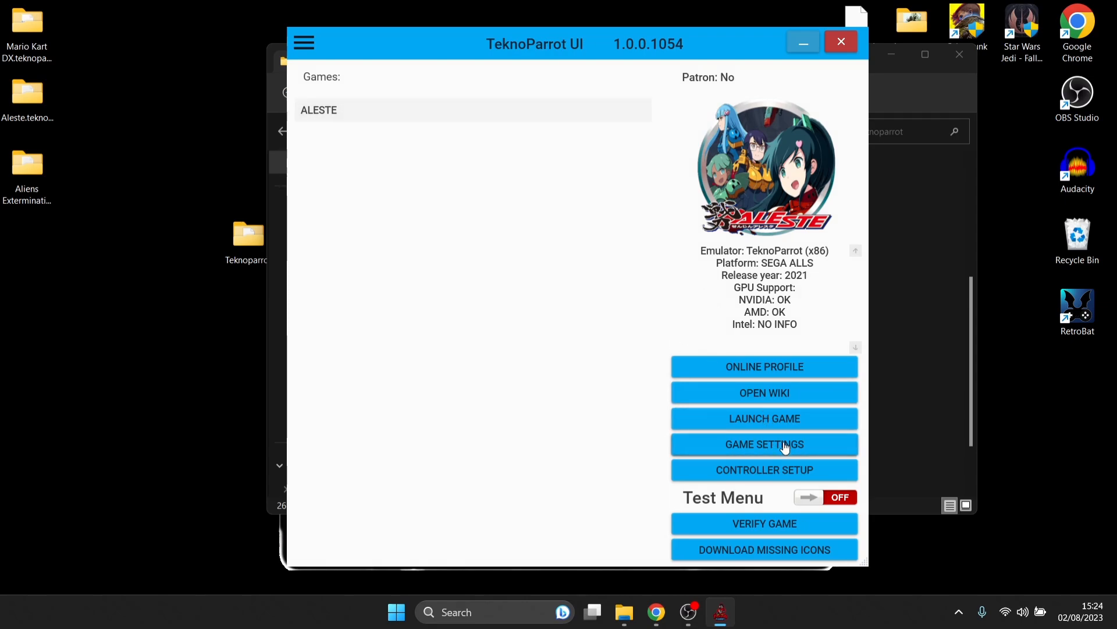
Point ALESTE's game executable to Desktop\Aleste.teknoparrot\senxin_aleste_apm3.exe
{"action": "left_click", "coordinate": [764, 443]}
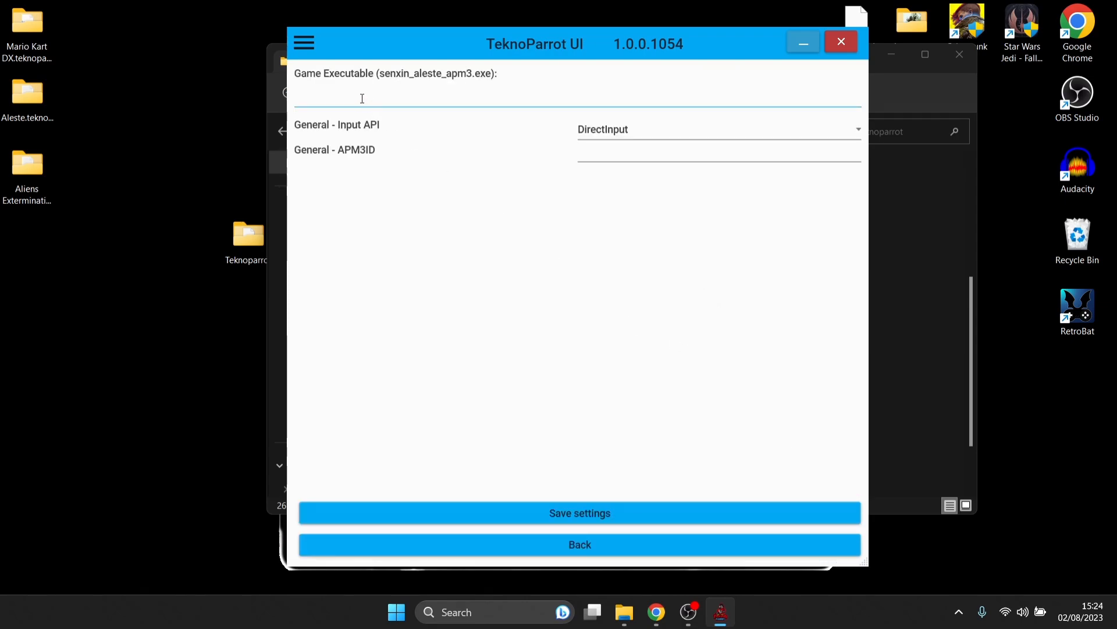
{"action": "mouse_move", "coordinate": [561, 100]}
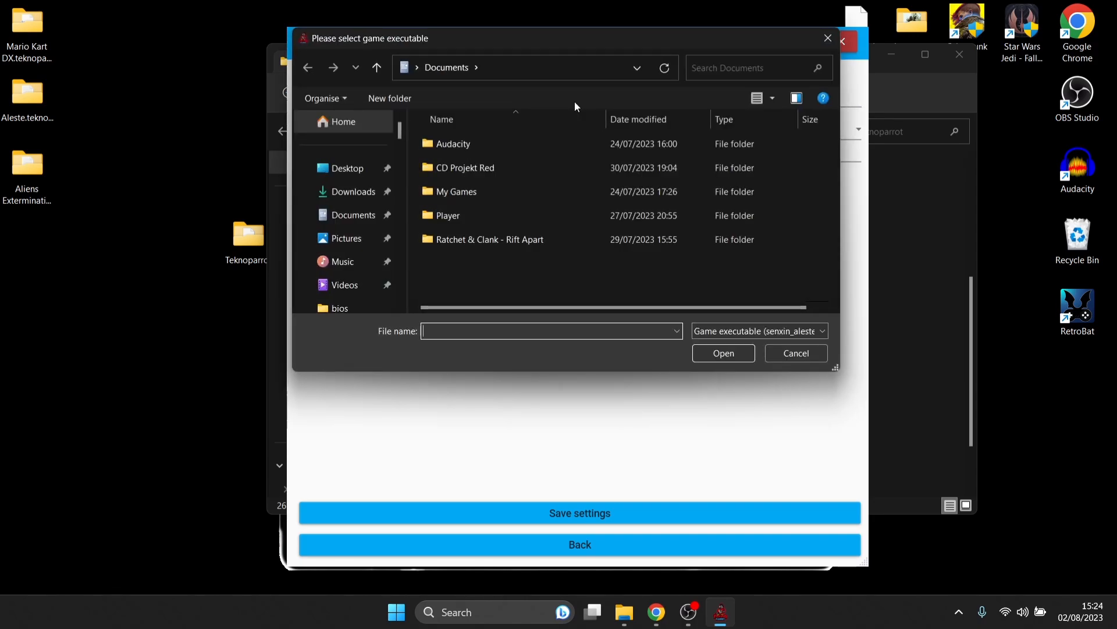
{"action": "left_click", "coordinate": [348, 168]}
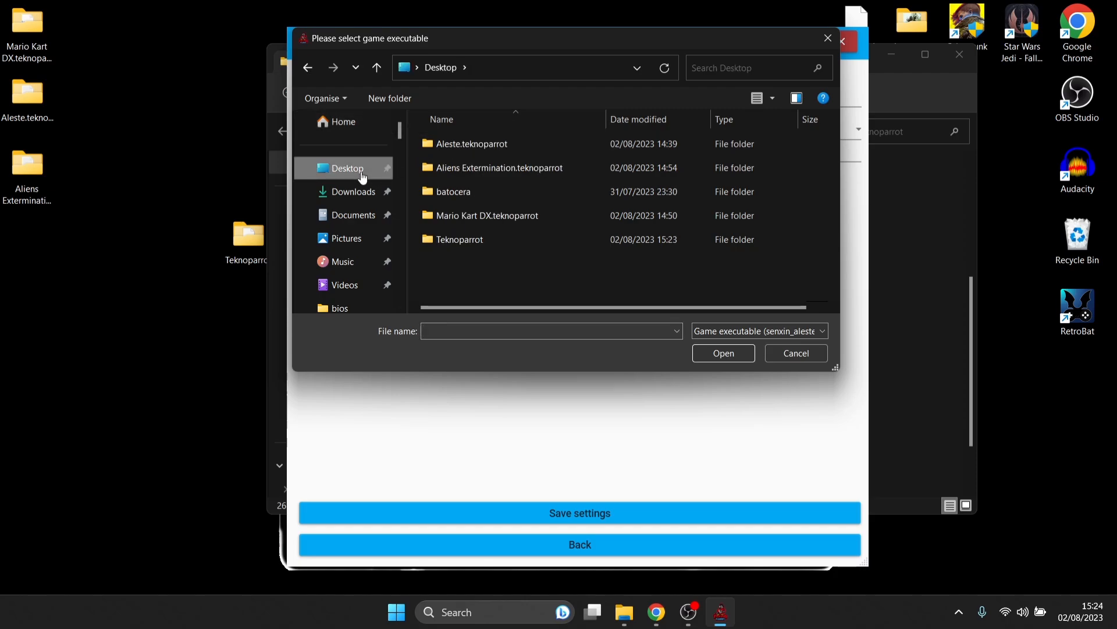
{"action": "double_click", "coordinate": [472, 143]}
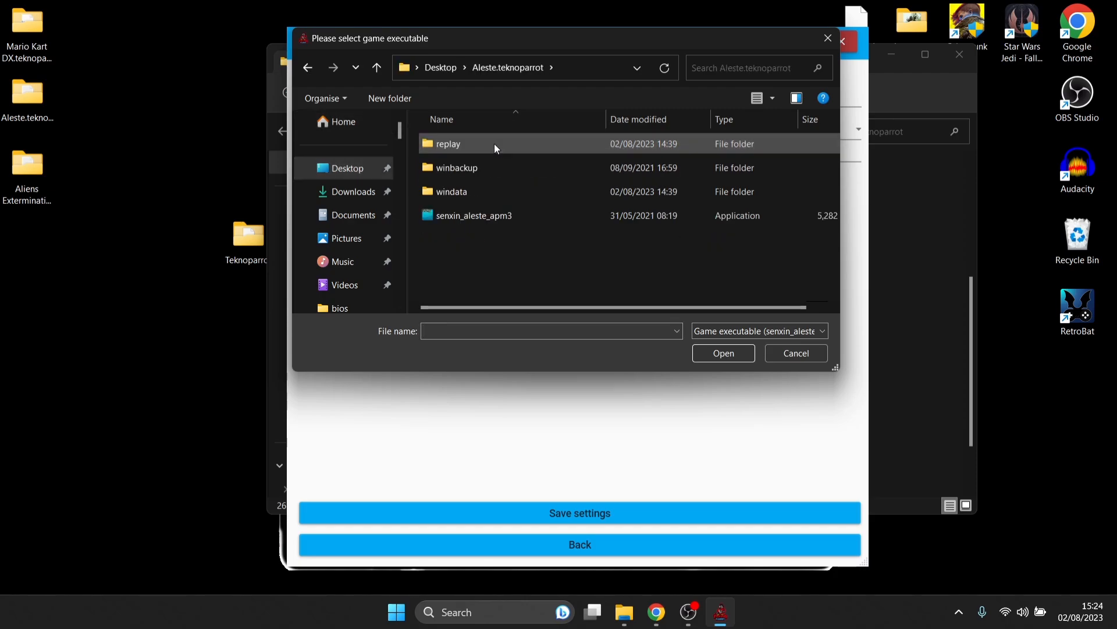
{"action": "mouse_move", "coordinate": [474, 215]}
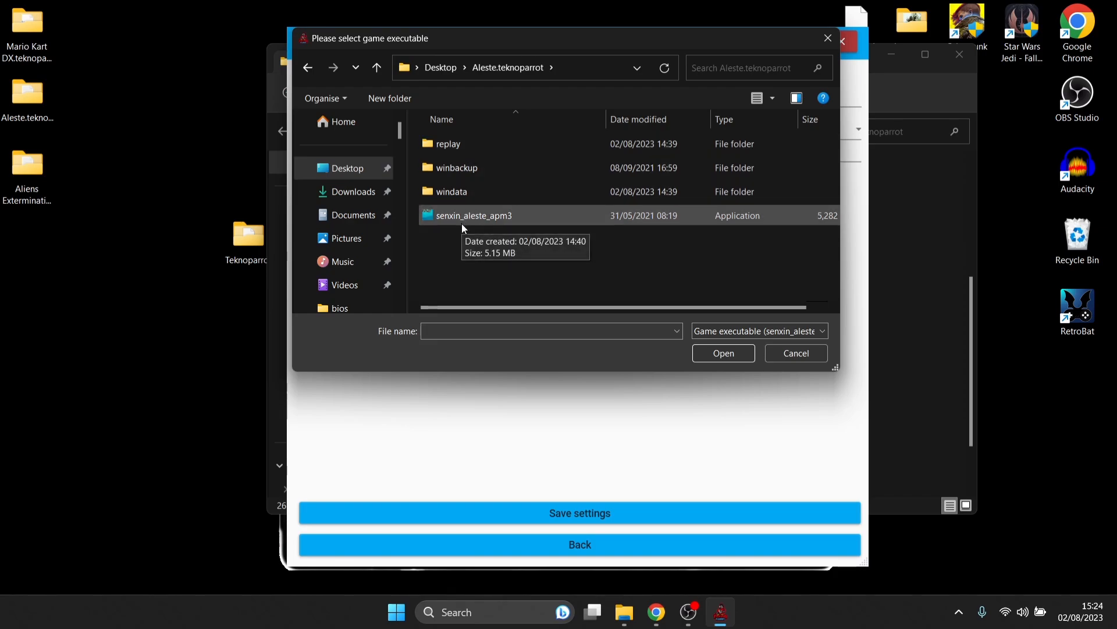
{"action": "mouse_move", "coordinate": [532, 226]}
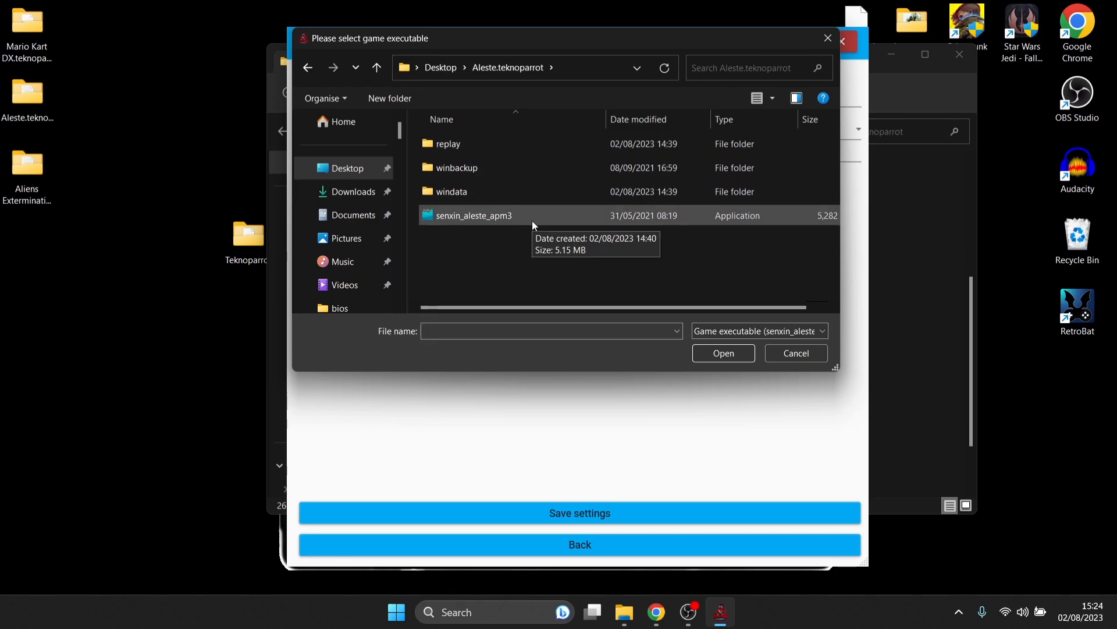
{"action": "left_click", "coordinate": [473, 215]}
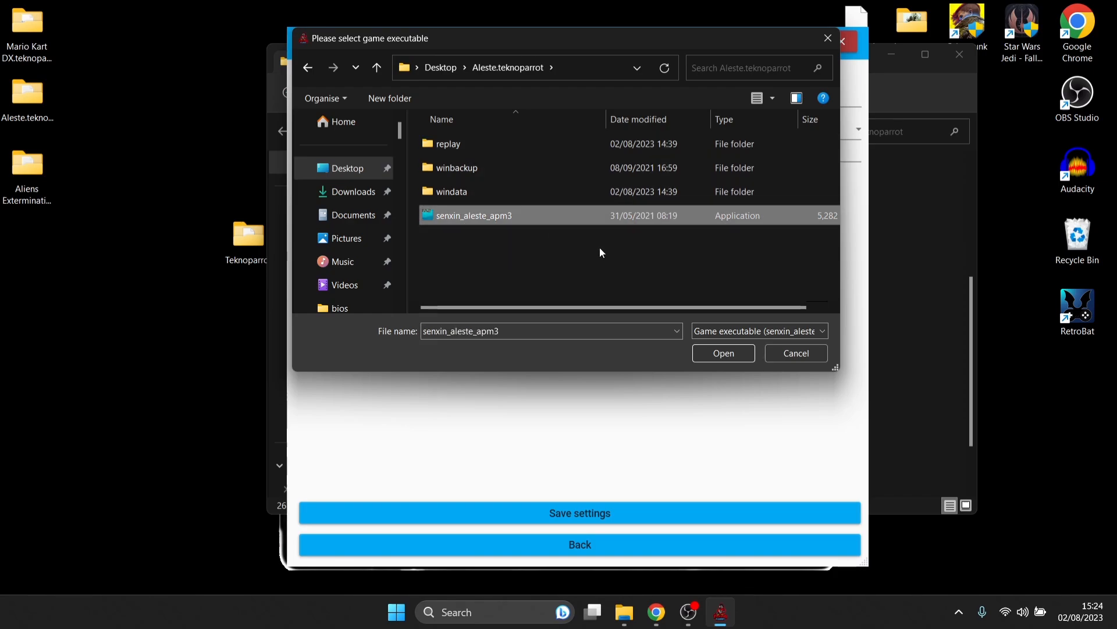
{"action": "left_click", "coordinate": [723, 352]}
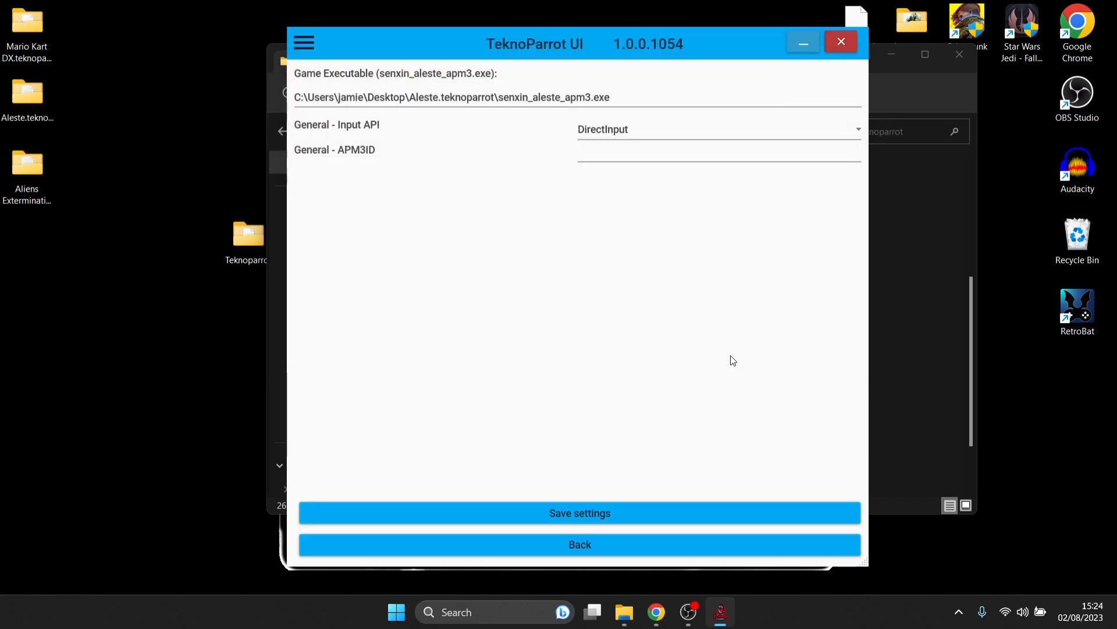
{"action": "mouse_move", "coordinate": [739, 69]}
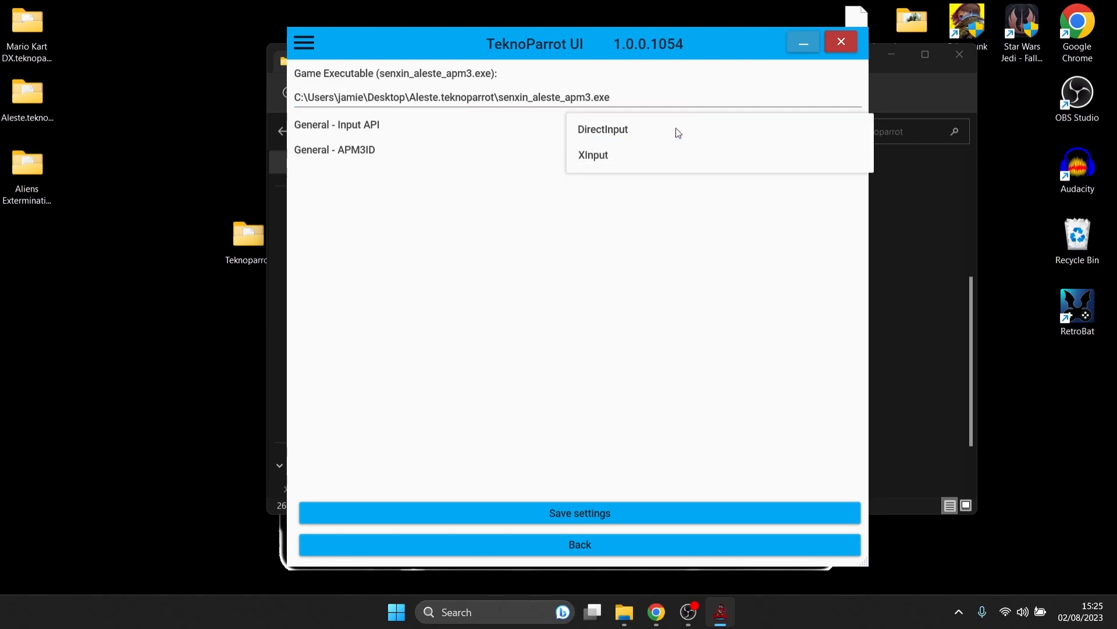
{"action": "mouse_move", "coordinate": [610, 142]}
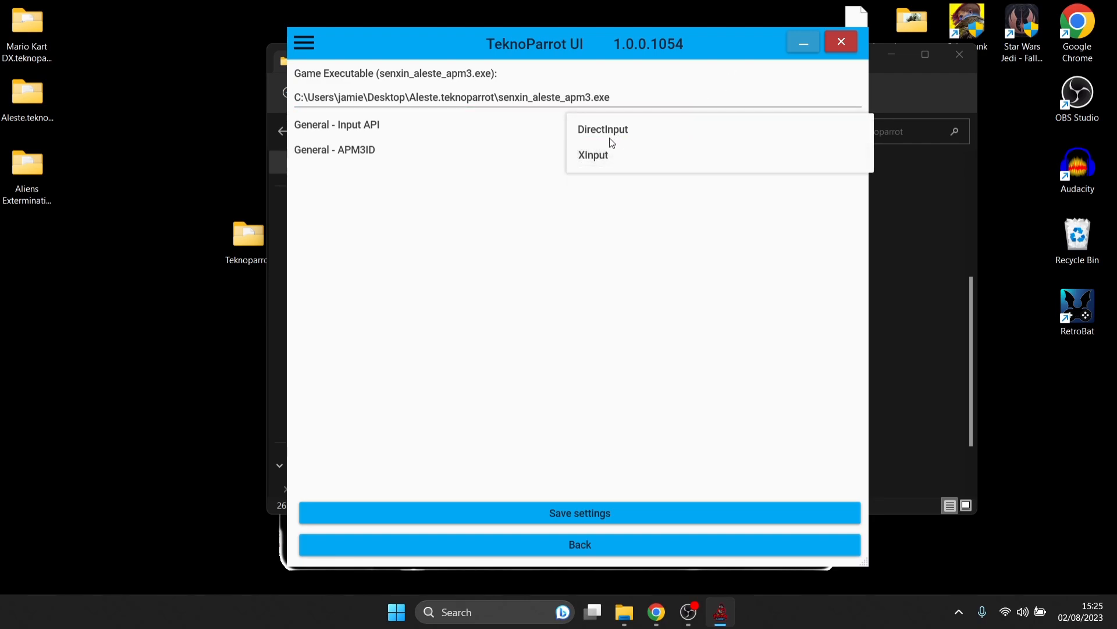
{"action": "mouse_move", "coordinate": [670, 155]}
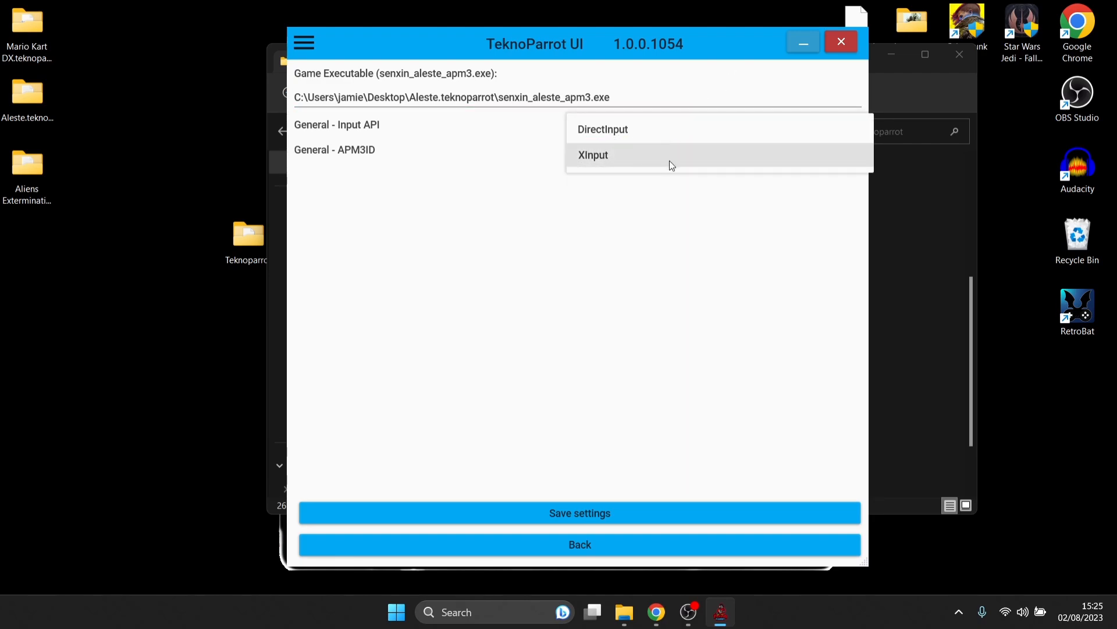
{"action": "mouse_move", "coordinate": [630, 133]}
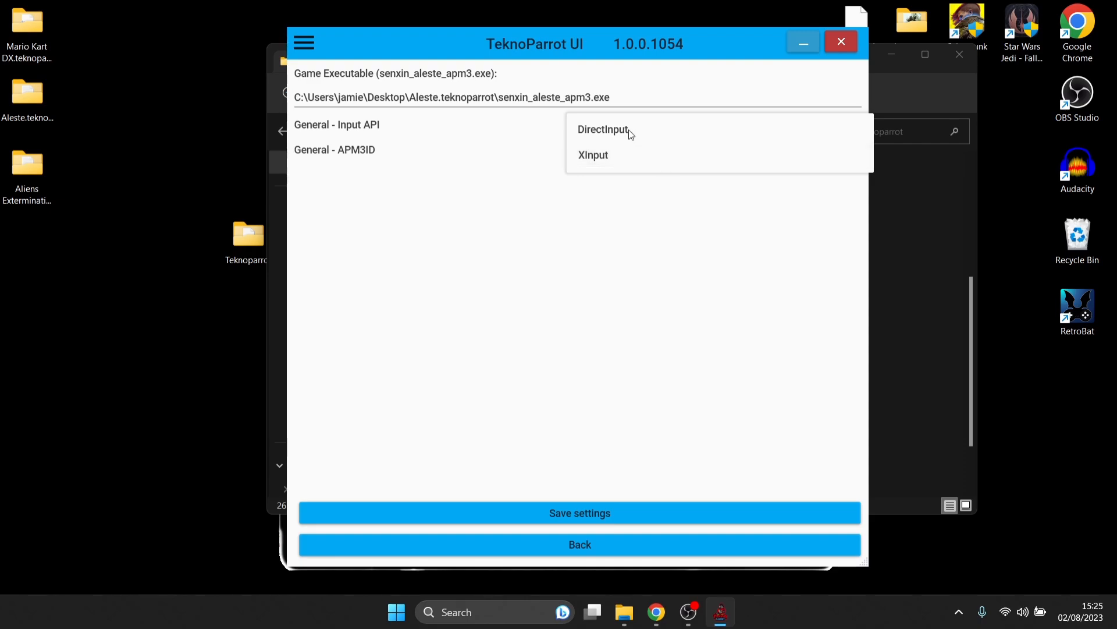
{"action": "mouse_move", "coordinate": [617, 169]}
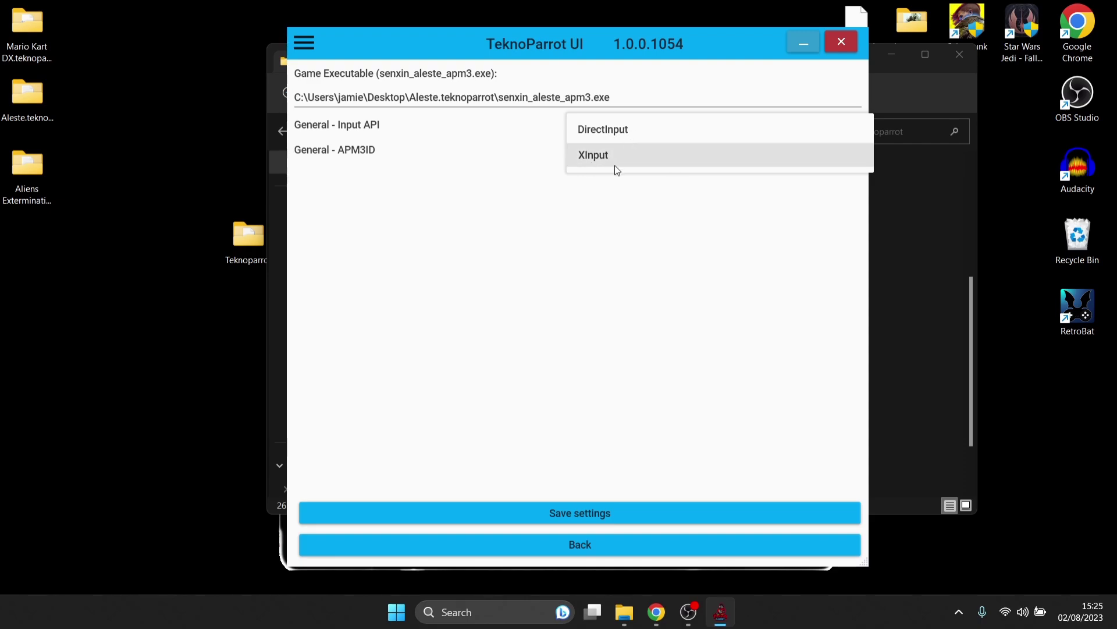
{"action": "mouse_move", "coordinate": [636, 132]}
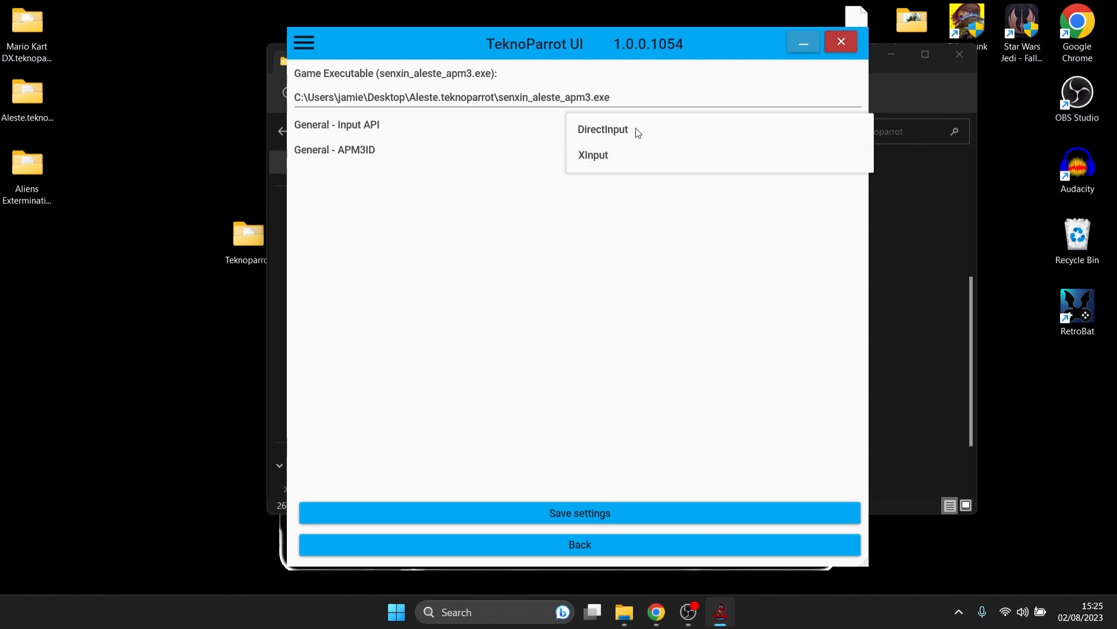
Choose DirectInput as ALESTE's input API and save the game settings
{"action": "left_click", "coordinate": [603, 130]}
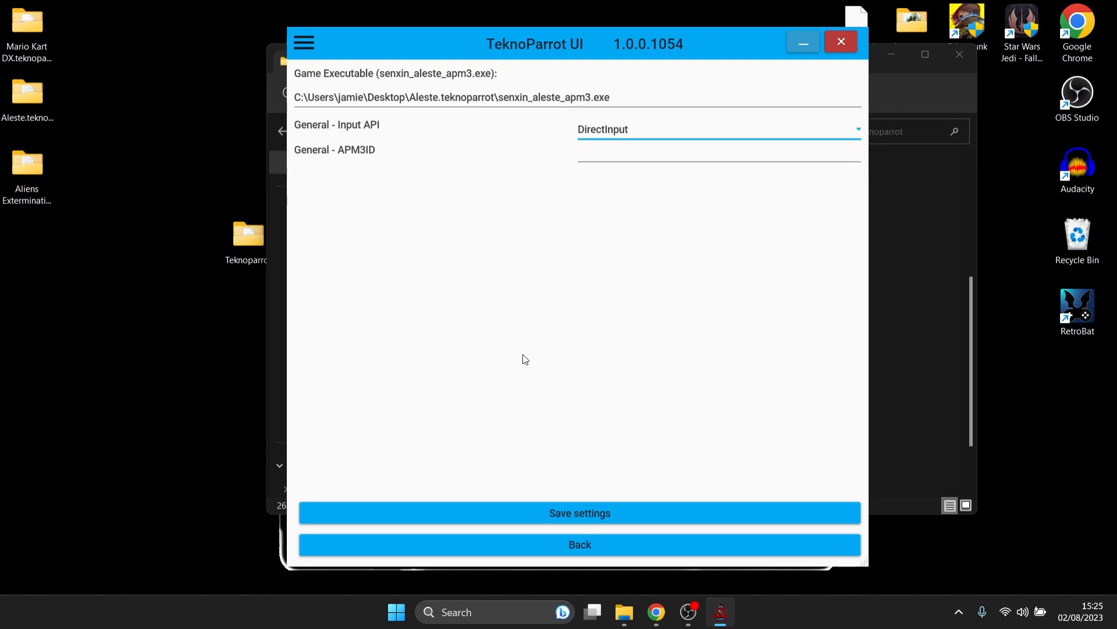
{"action": "mouse_move", "coordinate": [594, 512]}
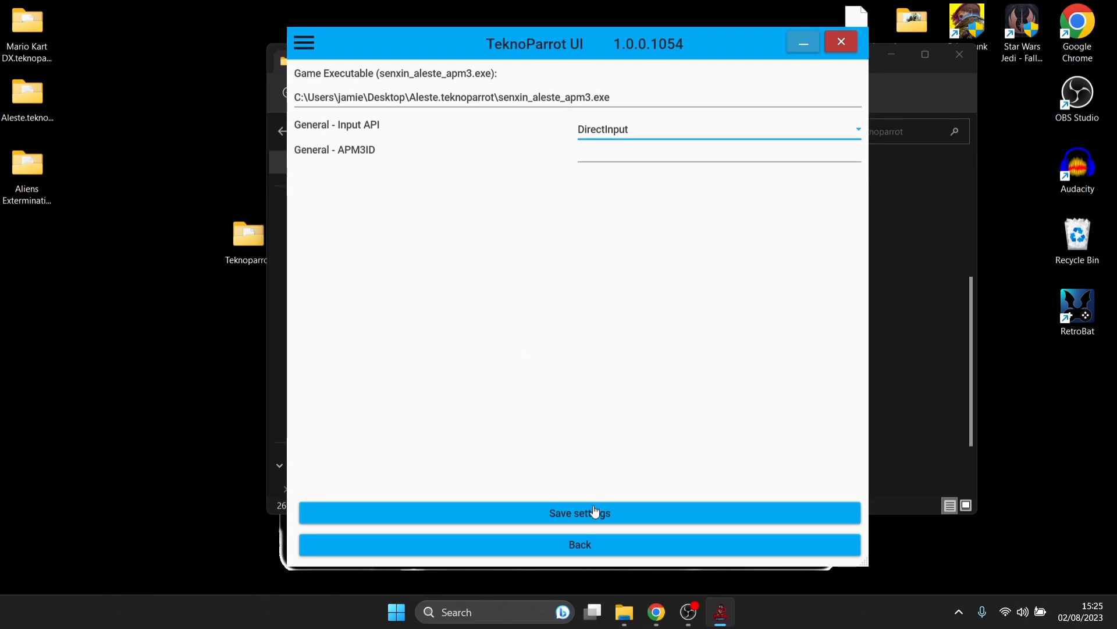
{"action": "left_click", "coordinate": [580, 512]}
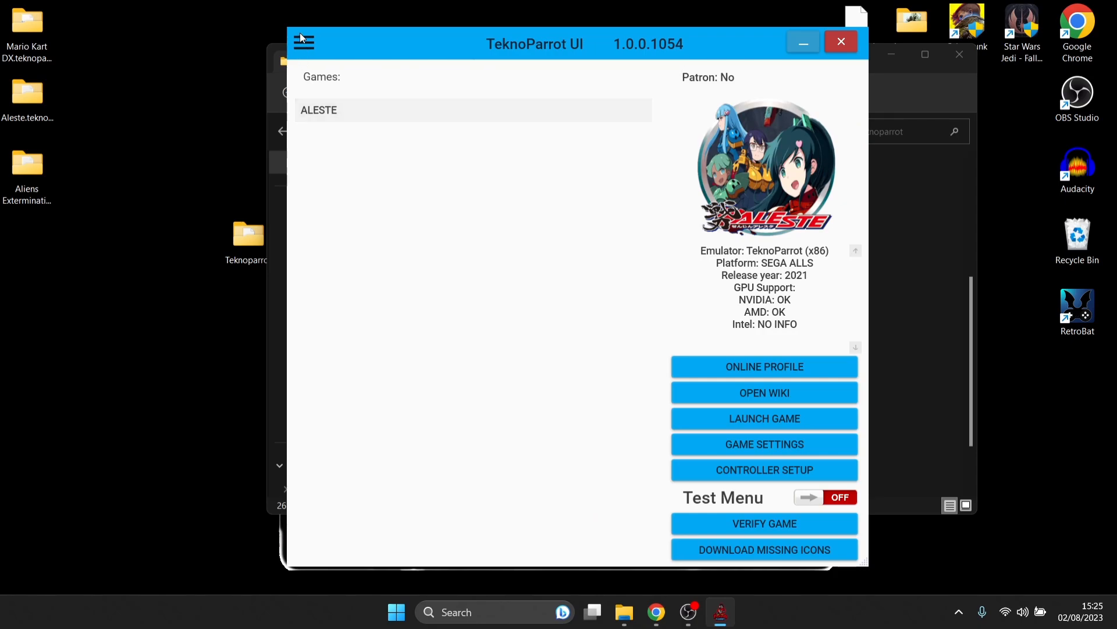
{"action": "mouse_move", "coordinate": [668, 194]}
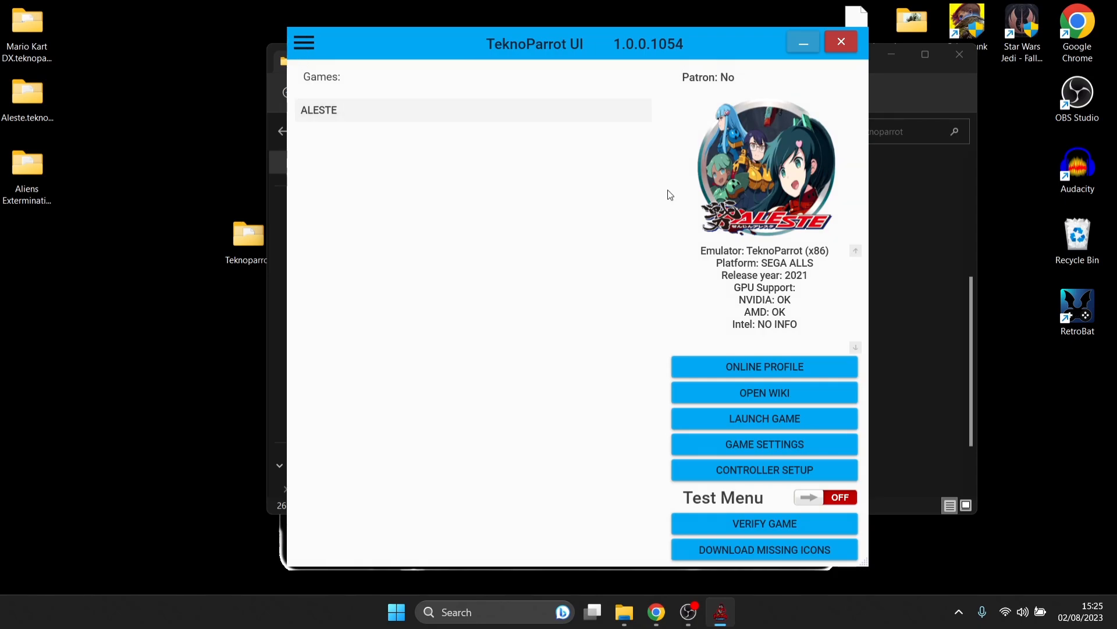
{"action": "mouse_move", "coordinate": [764, 470]}
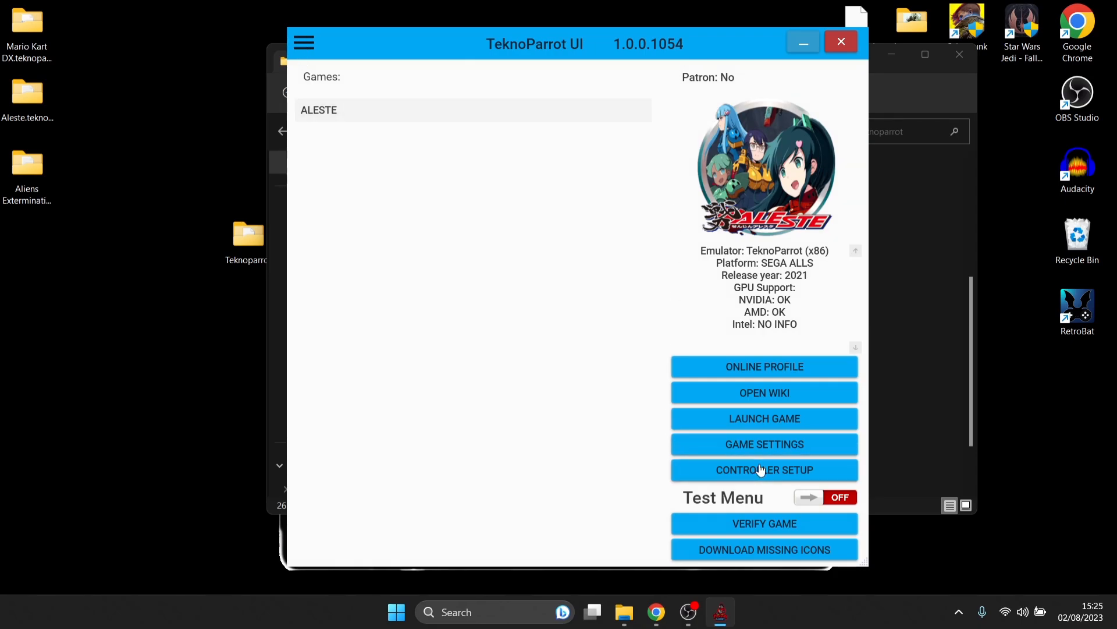
Bind gamepad Z+, D-pad and buttons to Test, Service, Start, directions and Button1–7, then save
{"action": "left_click", "coordinate": [764, 469]}
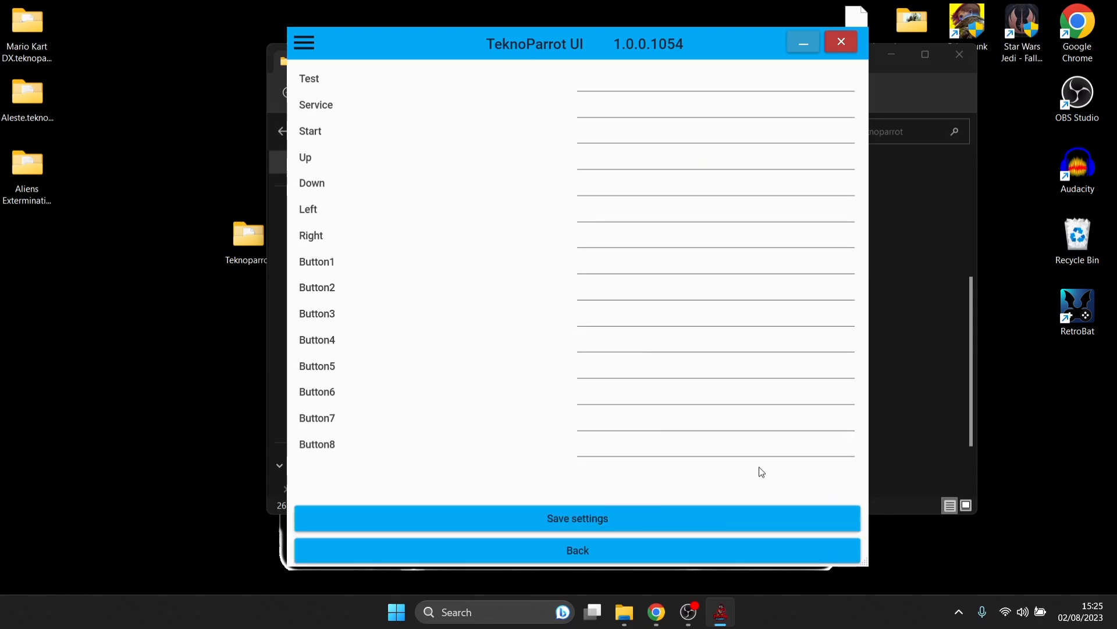
{"action": "mouse_move", "coordinate": [449, 213]}
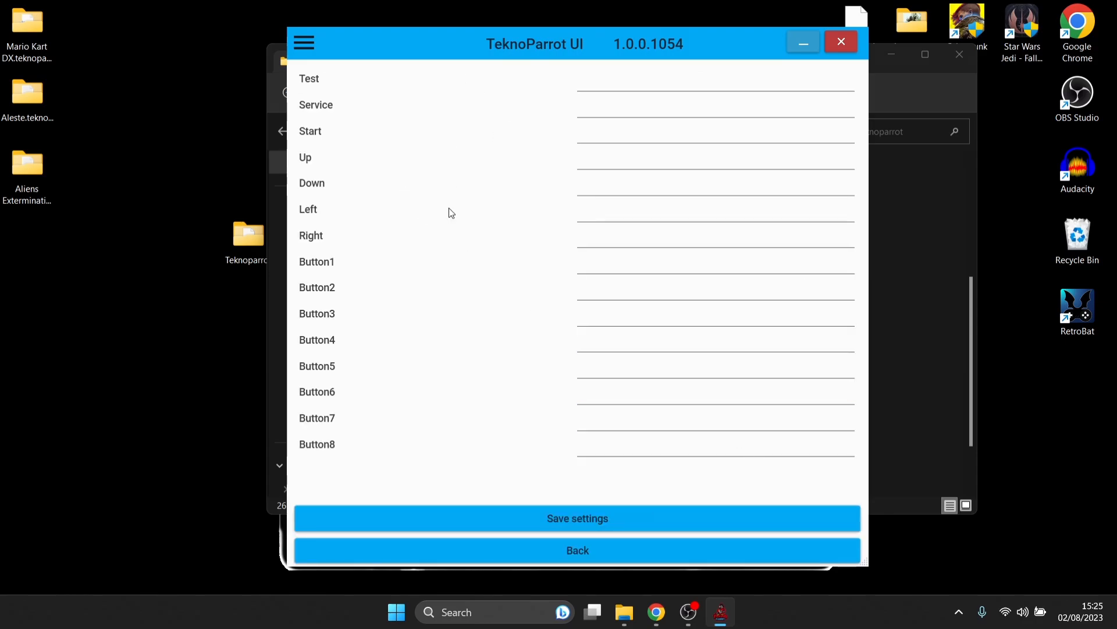
{"action": "mouse_move", "coordinate": [470, 464]}
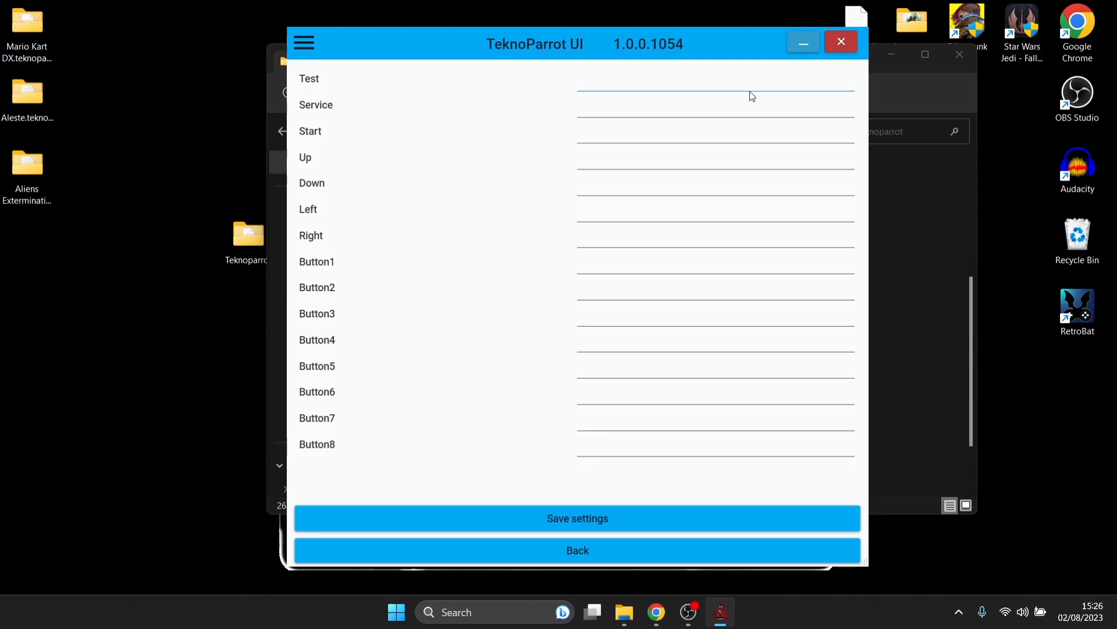
{"action": "left_click", "coordinate": [712, 105]}
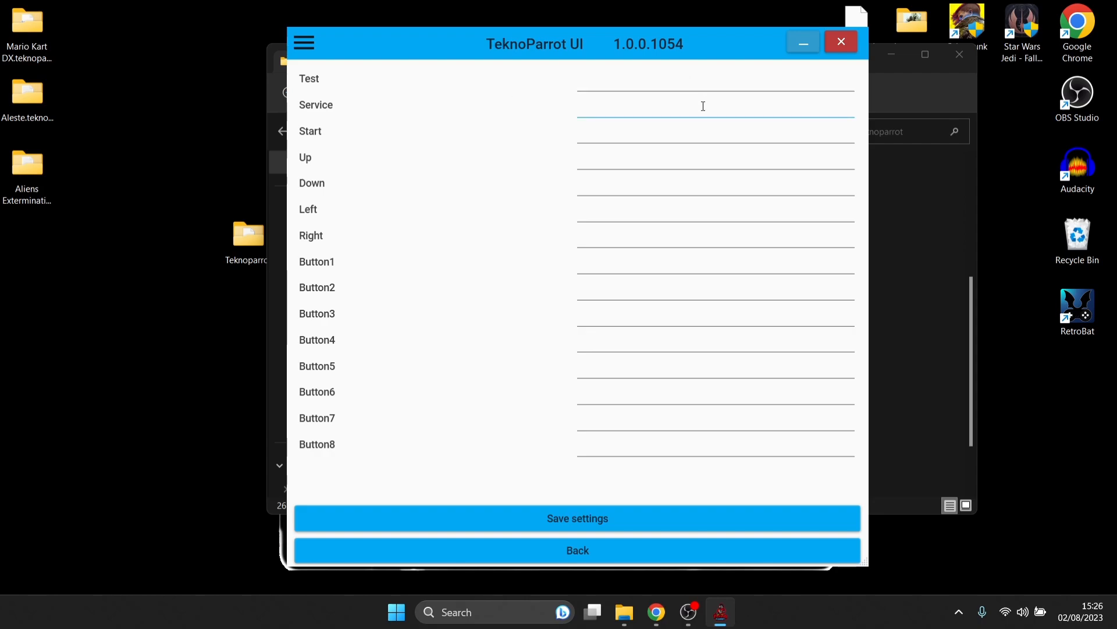
{"action": "mouse_move", "coordinate": [751, 121]}
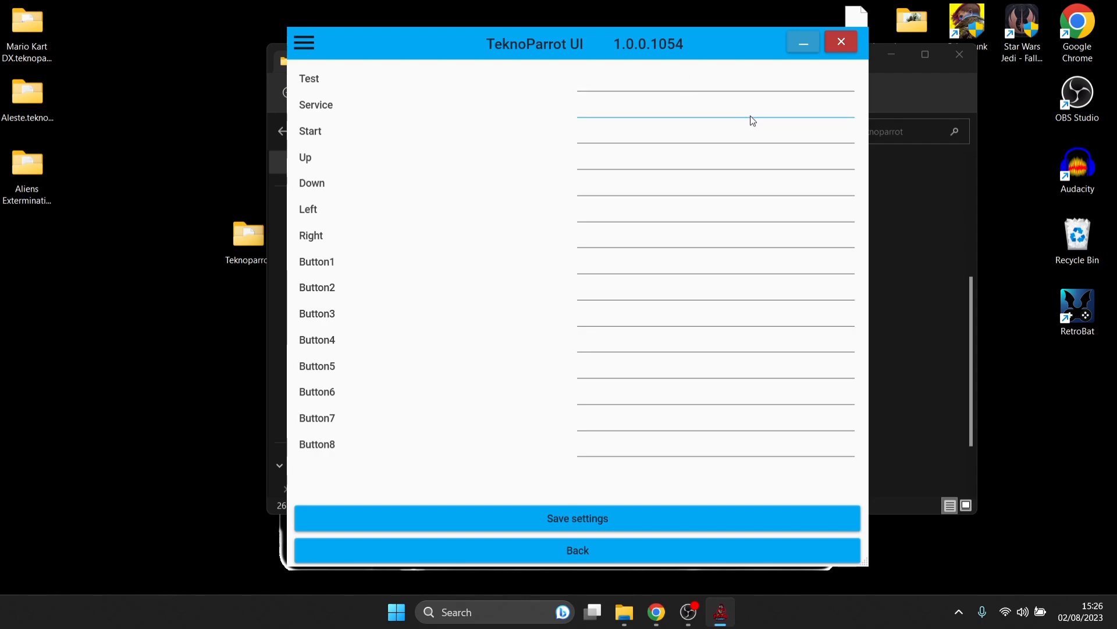
{"action": "mouse_move", "coordinate": [641, 50]}
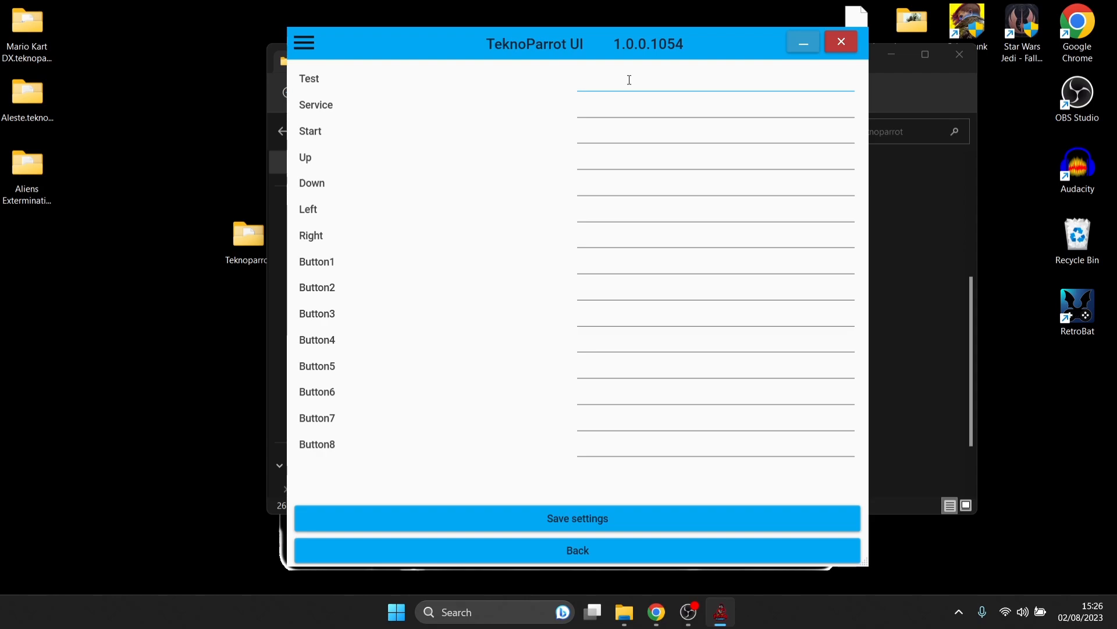
{"action": "type", "text": "Gamepad Z +"}
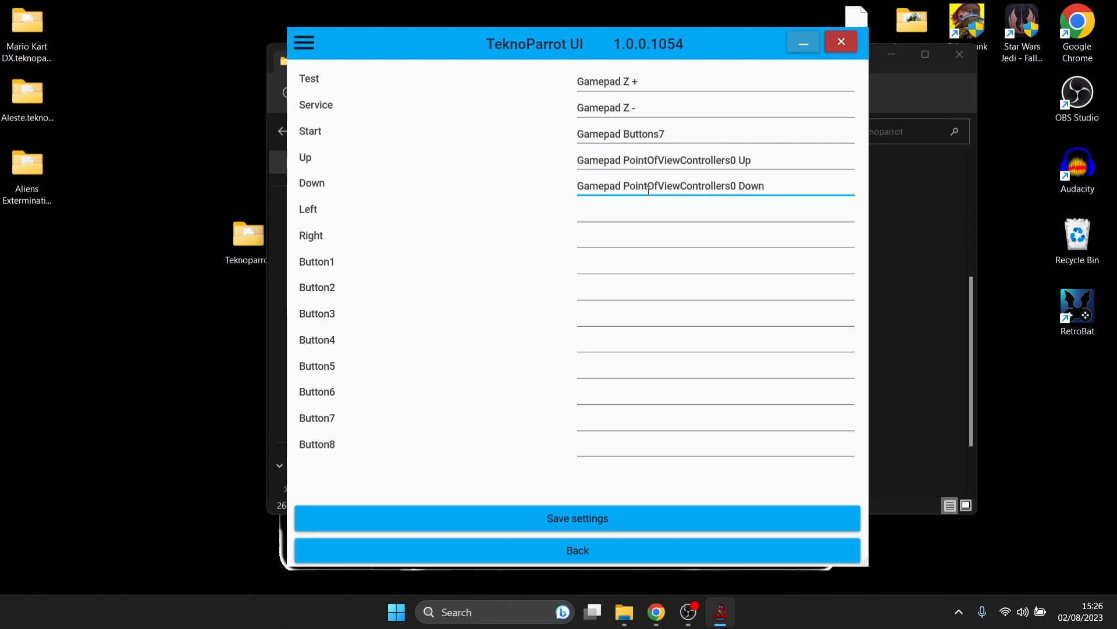
{"action": "left_click", "coordinate": [715, 212]}
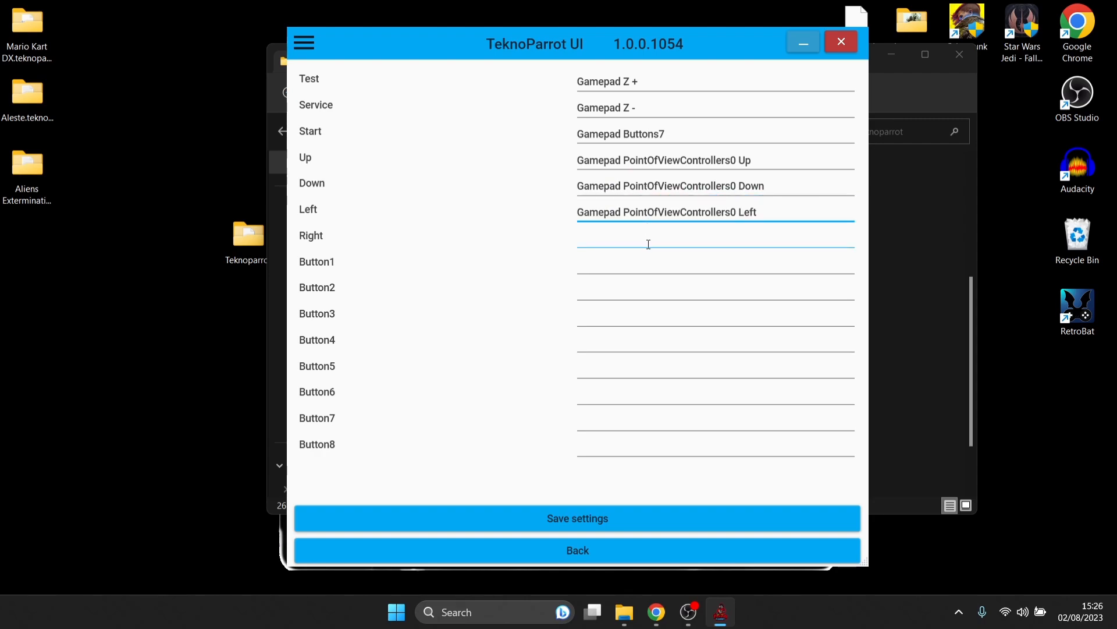
{"action": "left_click", "coordinate": [715, 238]}
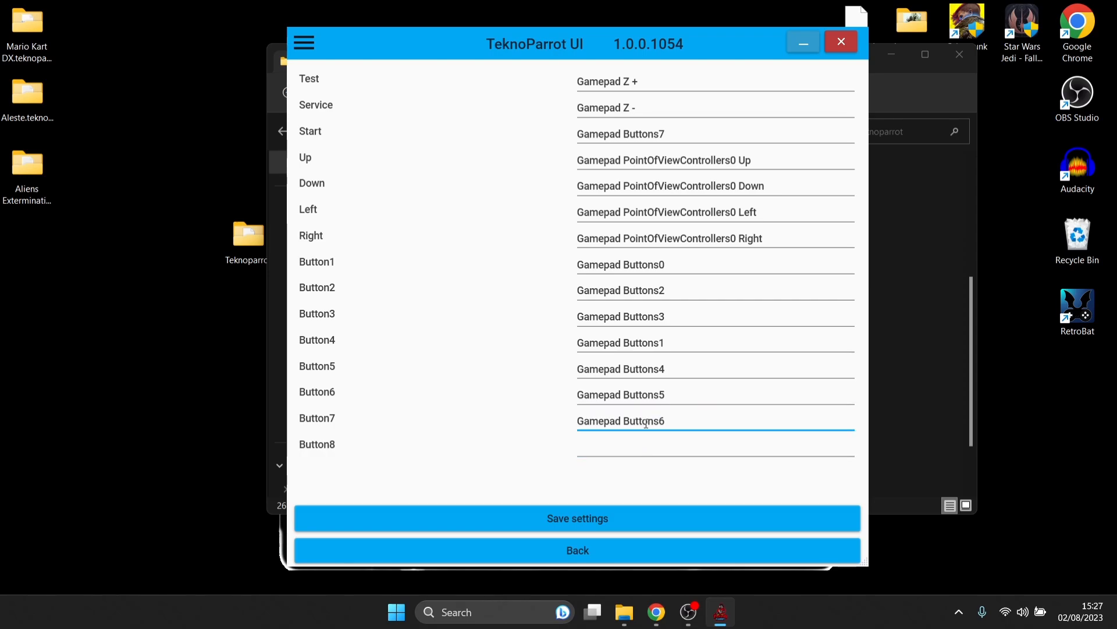
{"action": "mouse_move", "coordinate": [698, 472]}
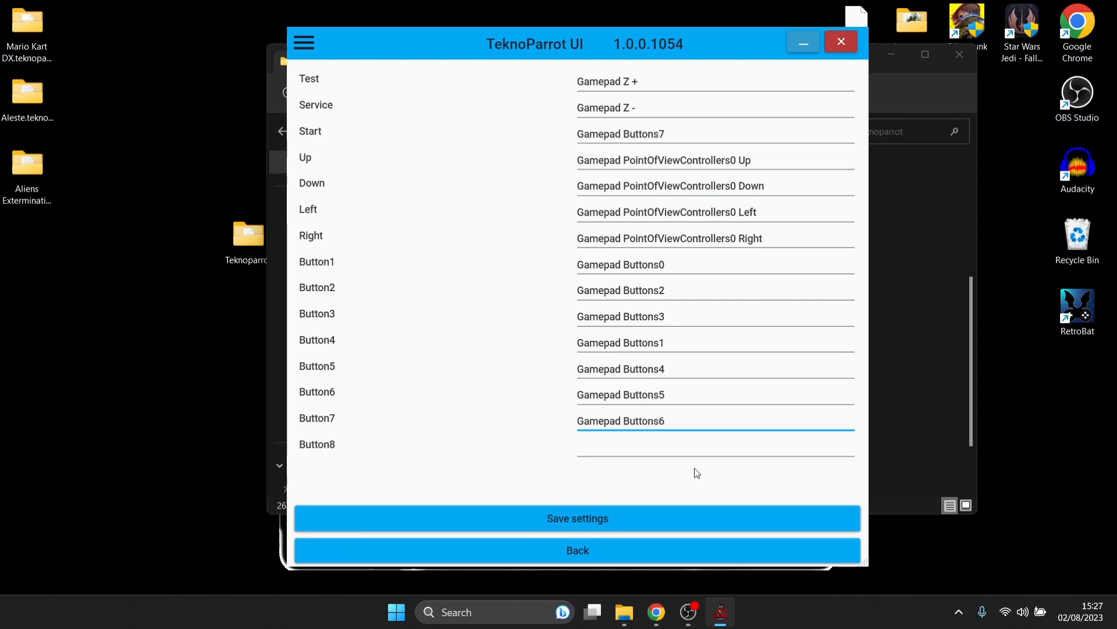
{"action": "mouse_move", "coordinate": [616, 518]}
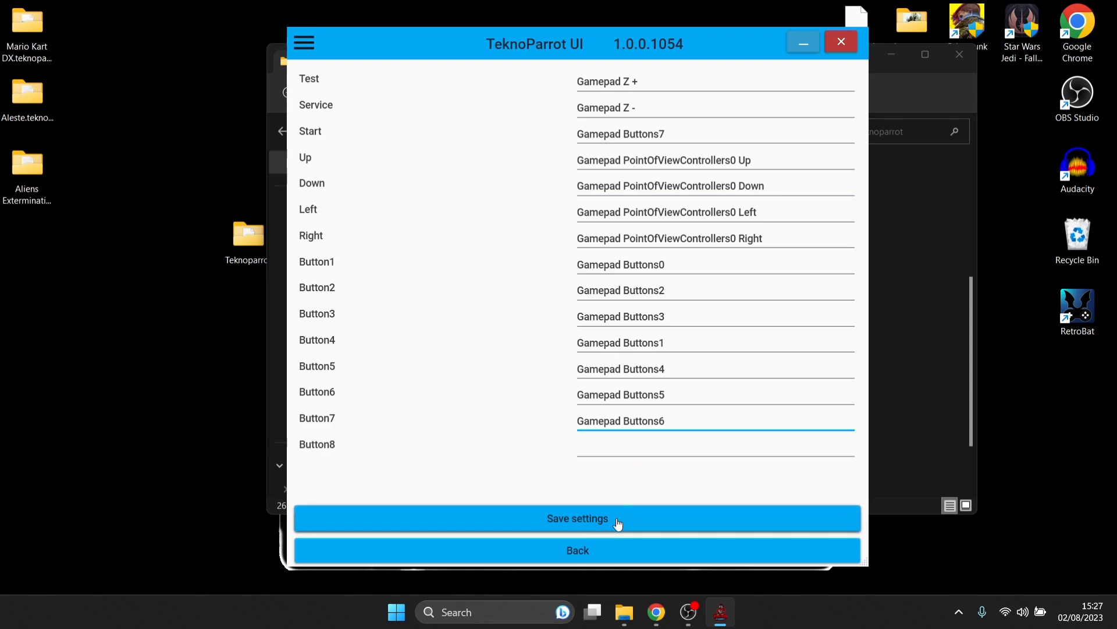
{"action": "left_click", "coordinate": [577, 518]}
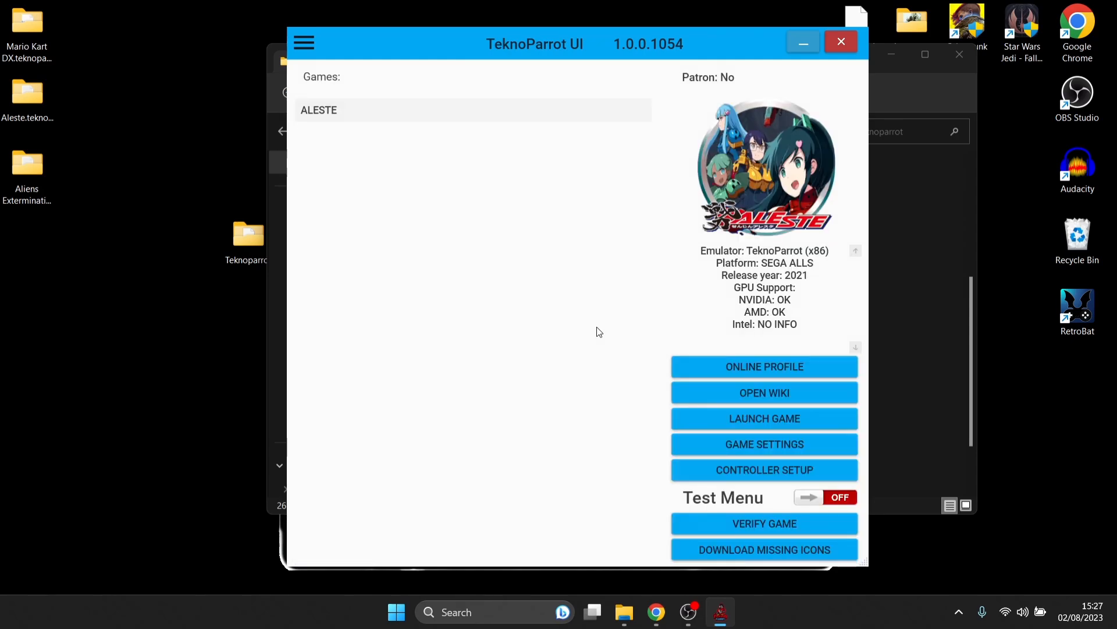
{"action": "mouse_move", "coordinate": [794, 456]}
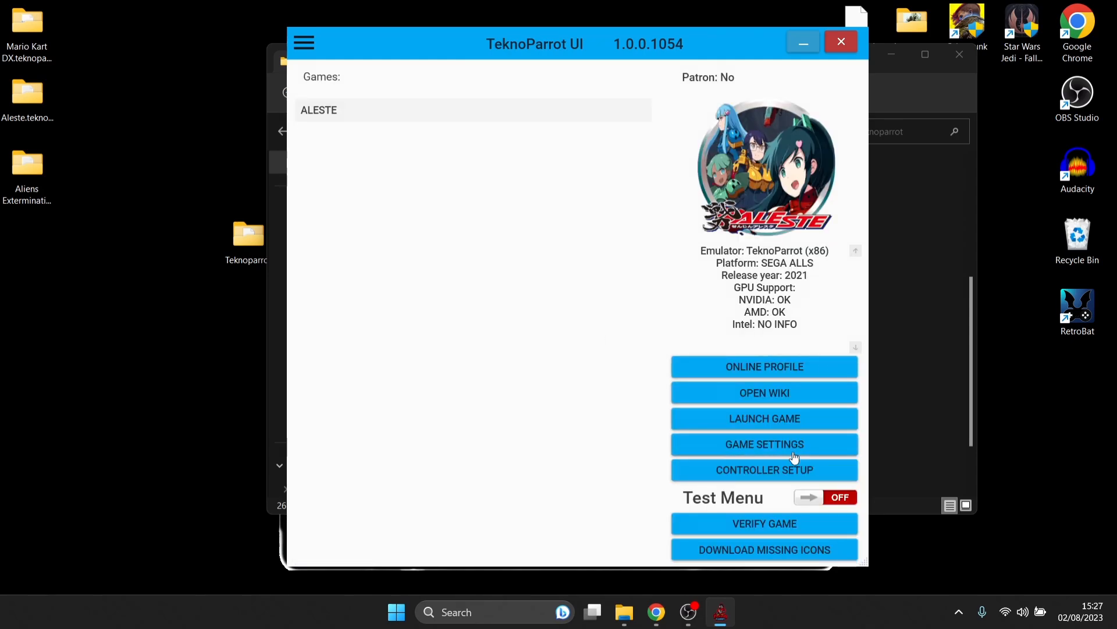
Switch ALESTE's General Input API to XInput and save Aleste.xml
{"action": "left_click", "coordinate": [764, 443]}
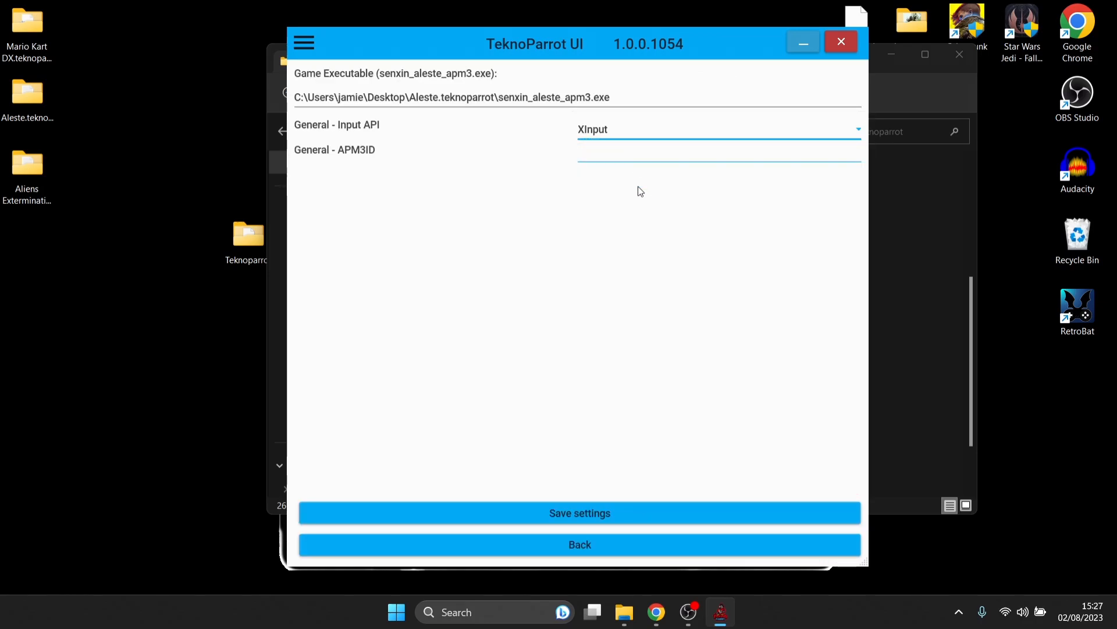
{"action": "left_click", "coordinate": [580, 512]}
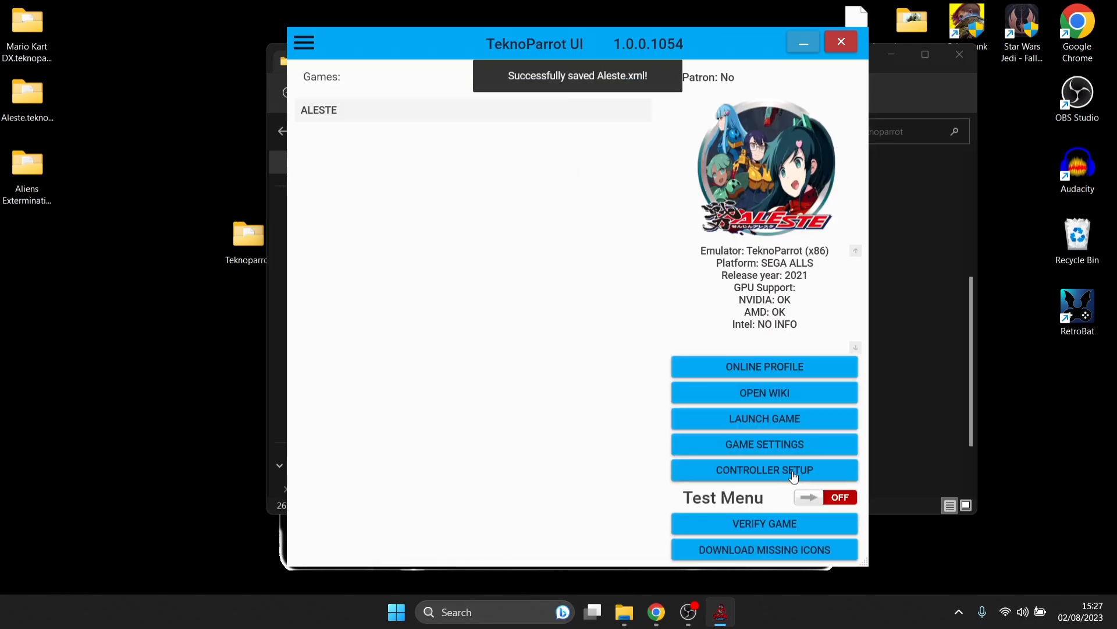
Map XInput triggers, Start, D-pad and face buttons to Test, Service, Start, directions and Buttons 1–5, then save
{"action": "left_click", "coordinate": [764, 469]}
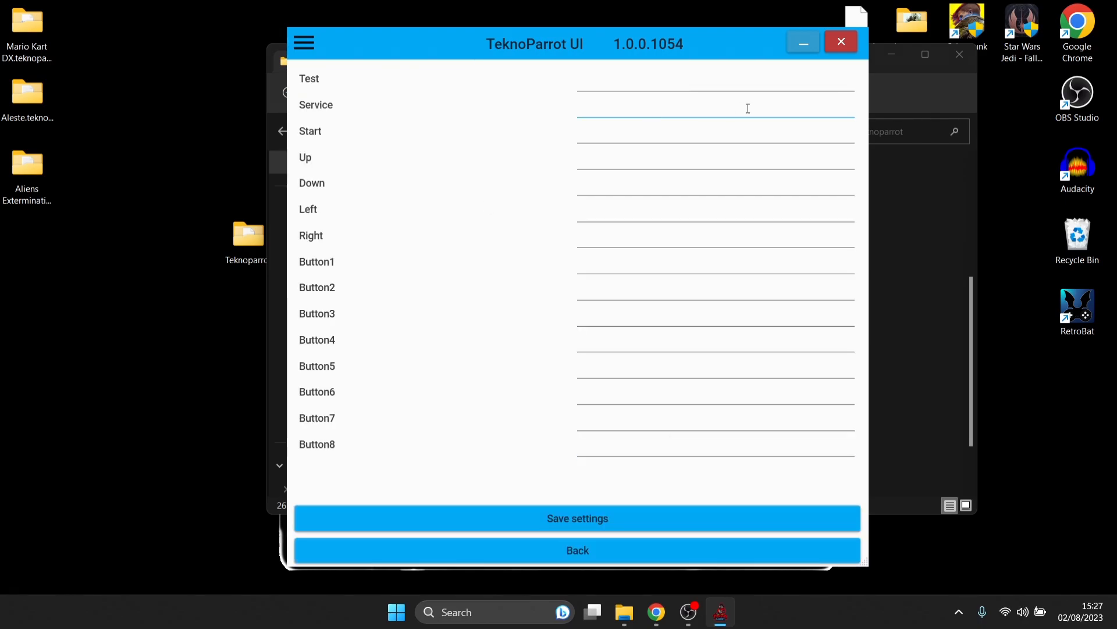
{"action": "left_click", "coordinate": [713, 82]}
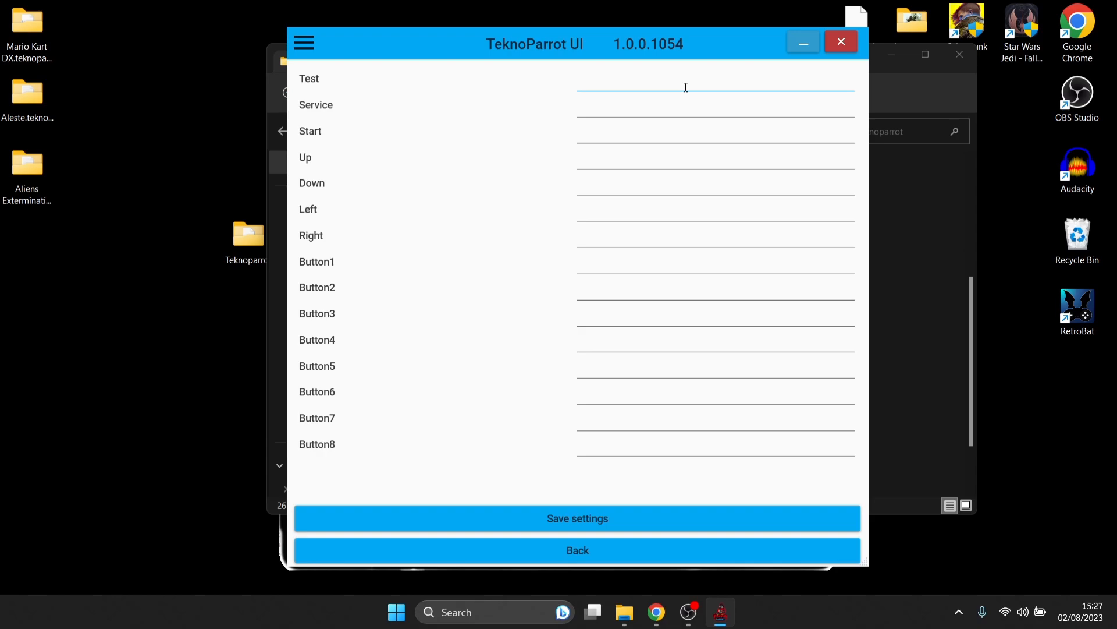
{"action": "left_click", "coordinate": [714, 82]}
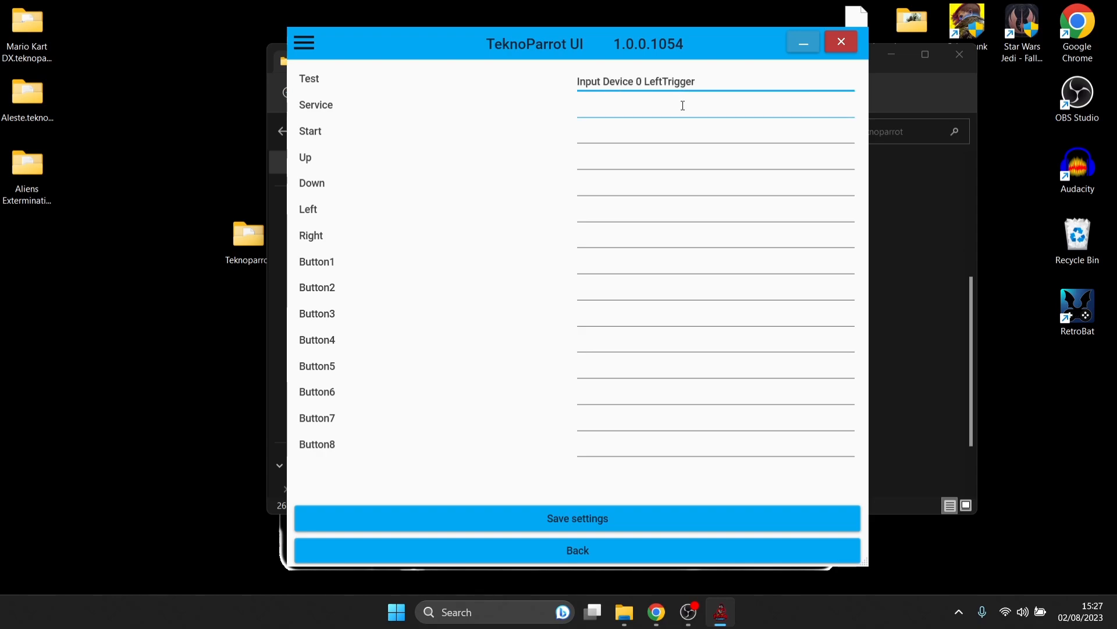
{"action": "left_click", "coordinate": [713, 107]}
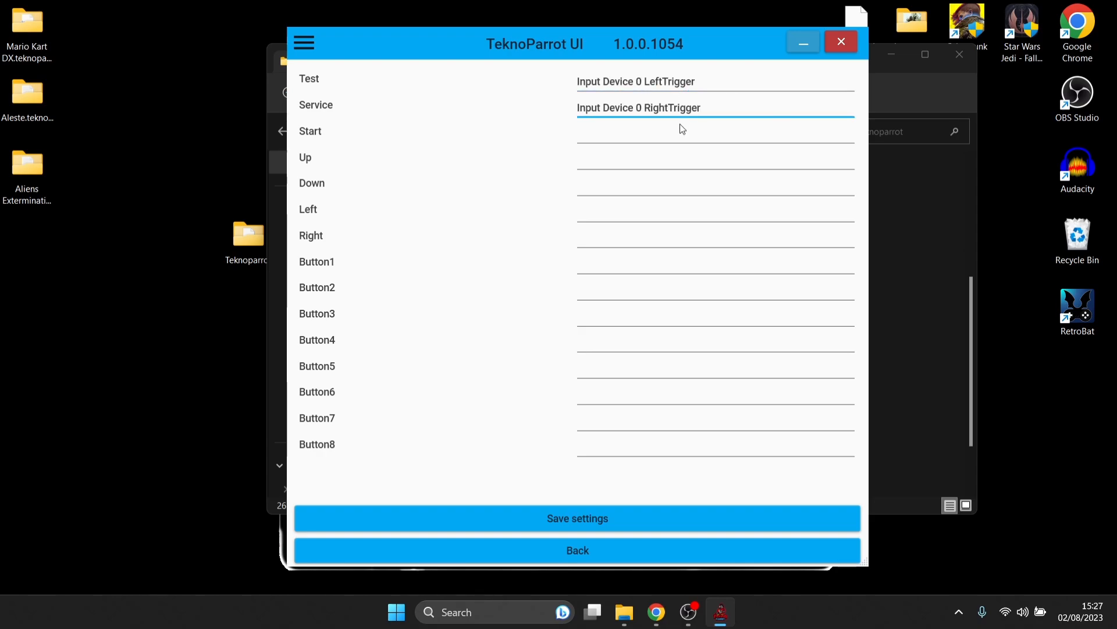
{"action": "left_click", "coordinate": [712, 134]}
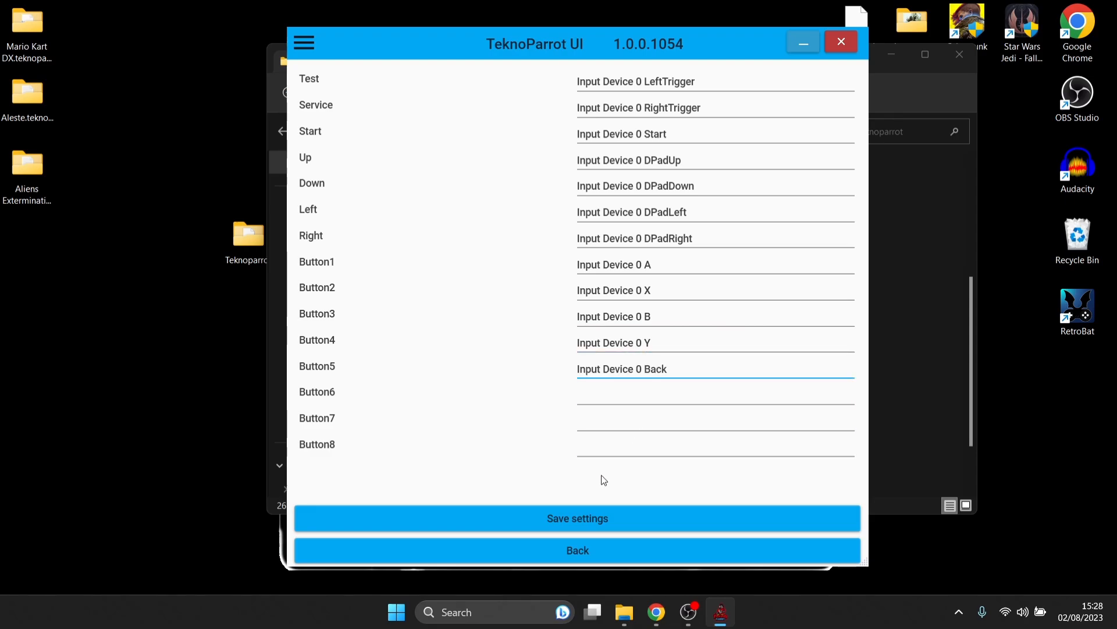
{"action": "left_click", "coordinate": [577, 518]}
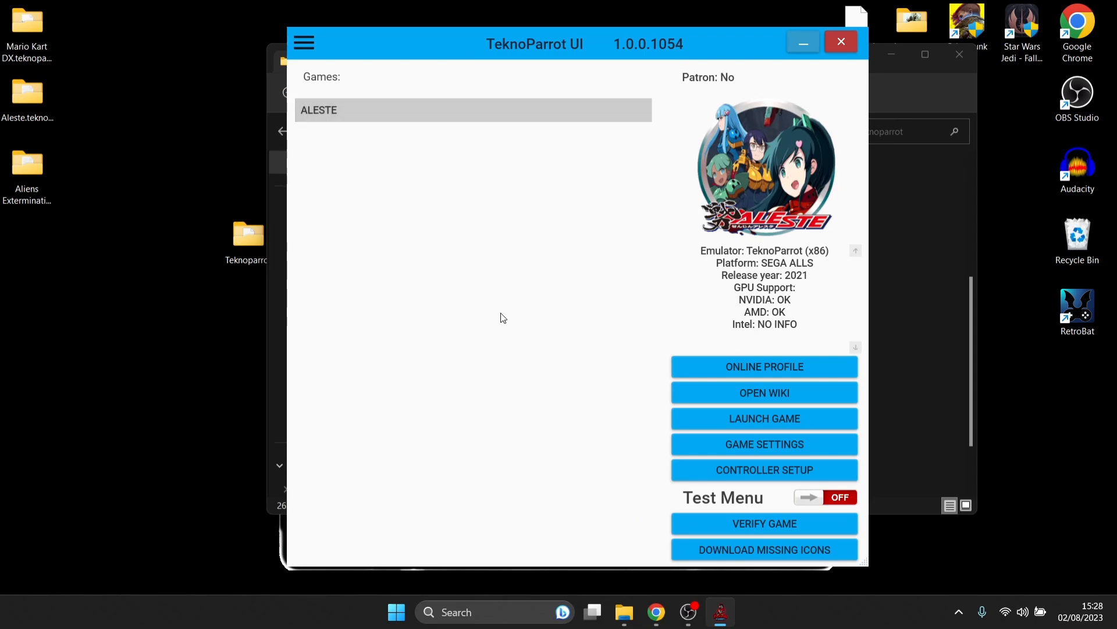
{"action": "mouse_move", "coordinate": [715, 412]}
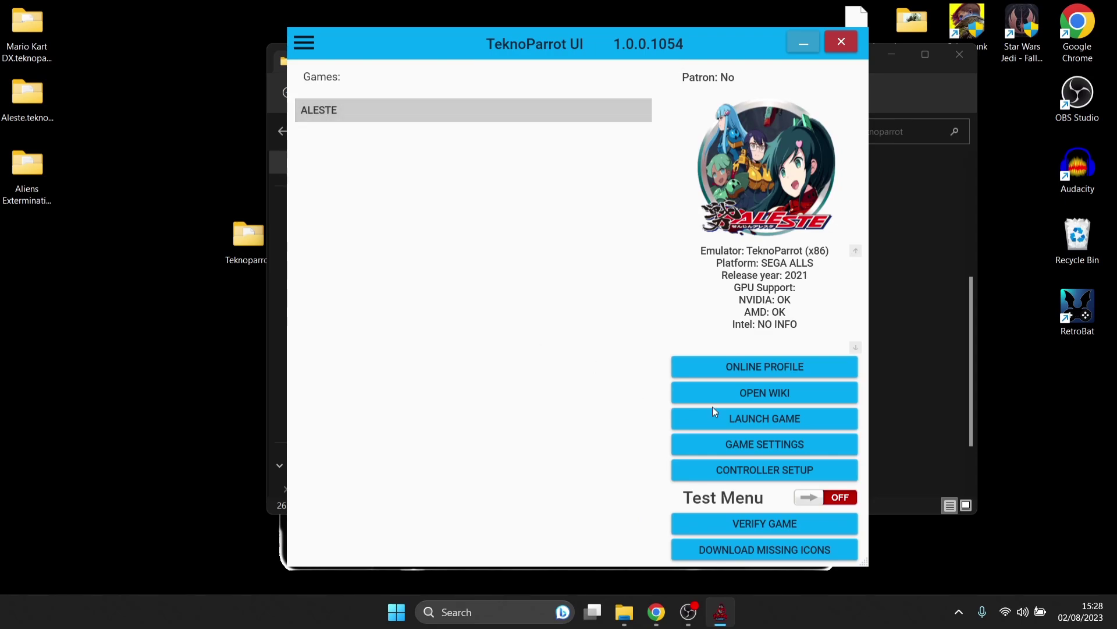
{"action": "mouse_move", "coordinate": [800, 421]}
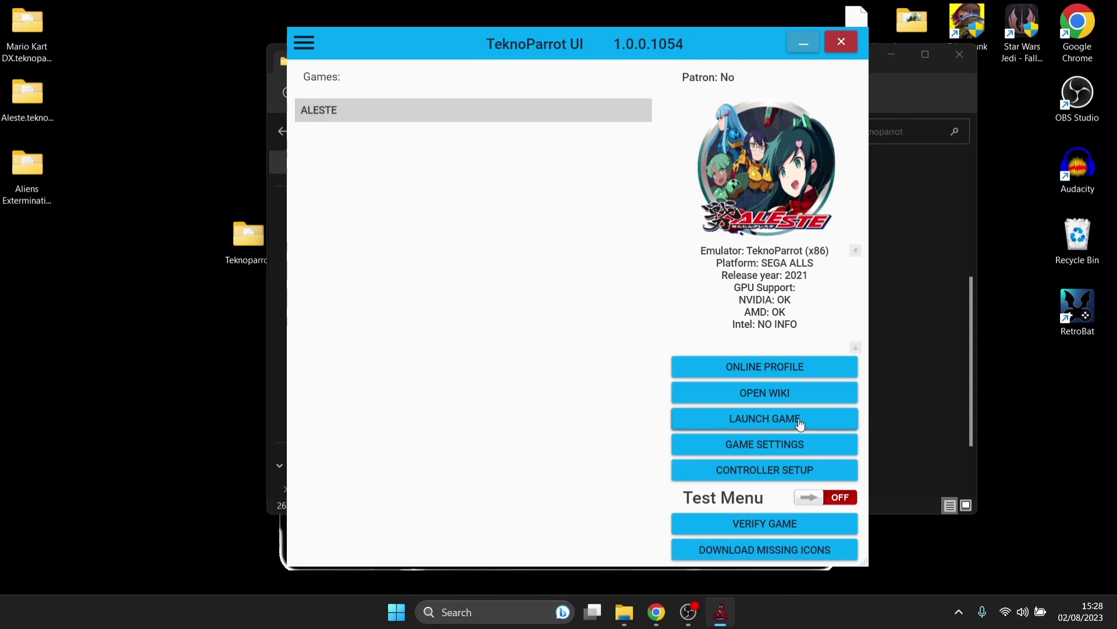
Launch ALESTE, reaching its start screen with the 30-second countdown
{"action": "left_click", "coordinate": [764, 419]}
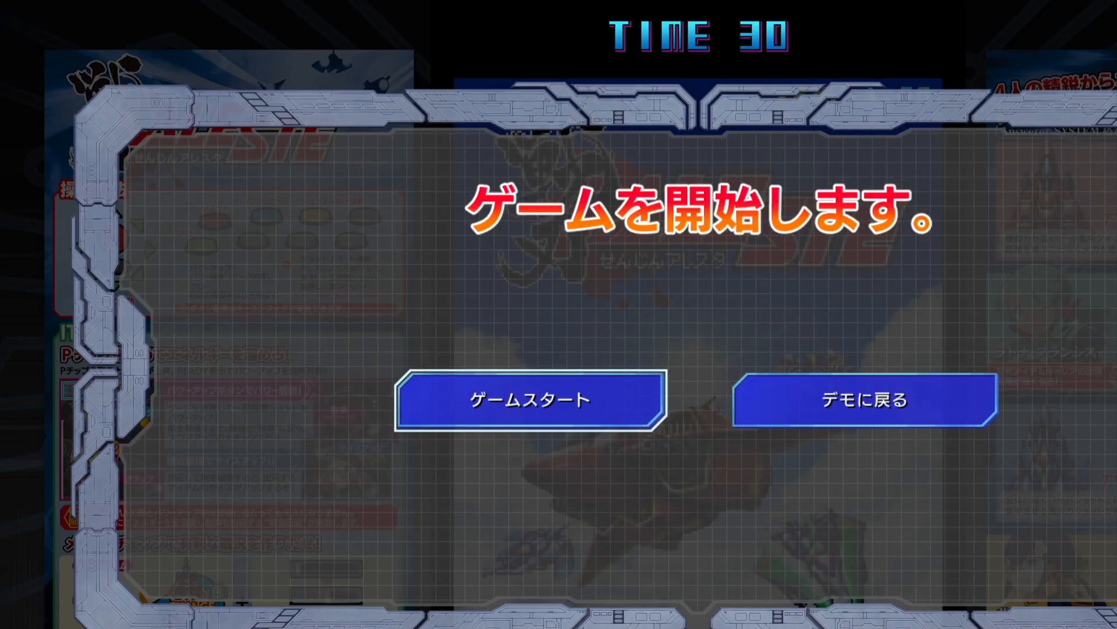
Choose ゲームスタート (Game Start) on the start prompt to begin gameplay
{"action": "left_click", "coordinate": [529, 398]}
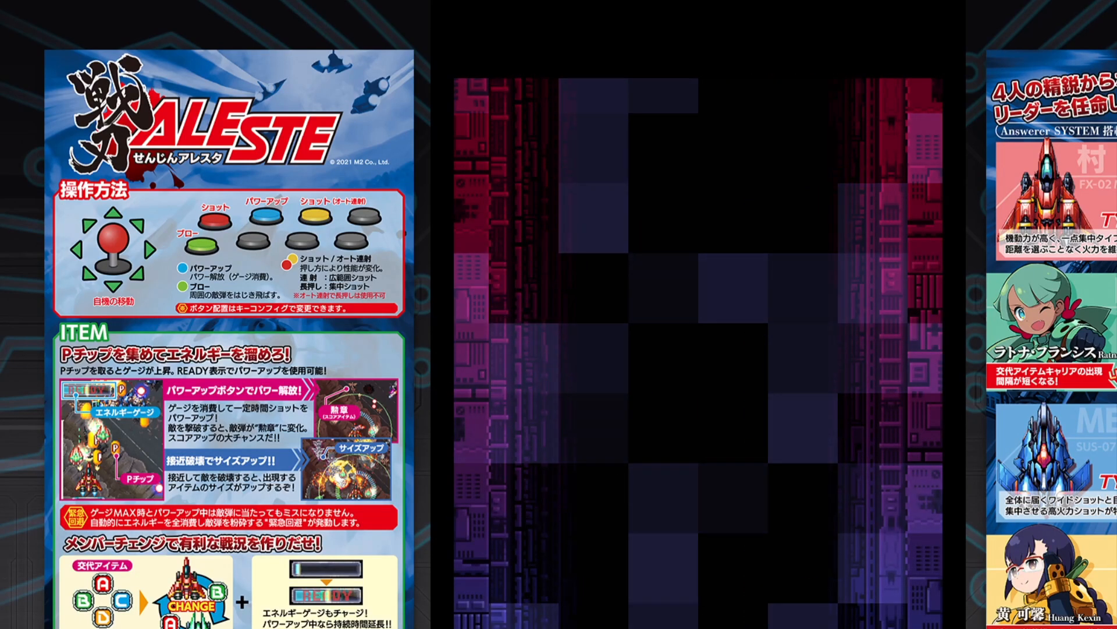